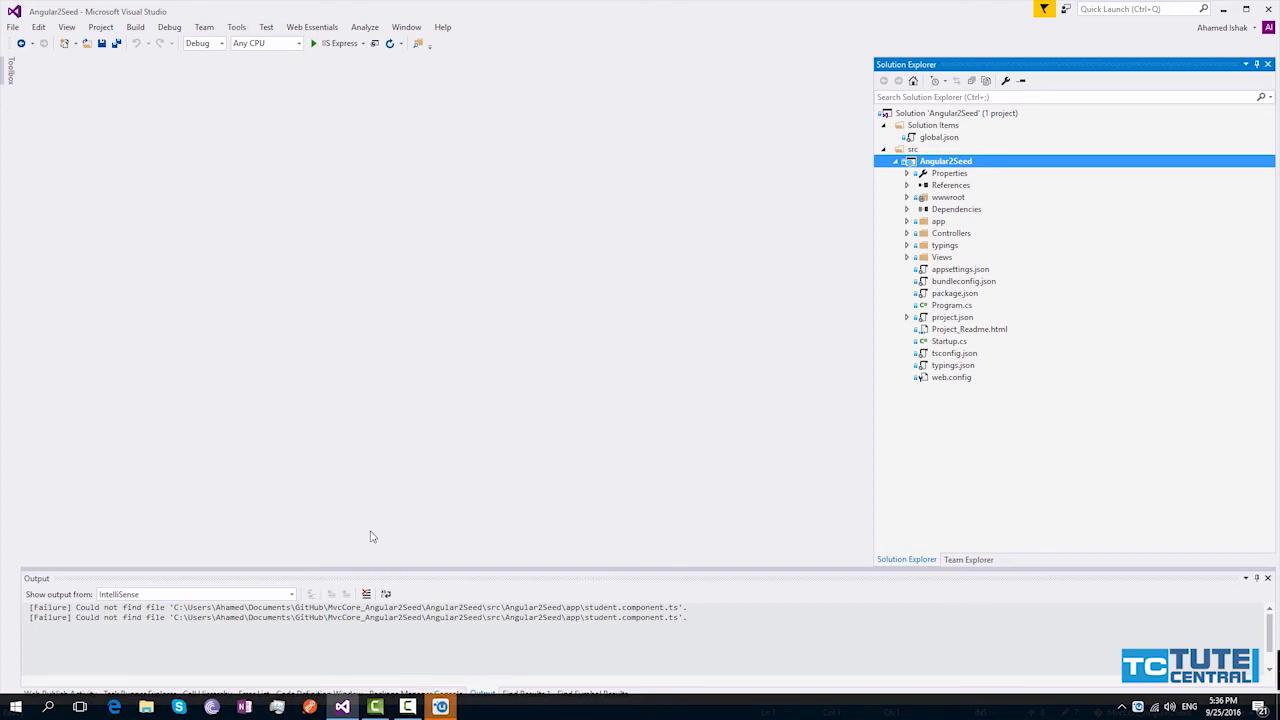
mouse_move(397, 634)
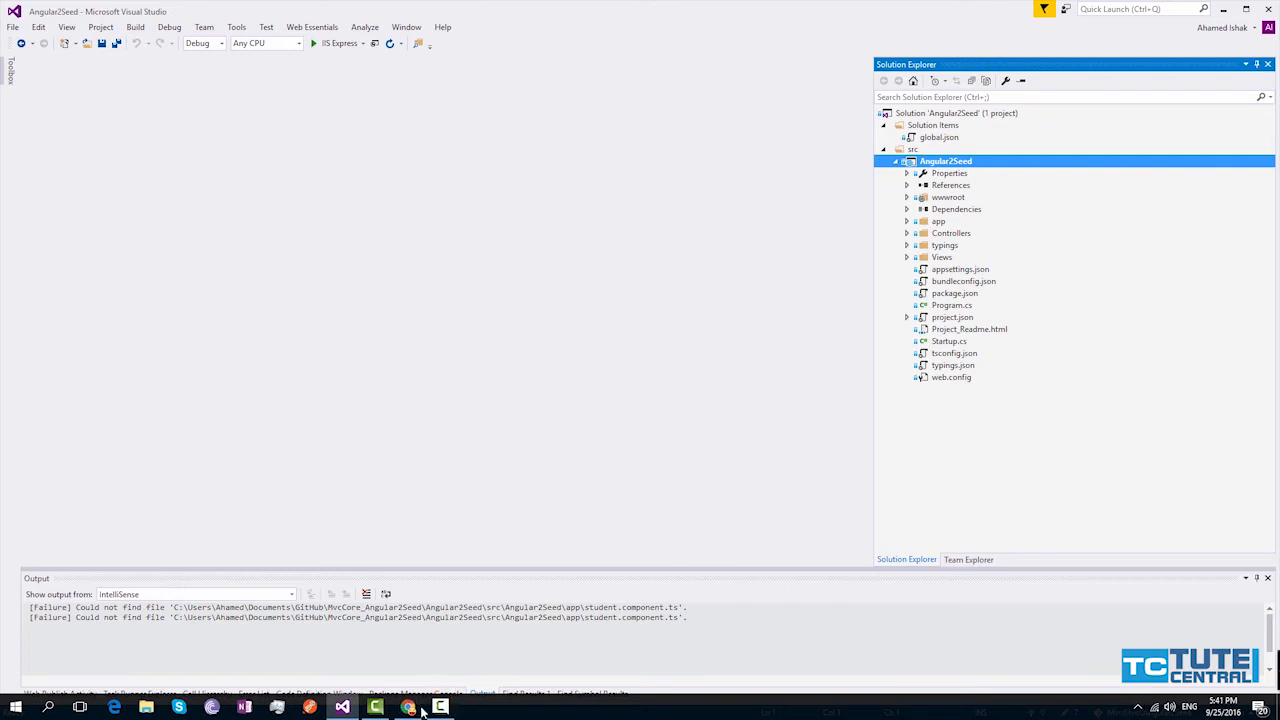
Create student.component.ts in the app folder from the Client-side TypeScript File template.
left_click(968, 328)
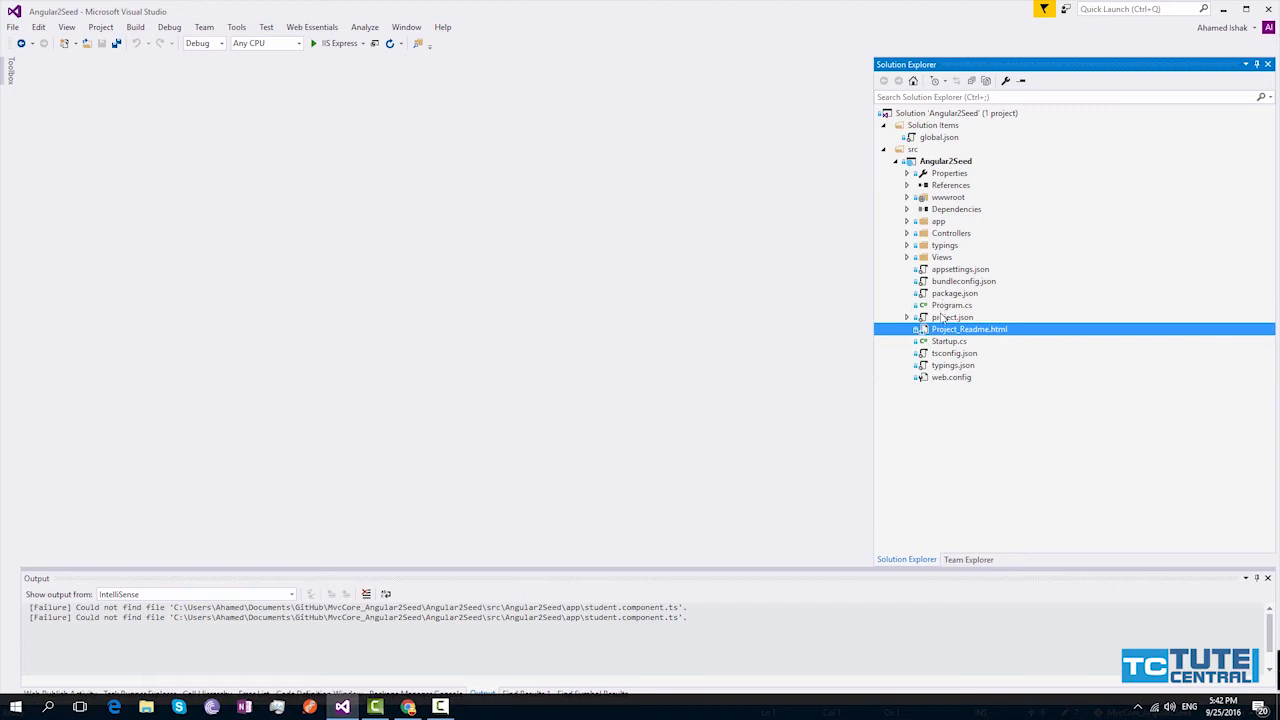
mouse_move(799, 242)
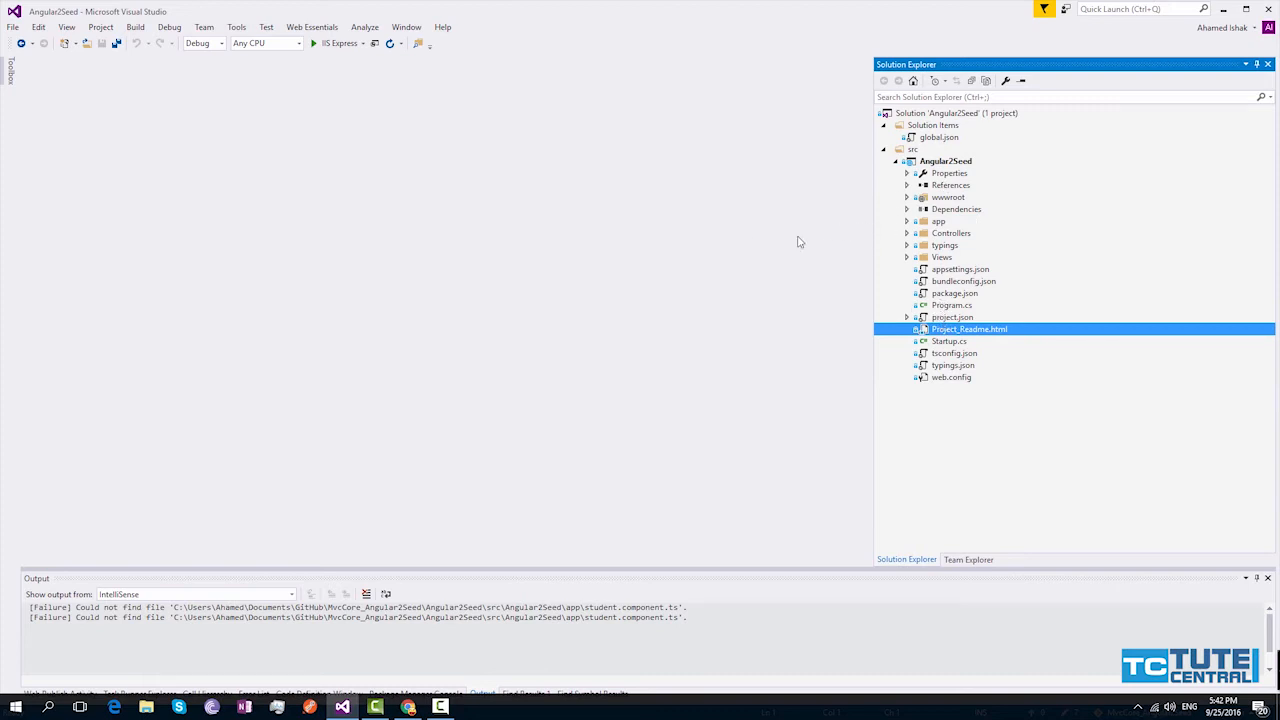
mouse_move(773, 237)
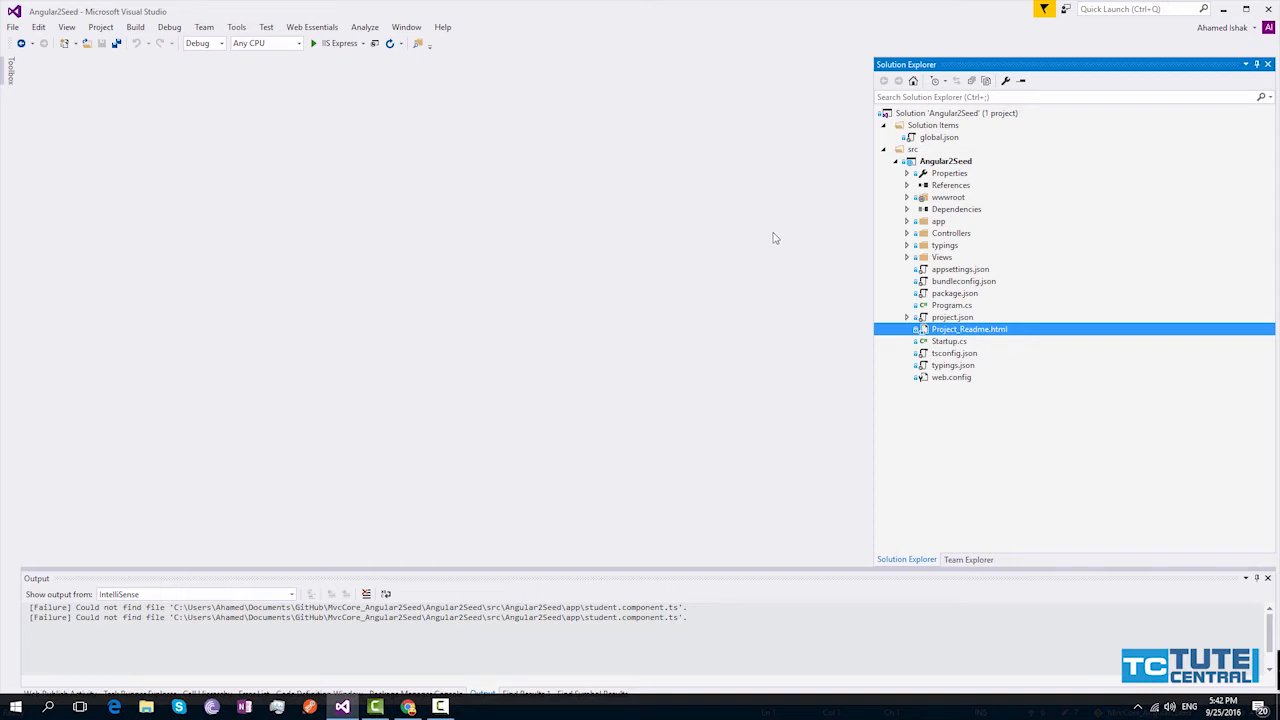
left_click(938, 221)
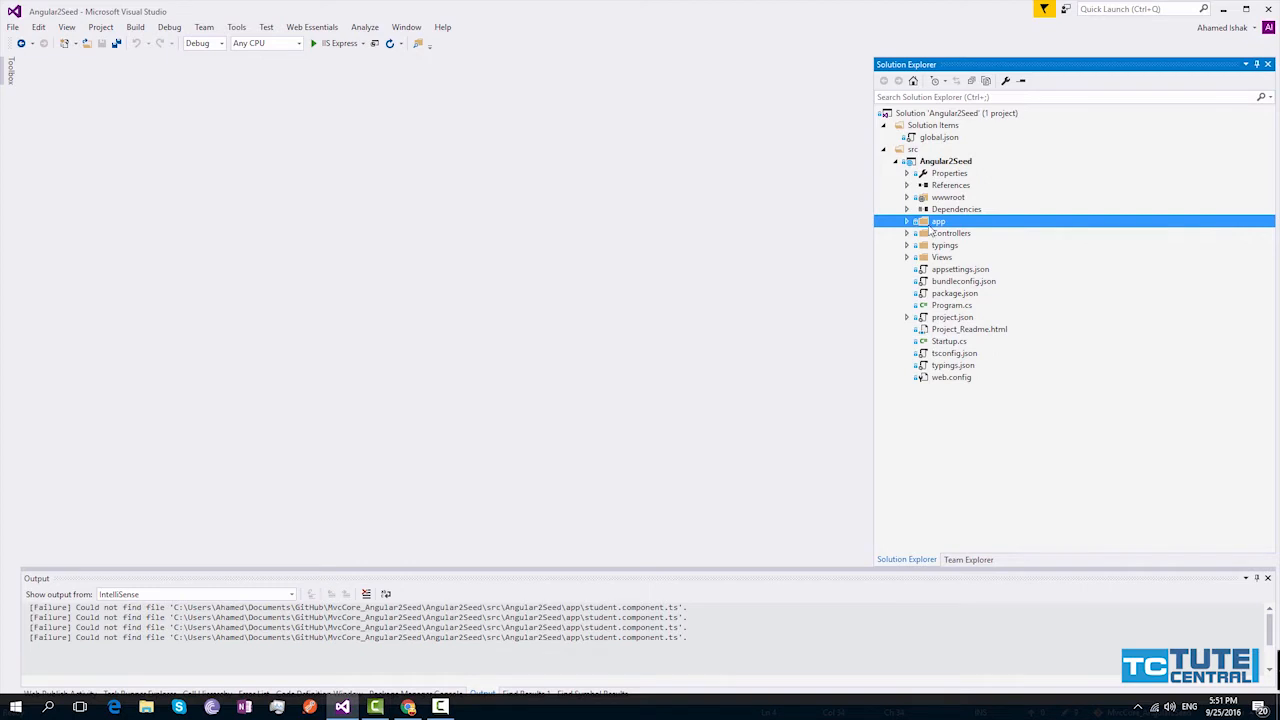
right_click(938, 221)
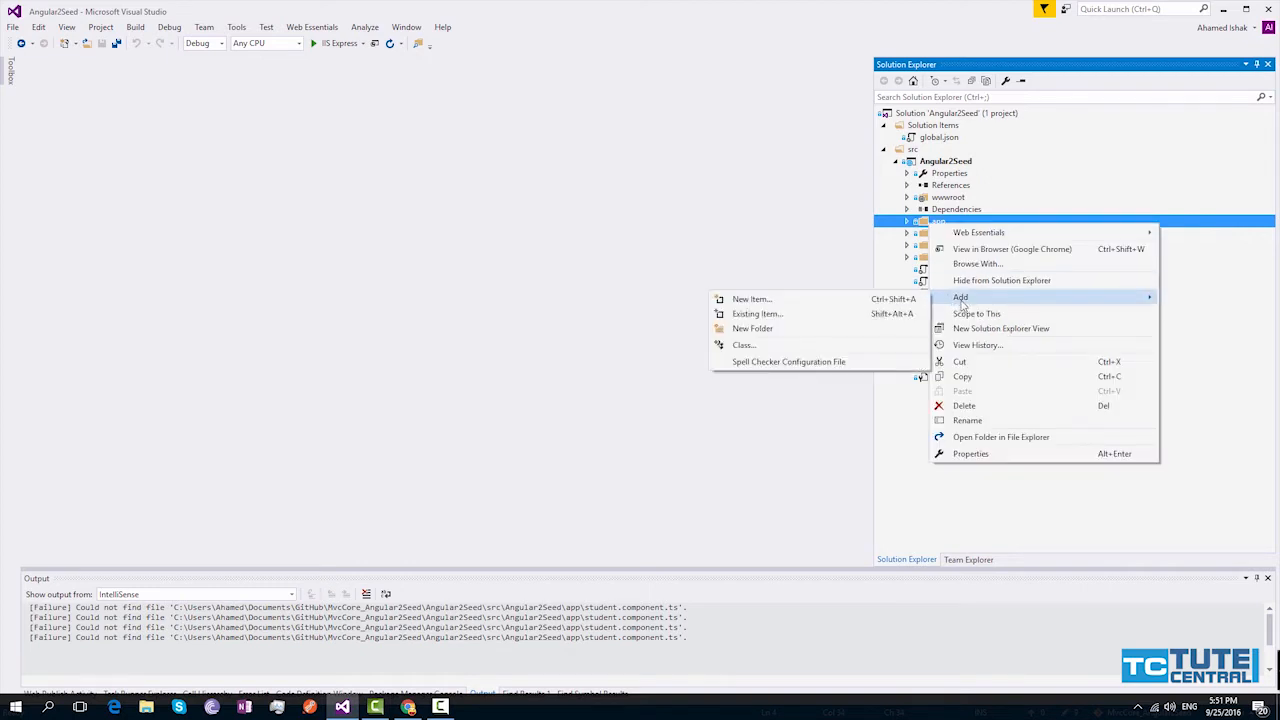
left_click(752, 298)
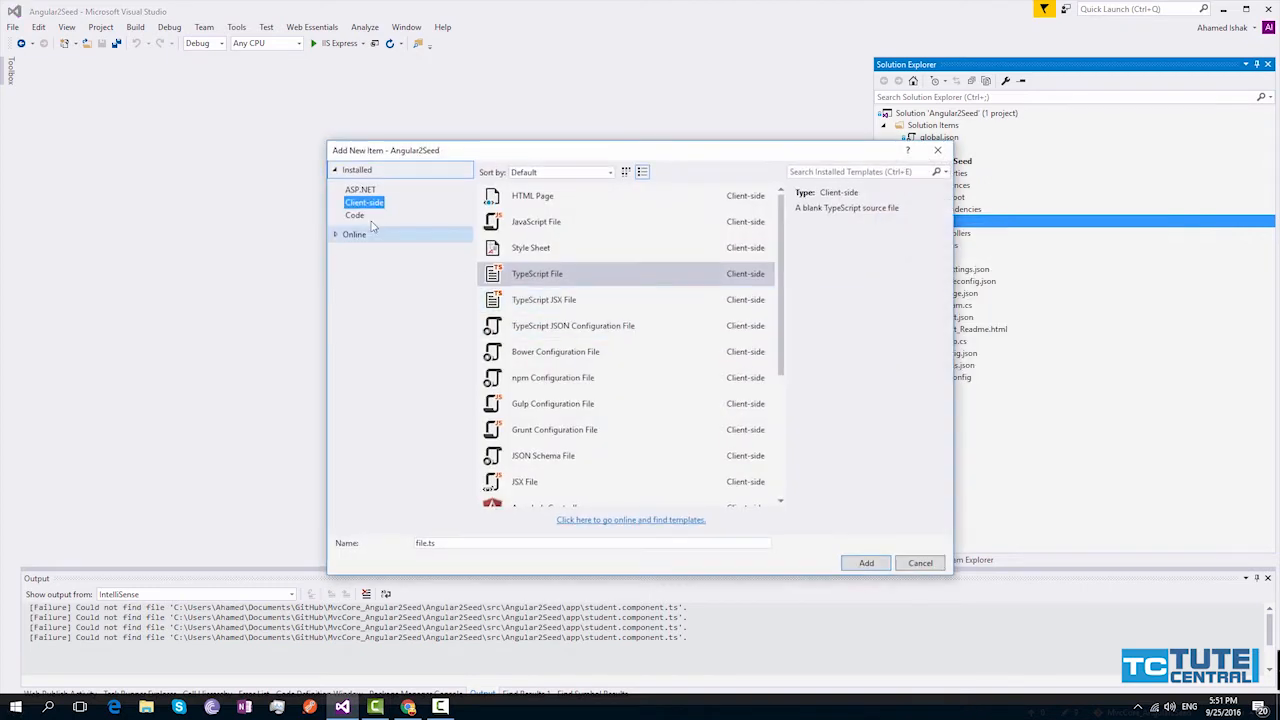
left_click(537, 273)
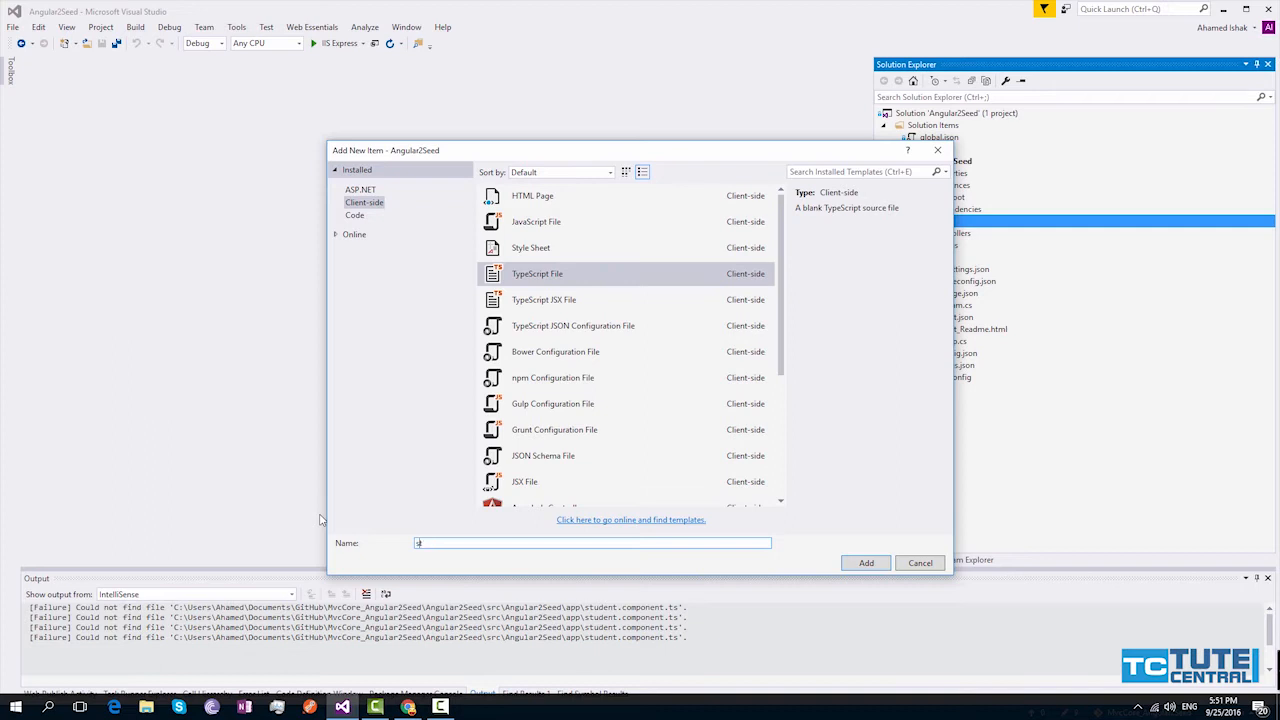
type("student")
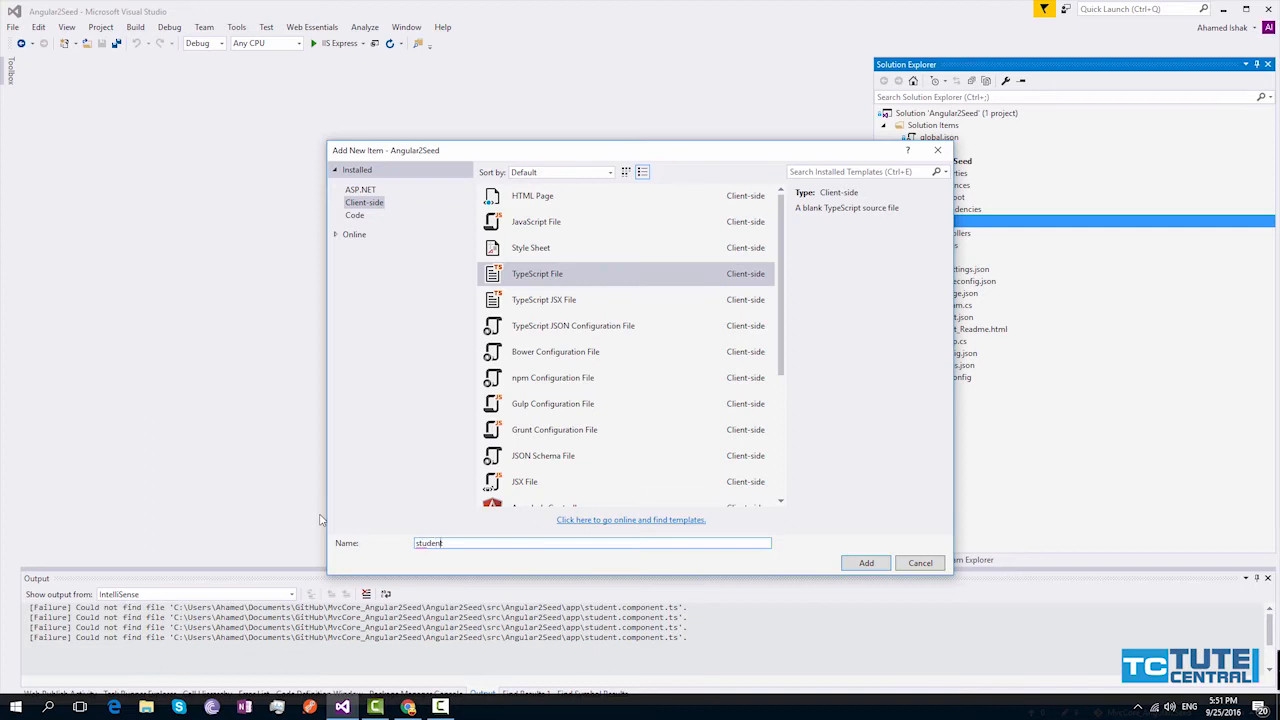
type(".component.ts")
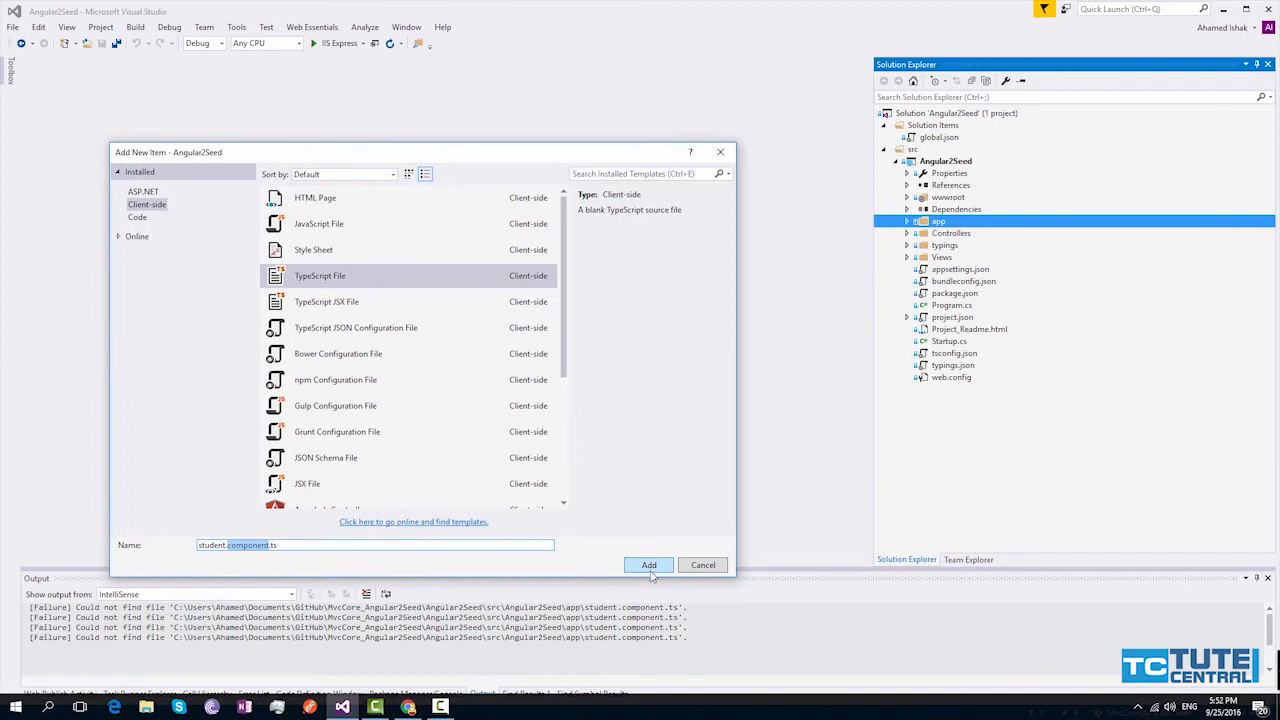
left_click(649, 565)
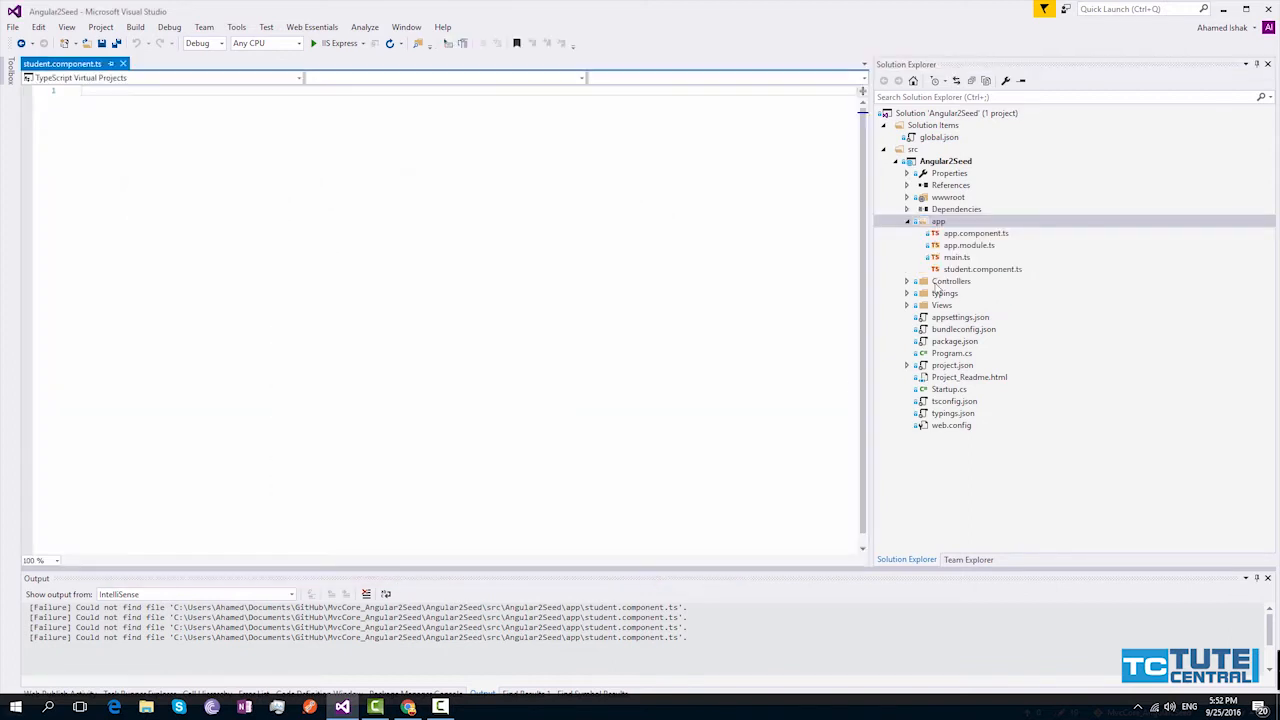
Write 'export class StudentComponent { }' in the new student.component.ts file.
left_click(982, 269)
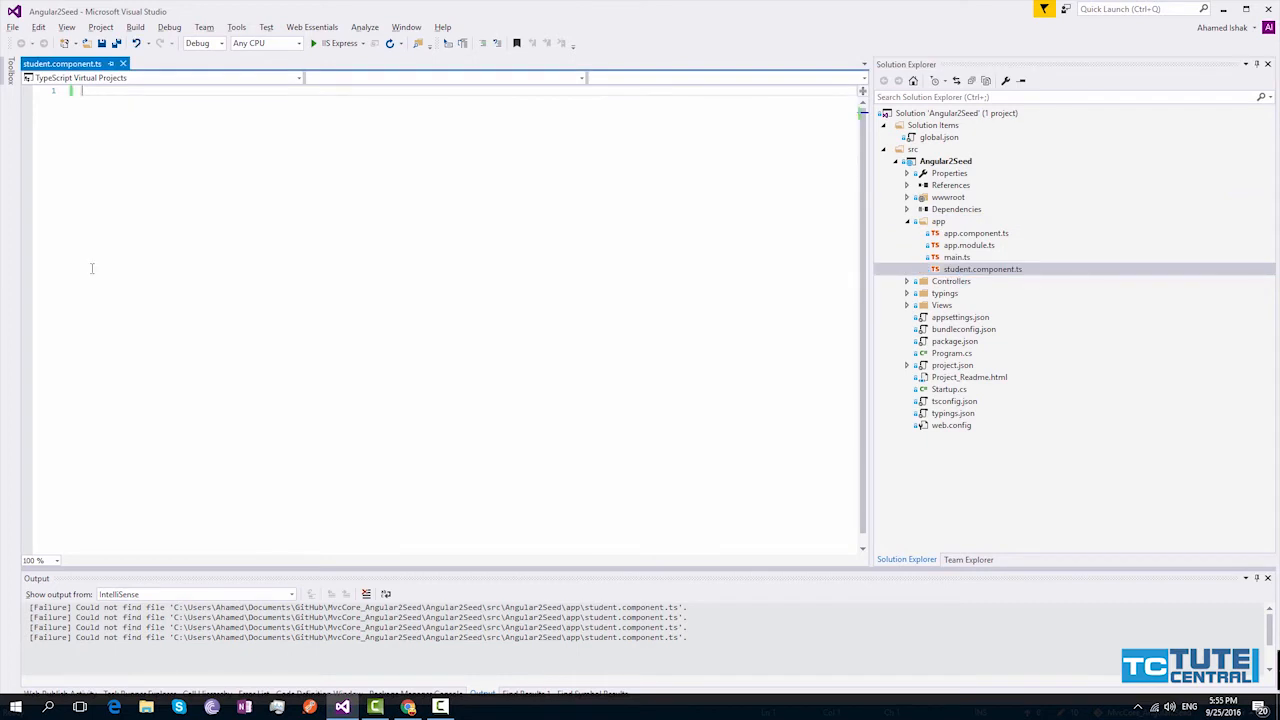
type("class Stud")
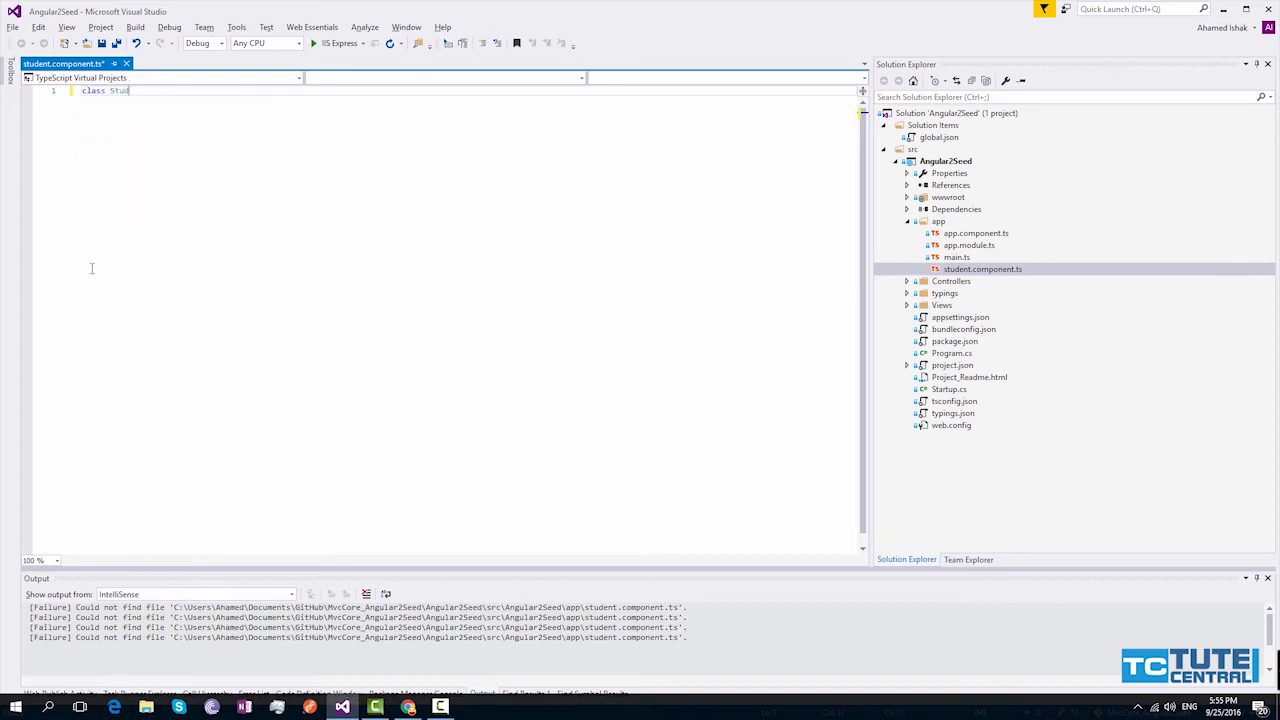
type("entComponent {")
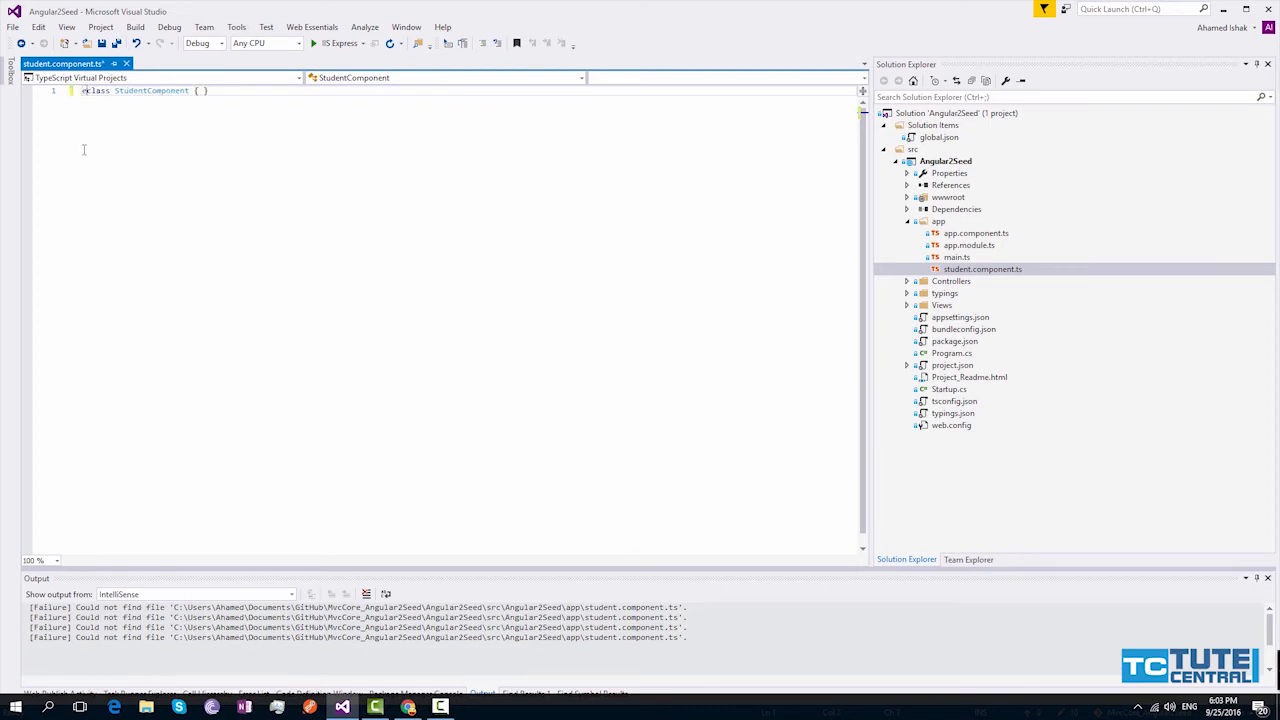
type("export")
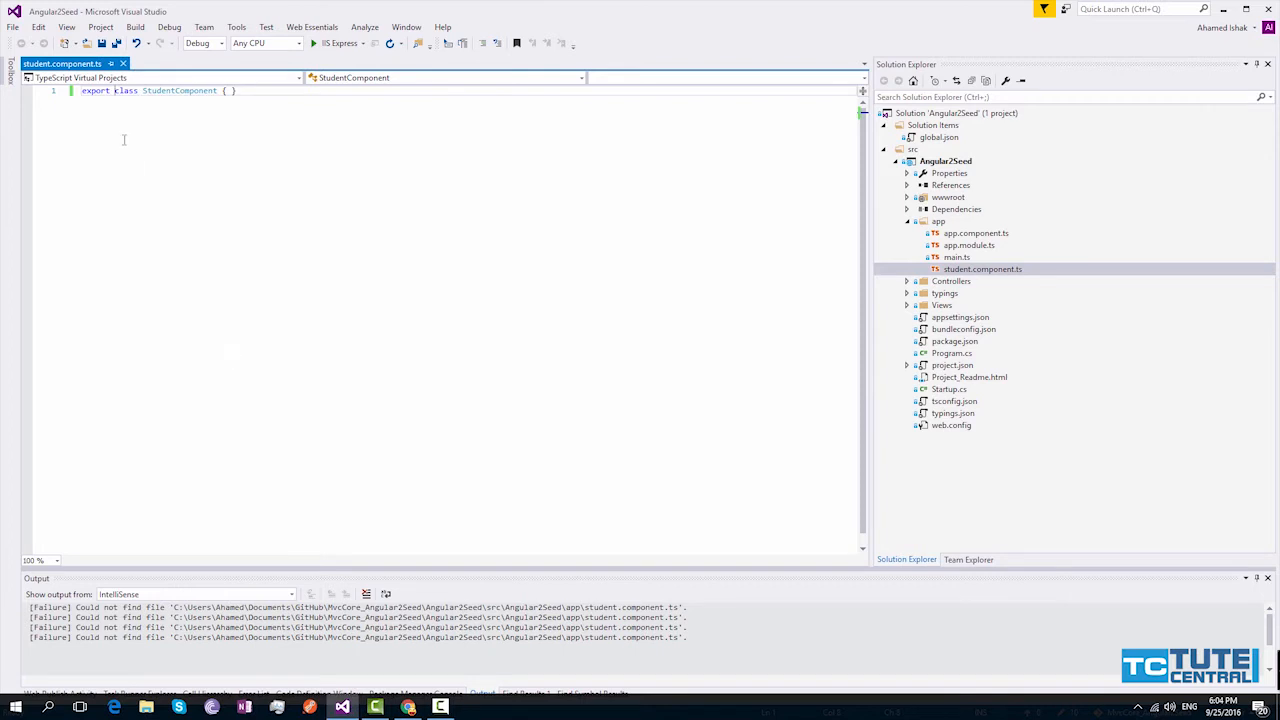
mouse_move(209, 182)
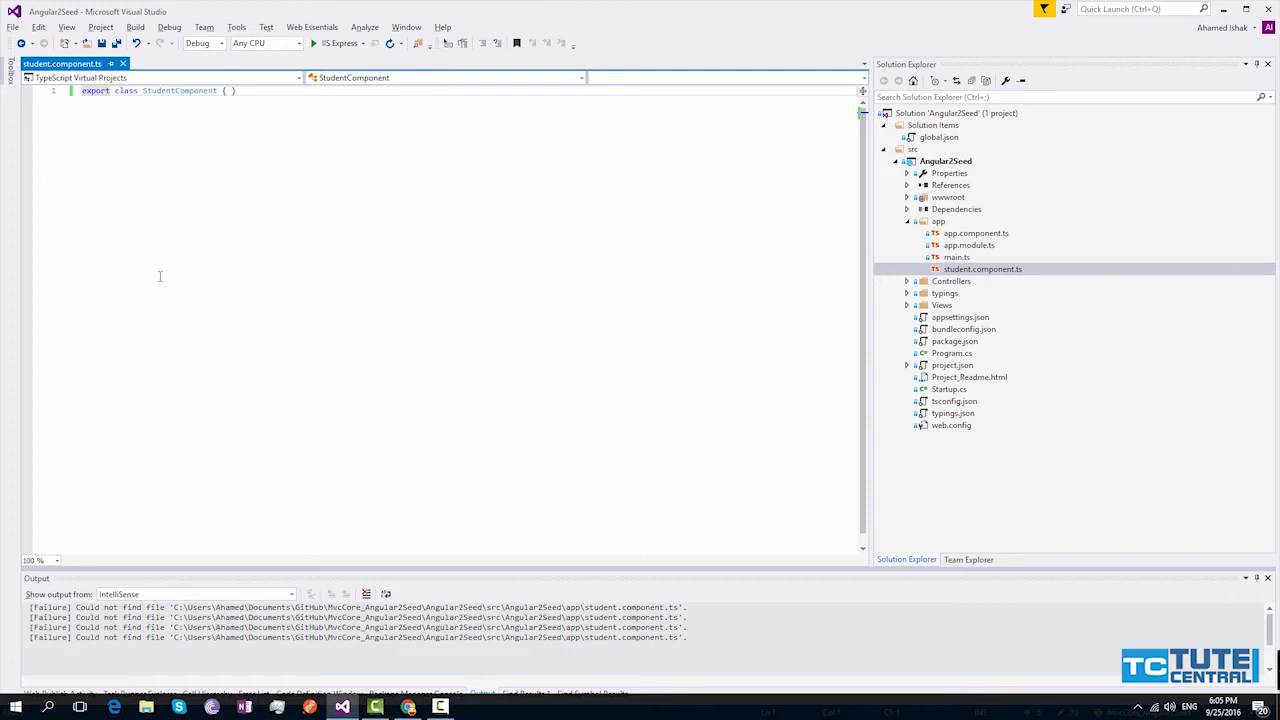
mouse_move(163, 213)
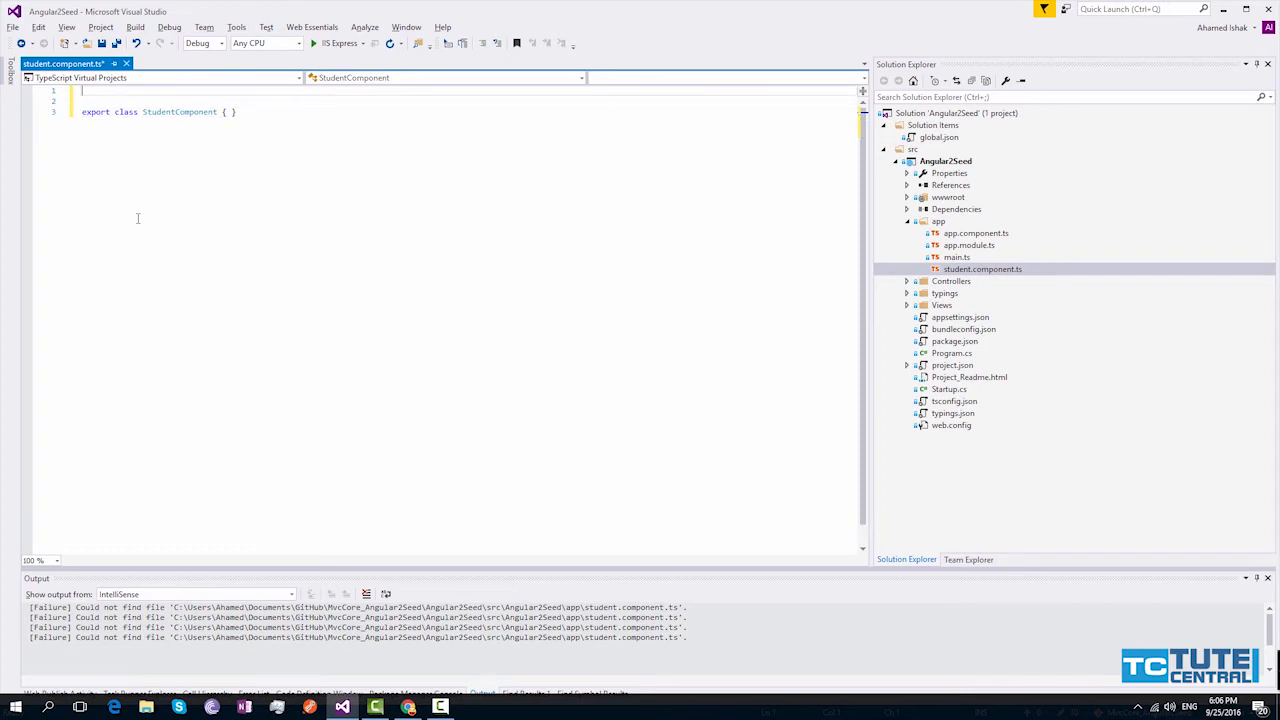
type("import {")
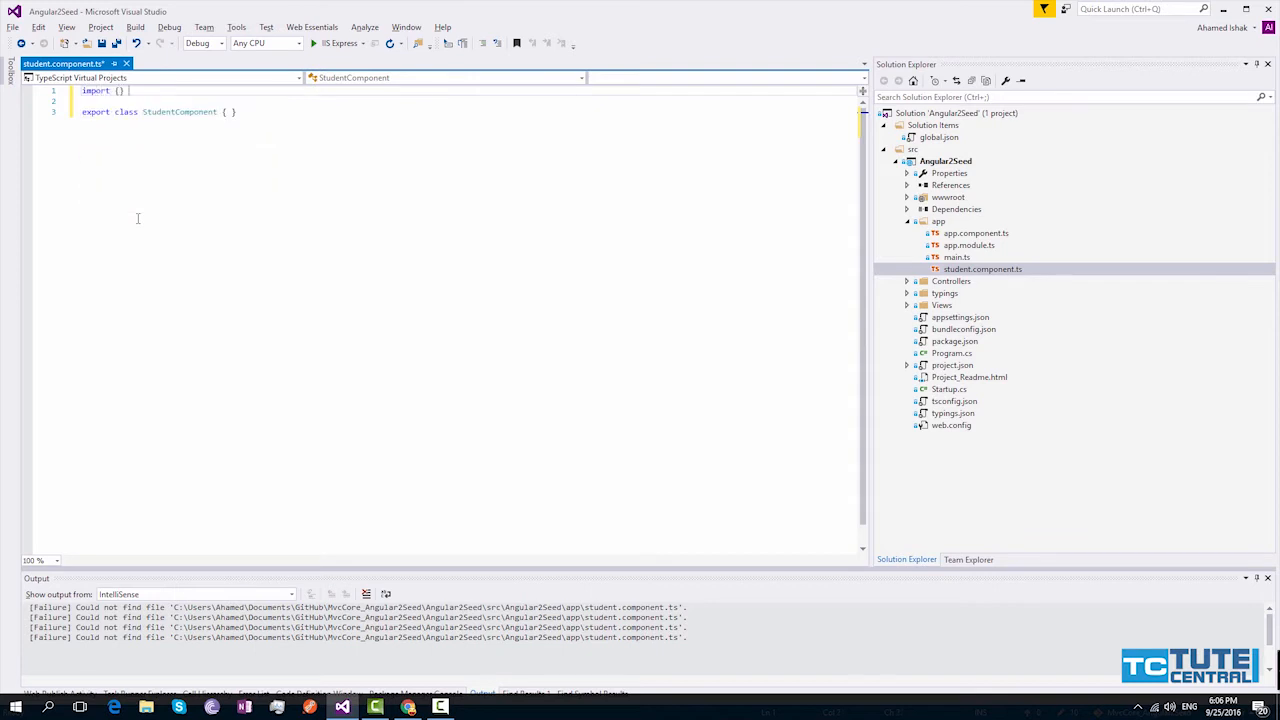
type("from ''")
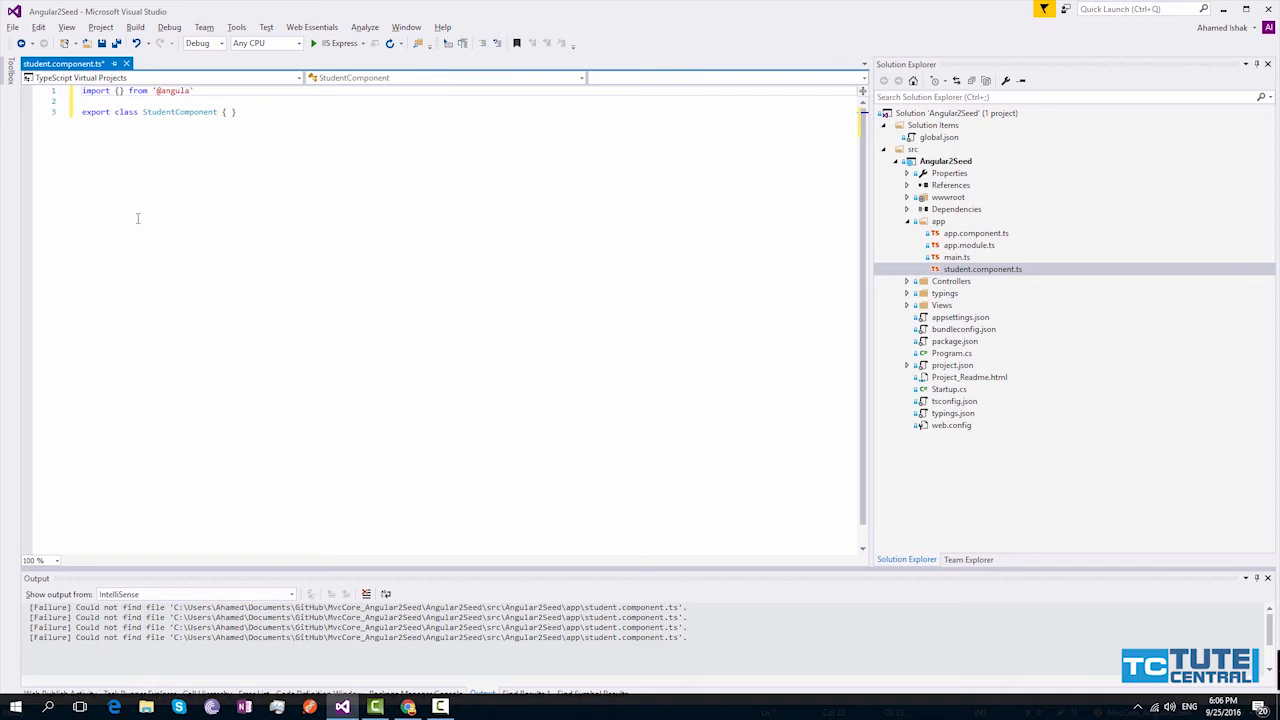
type("/core")
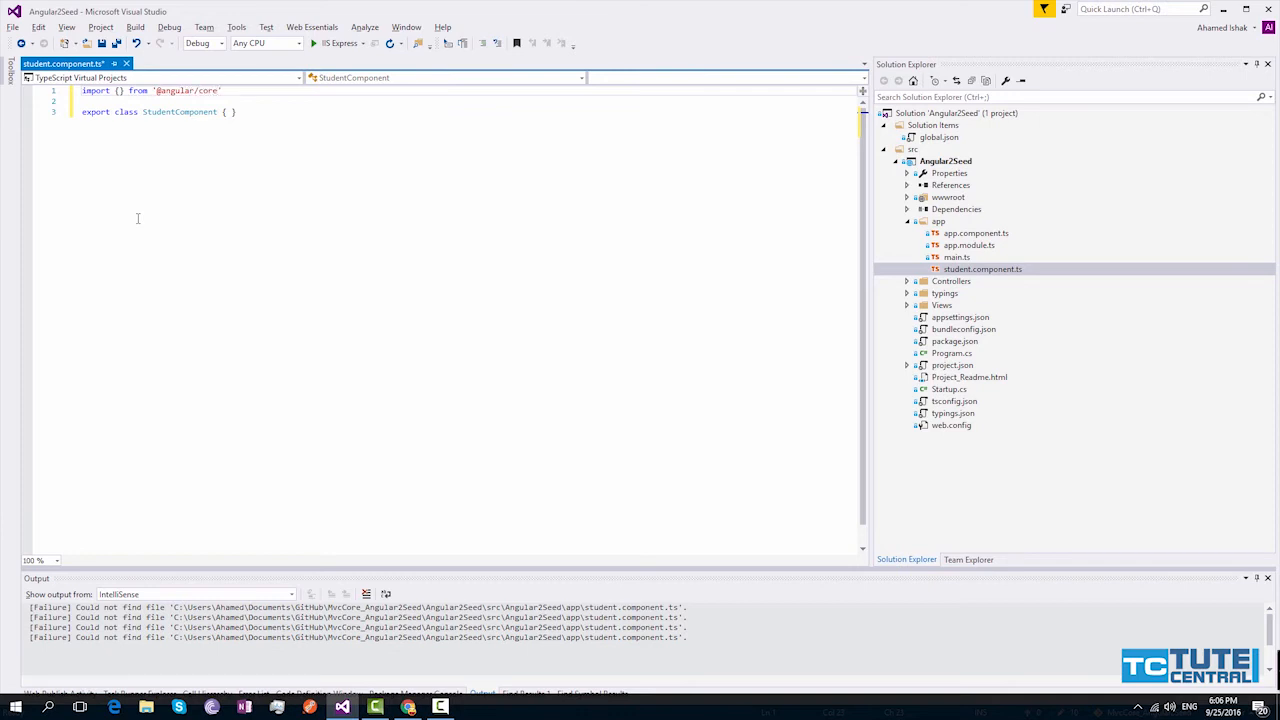
type(";")
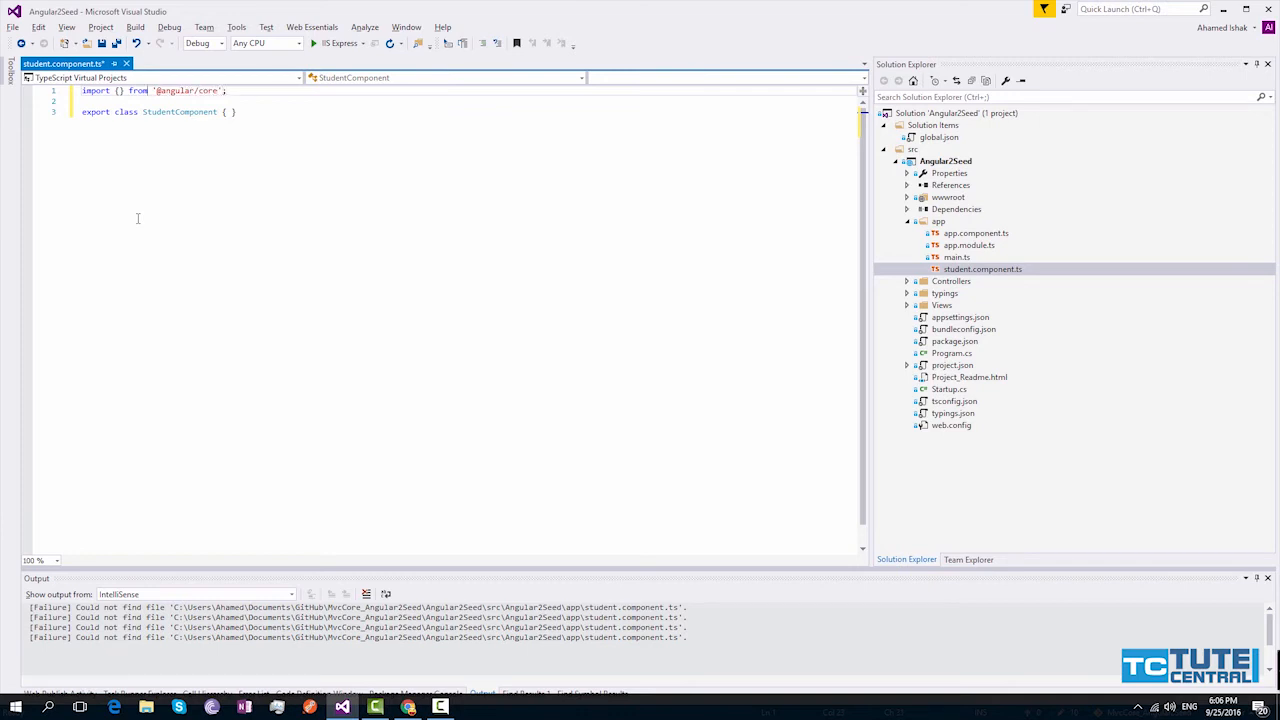
type("Component")
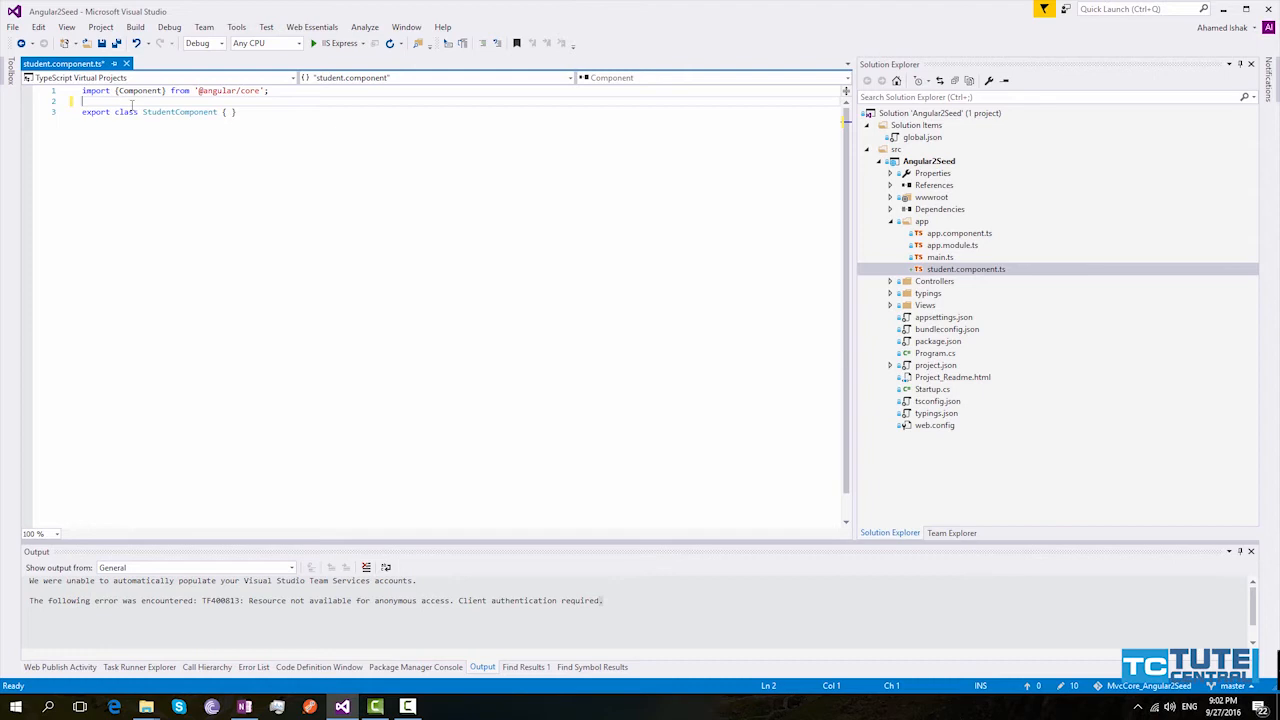
type("@Component")
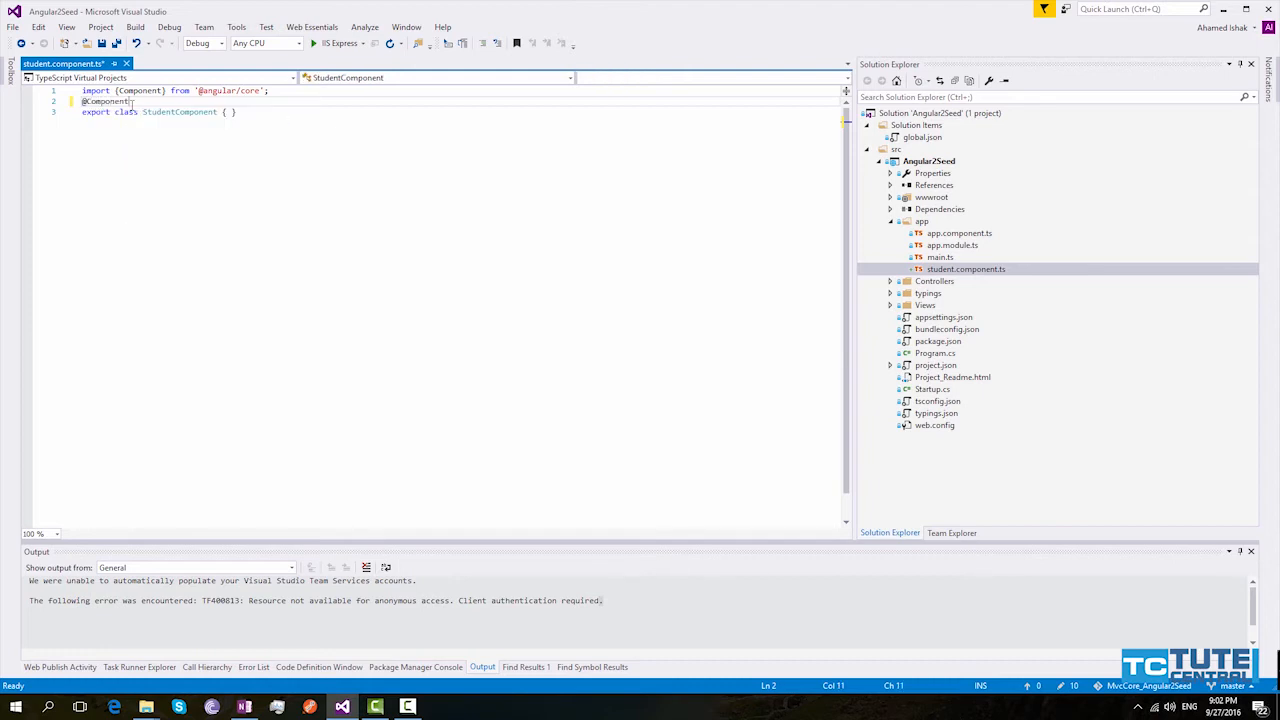
type("({")
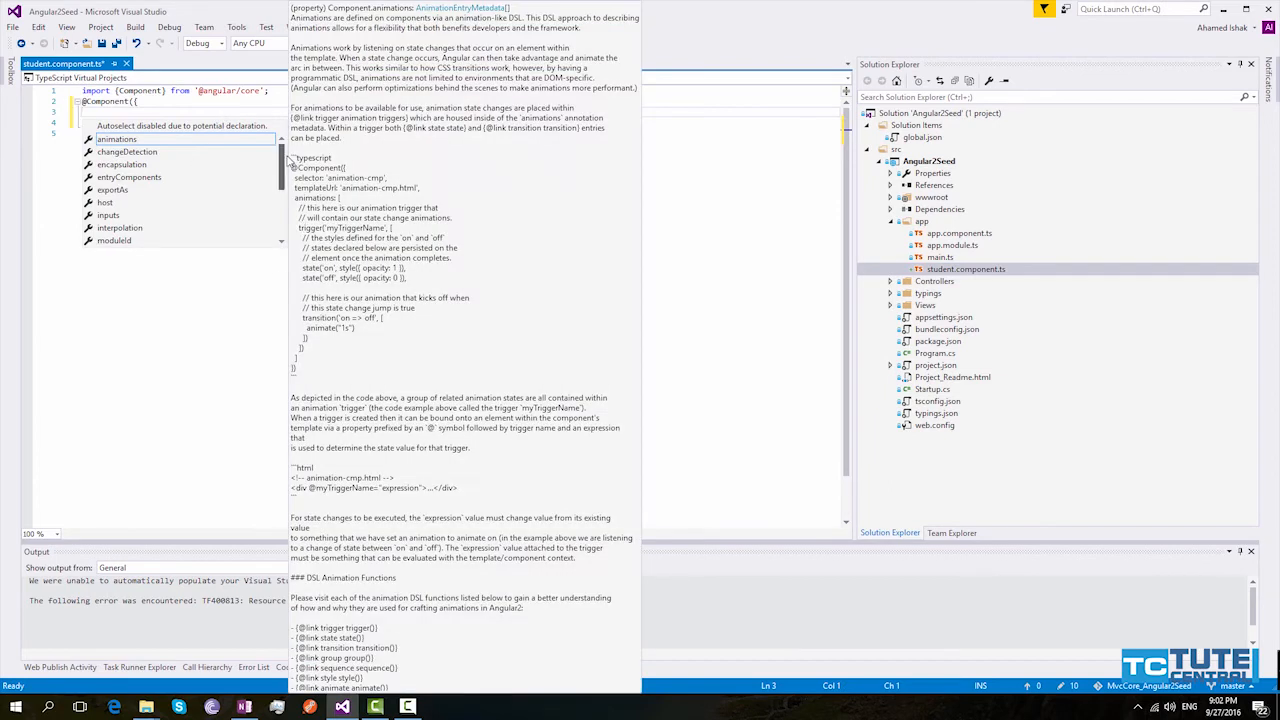
scroll("down", 3)
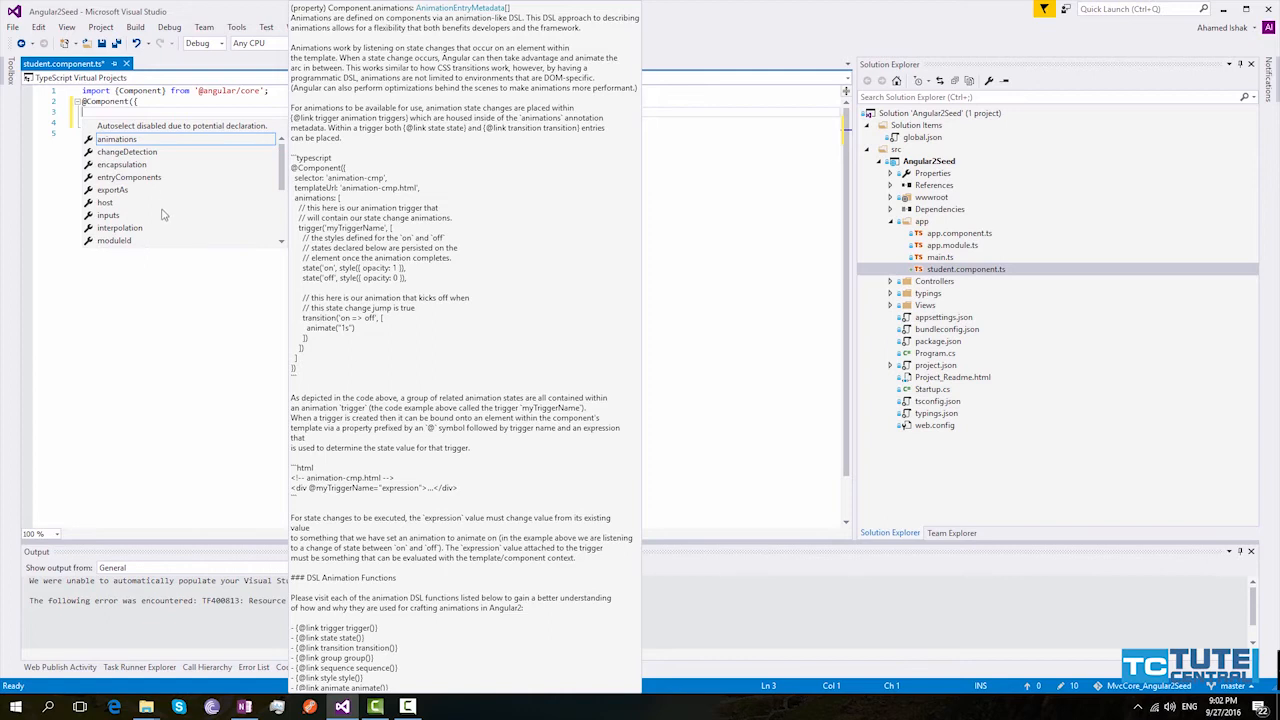
mouse_move(175, 177)
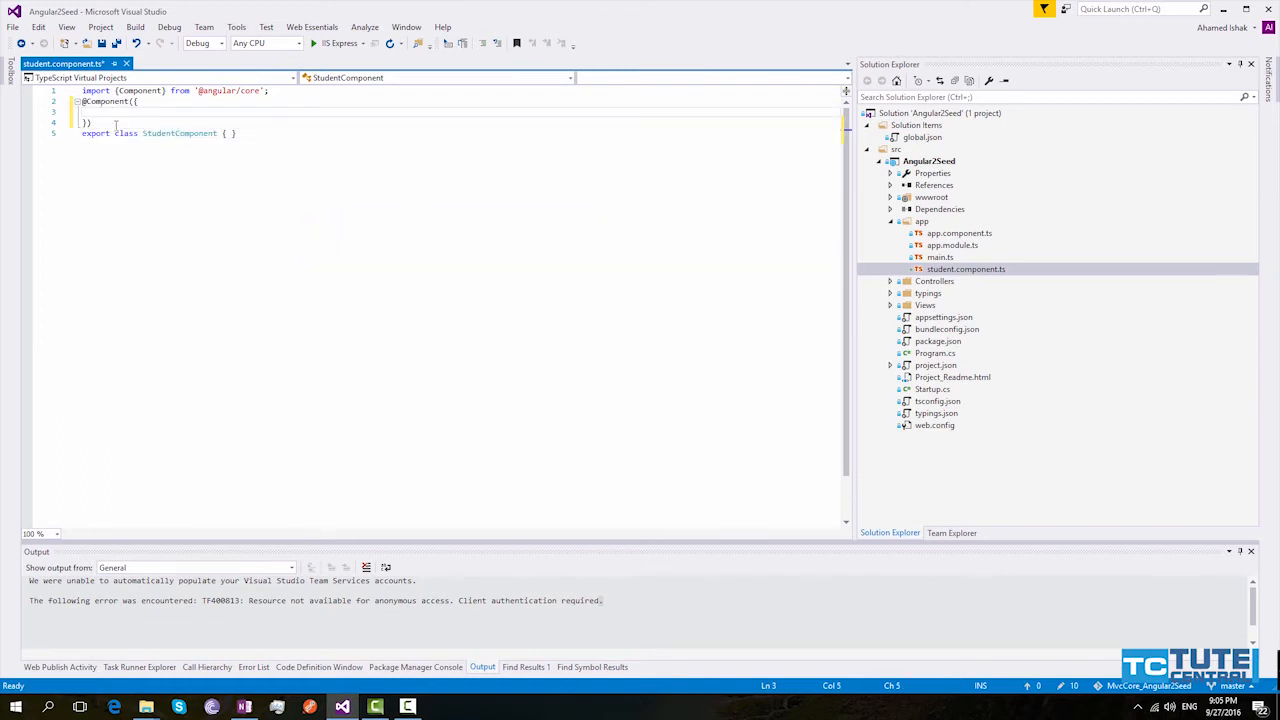
Set selector: 'student' and template: '<h1>Student</h1>' in the decorator.
type("selector:")
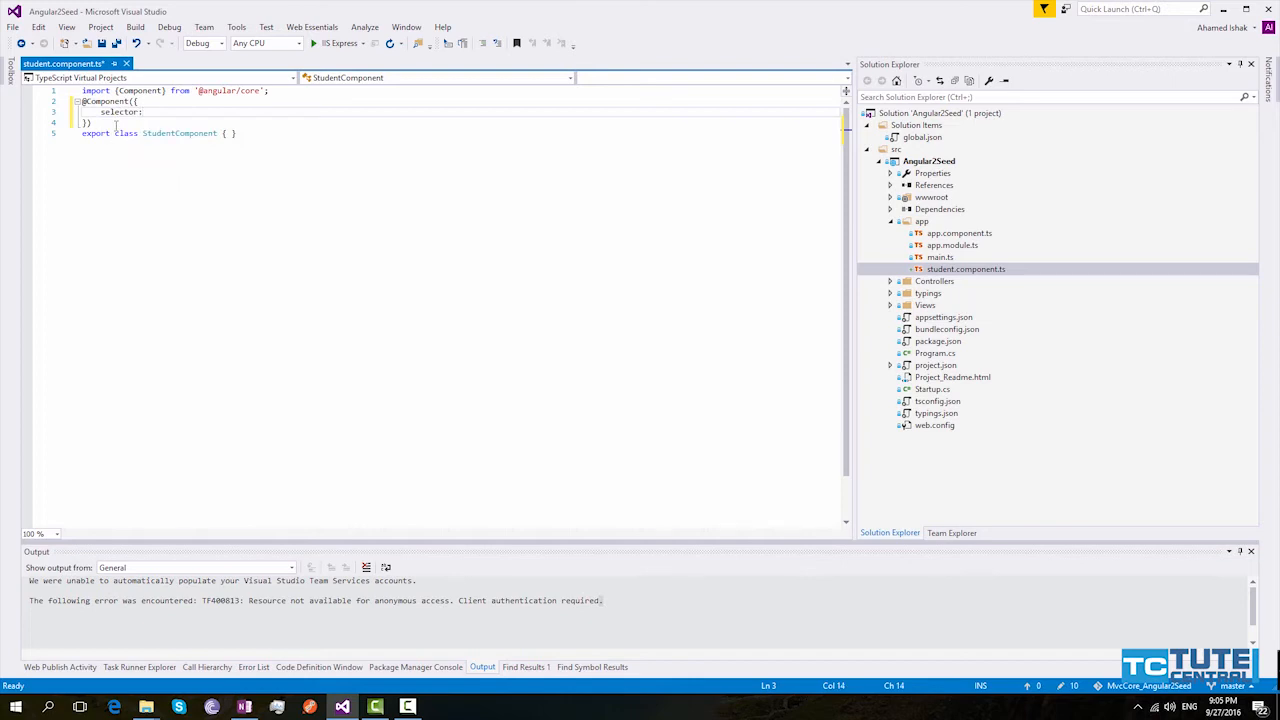
type("'s")
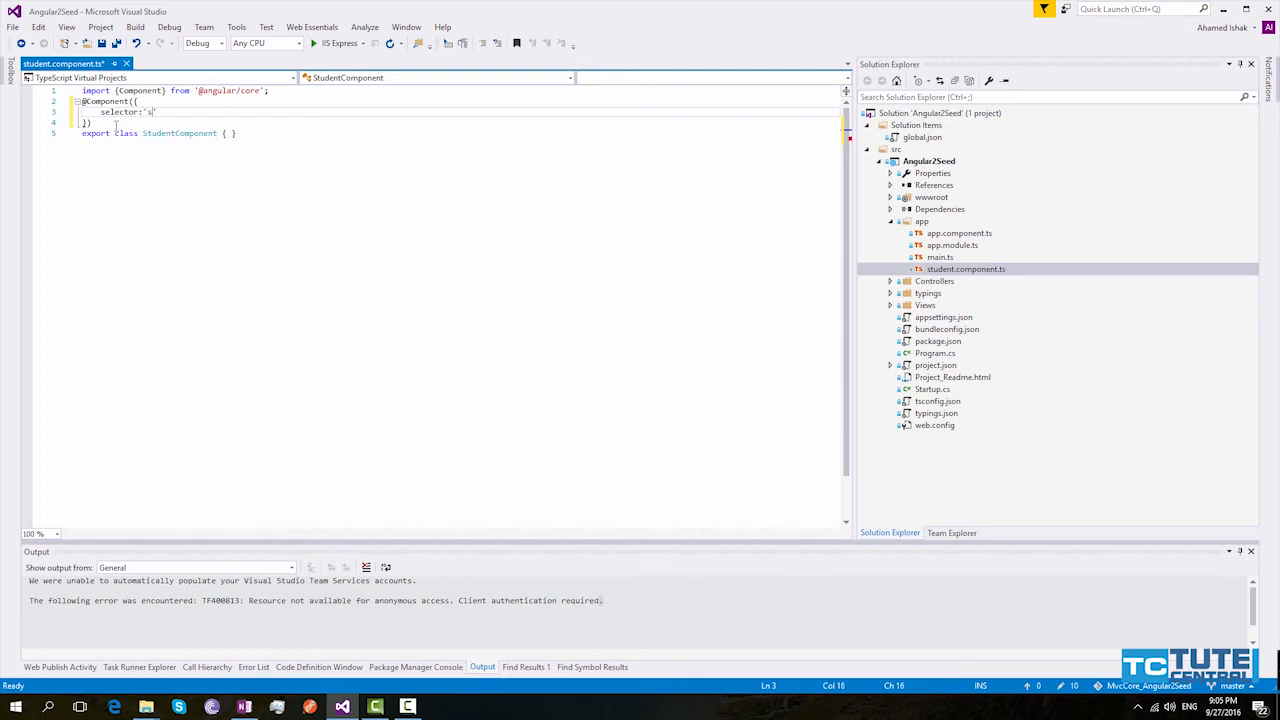
type("tuden")
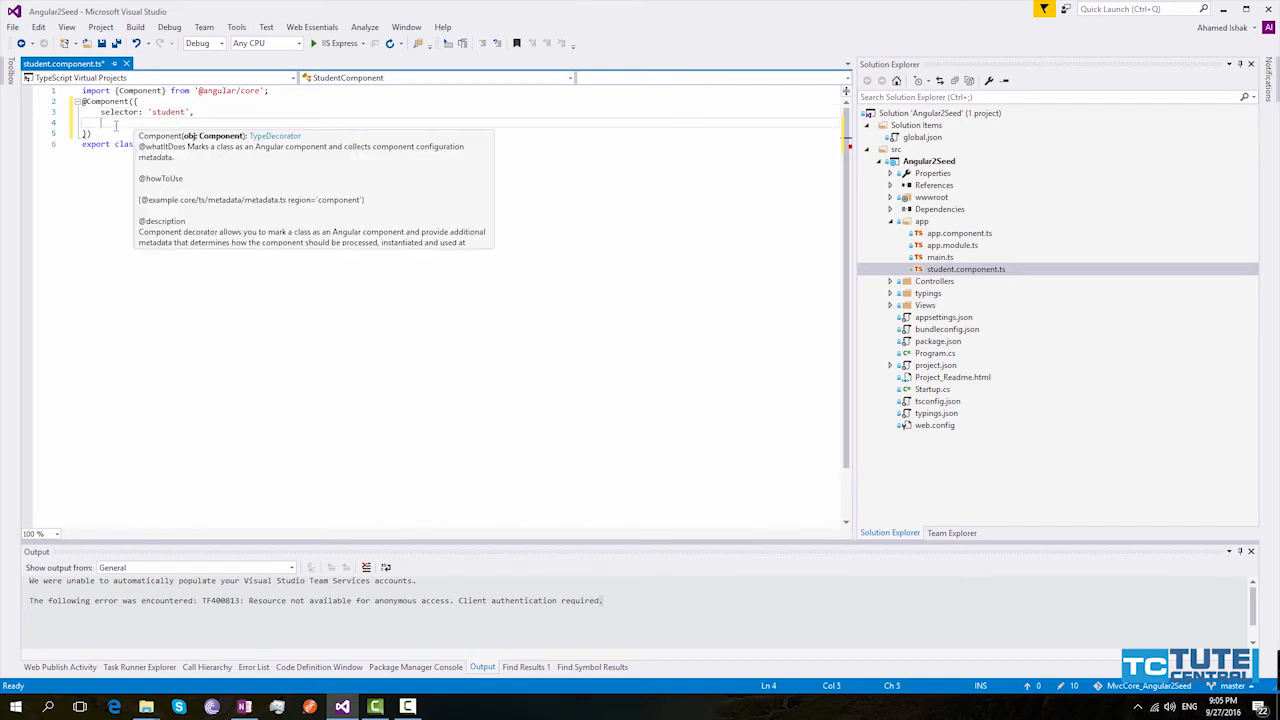
type("te,")
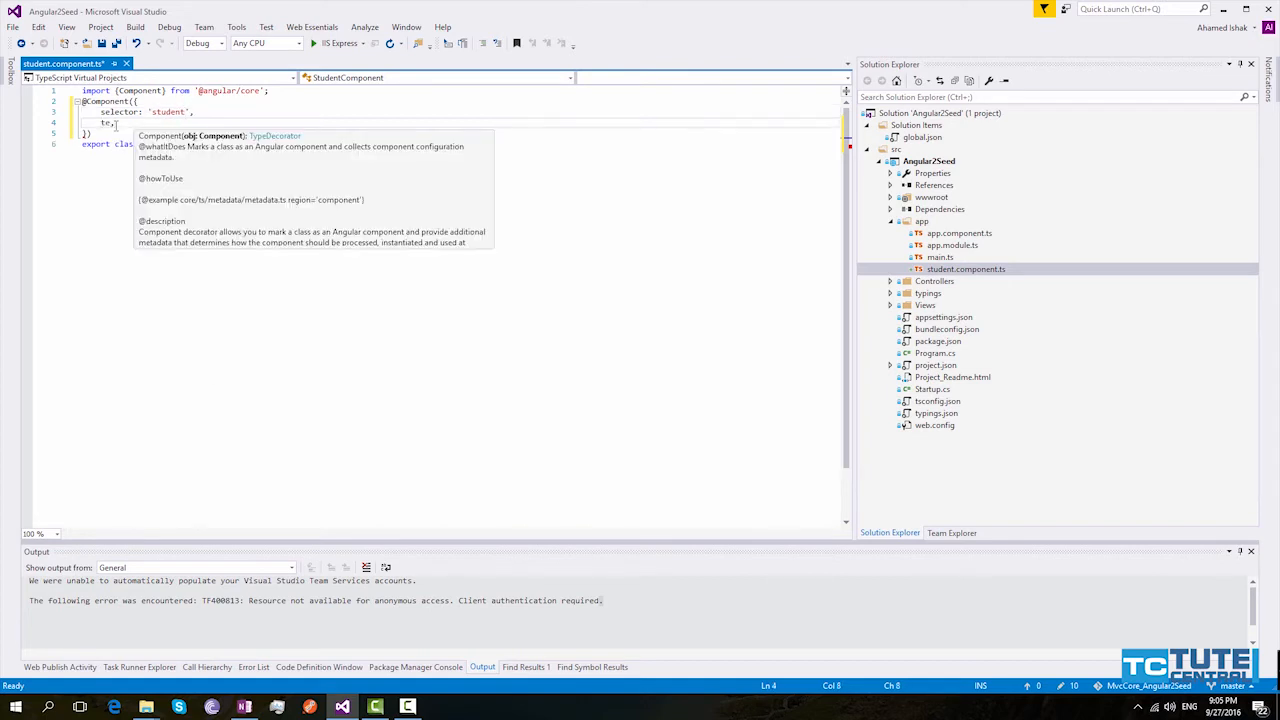
type("te:")
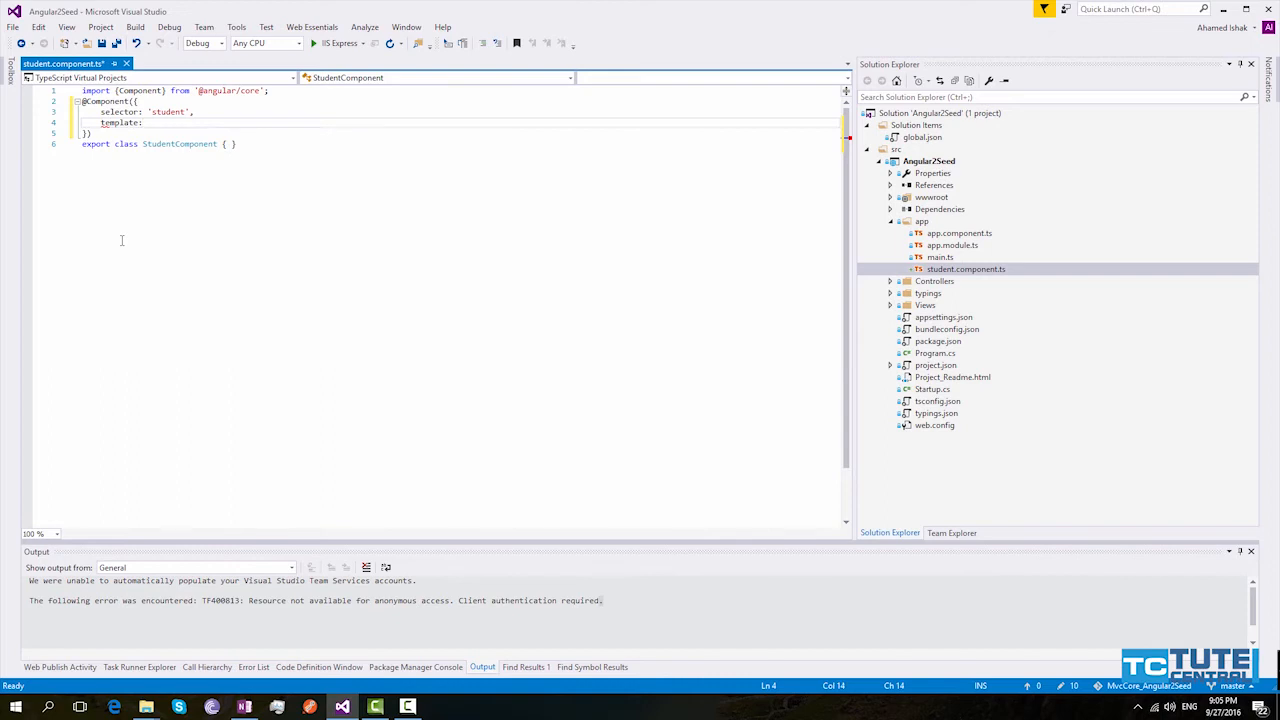
type("'<>'")
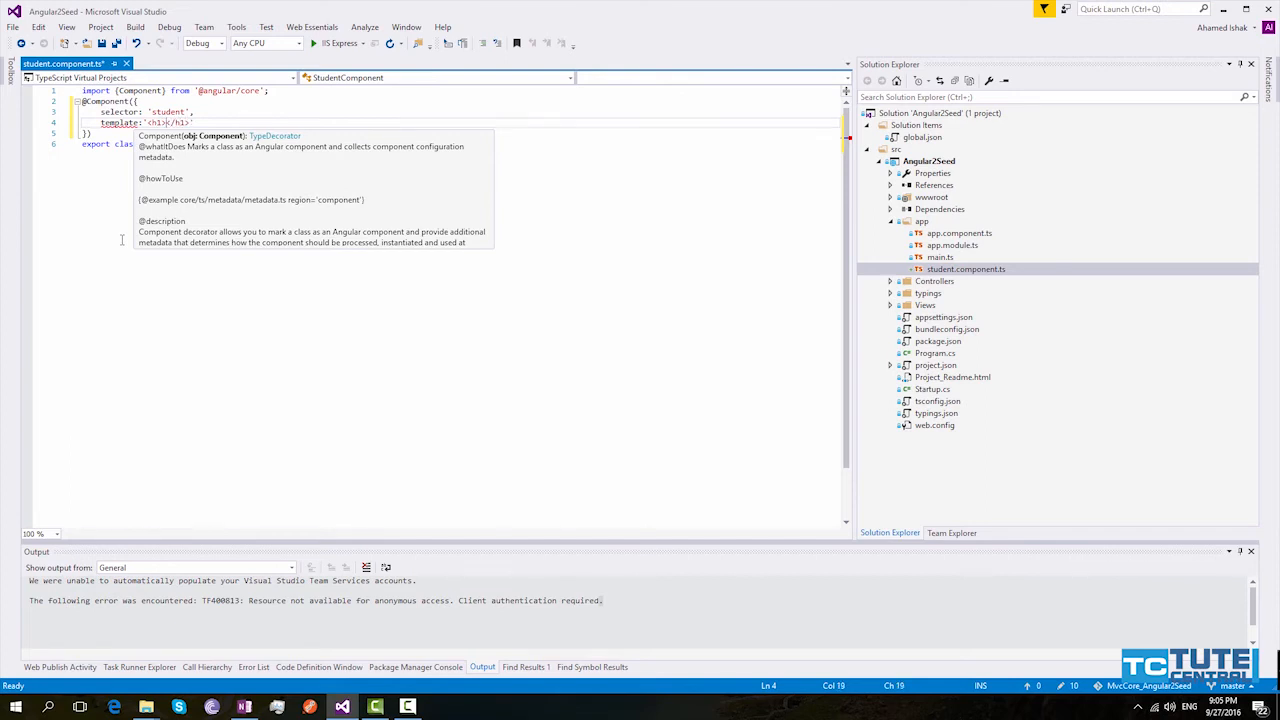
type("Student")
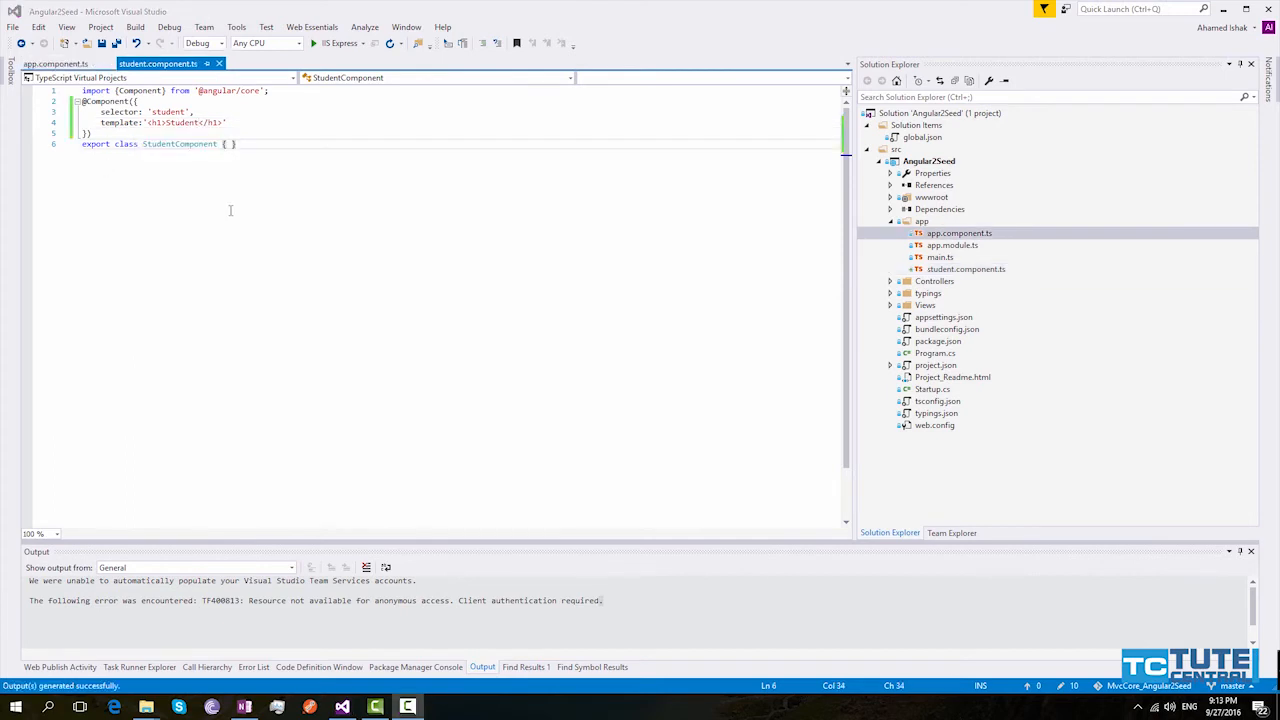
mouse_move(242, 185)
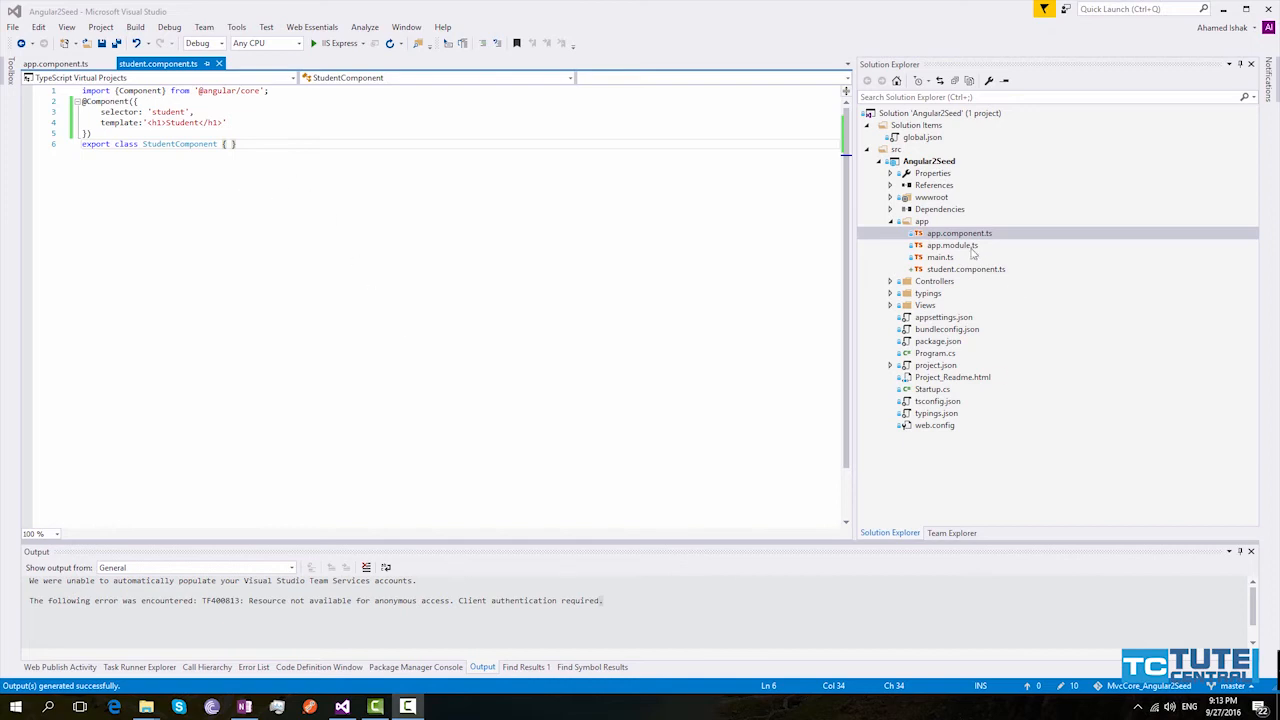
Add import {StudentComponent} from './student.component' in app.component.ts.
left_click(55, 63)
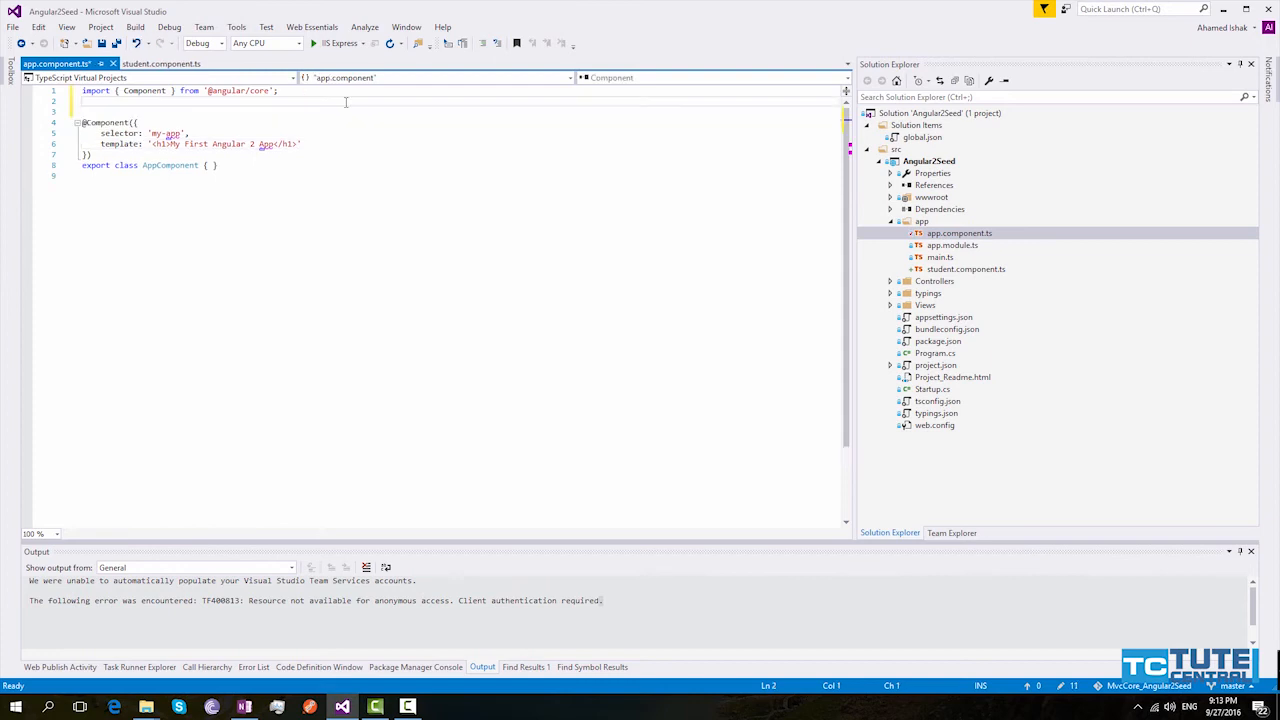
type("imp")
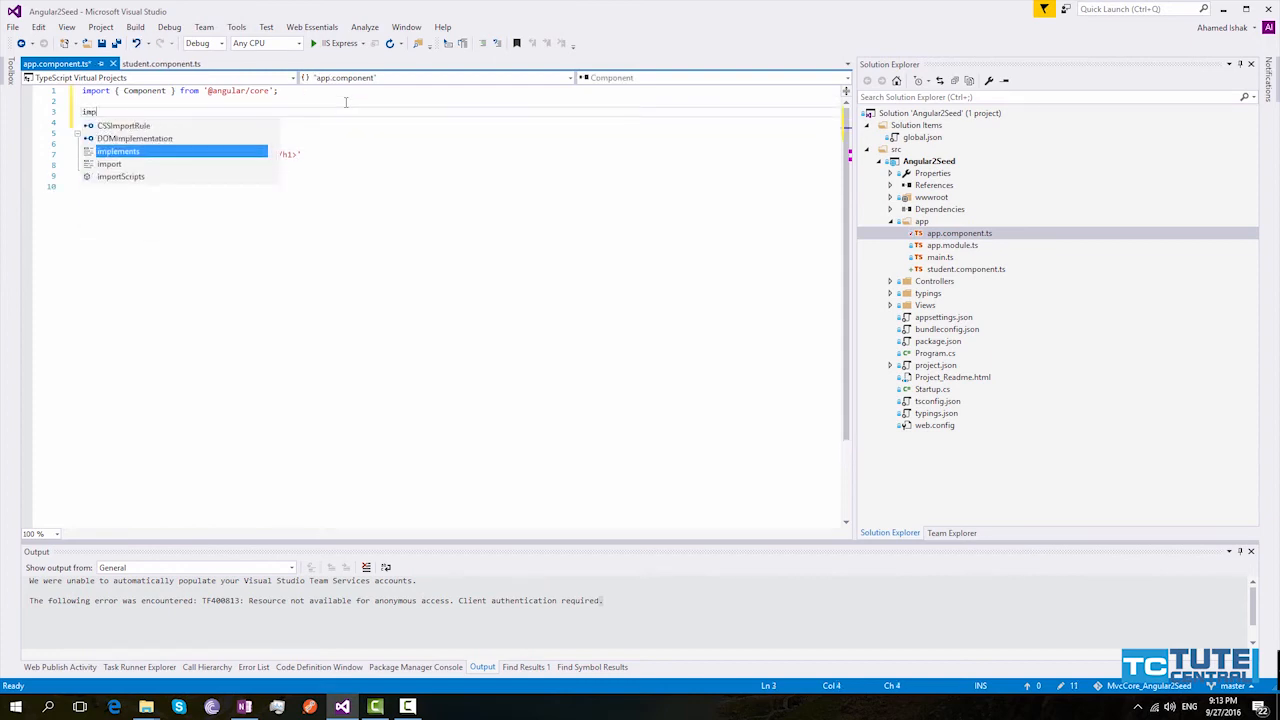
type("import {} from")
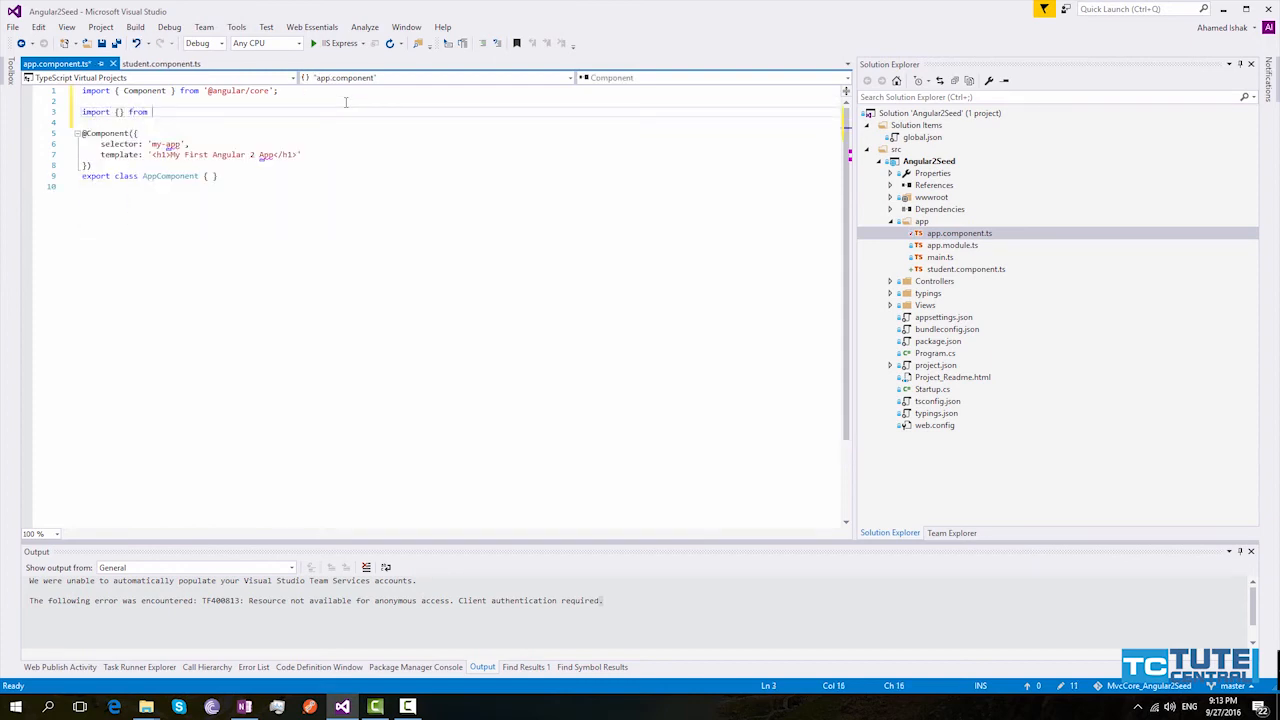
type("'./'")
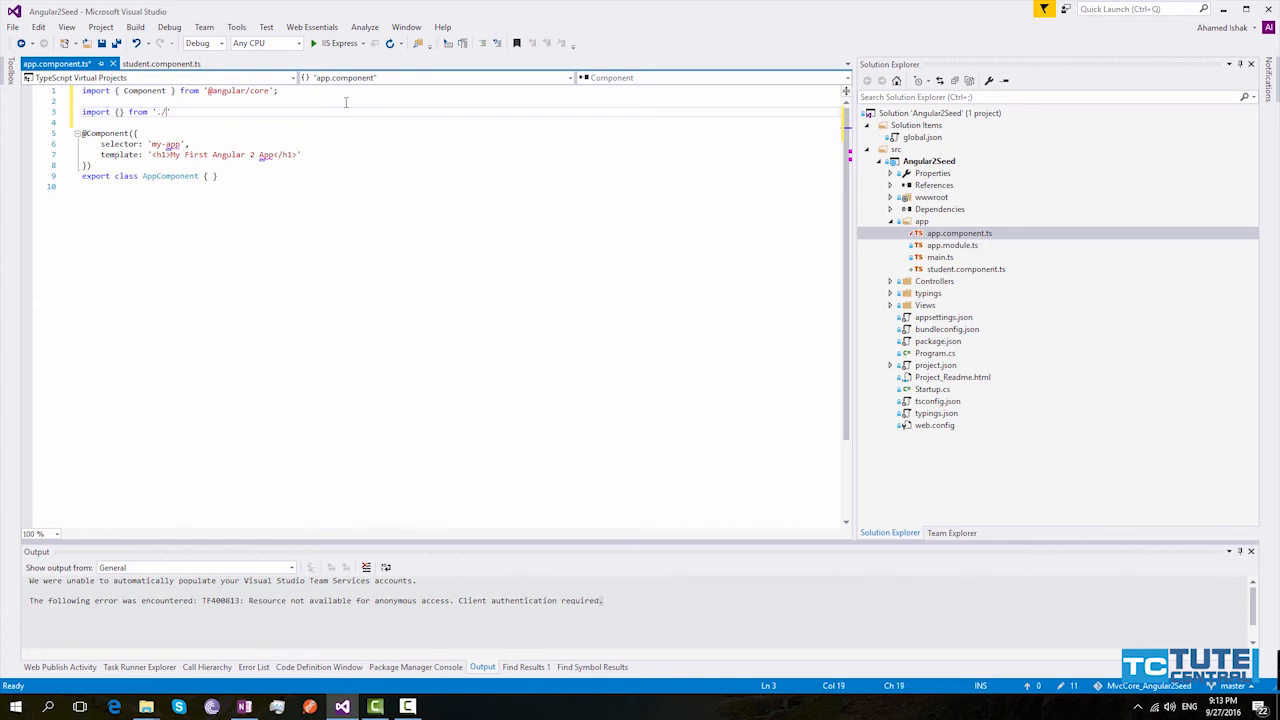
type("student.")
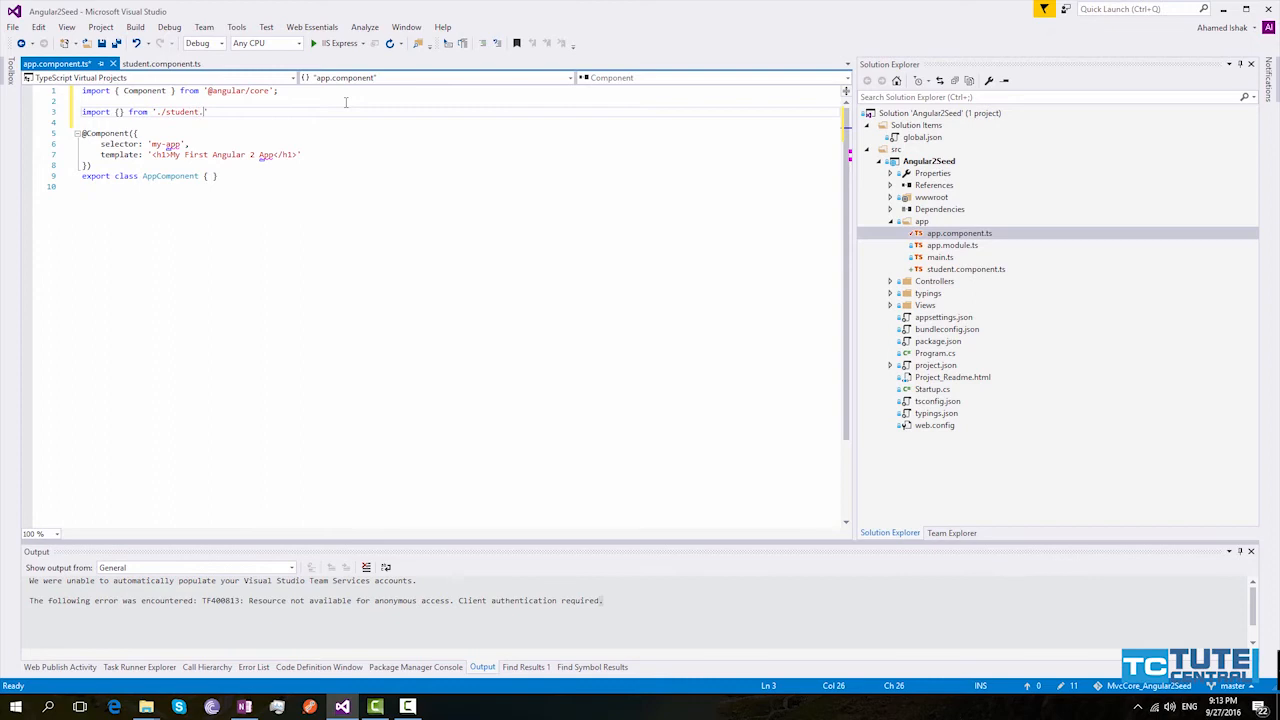
type("component")
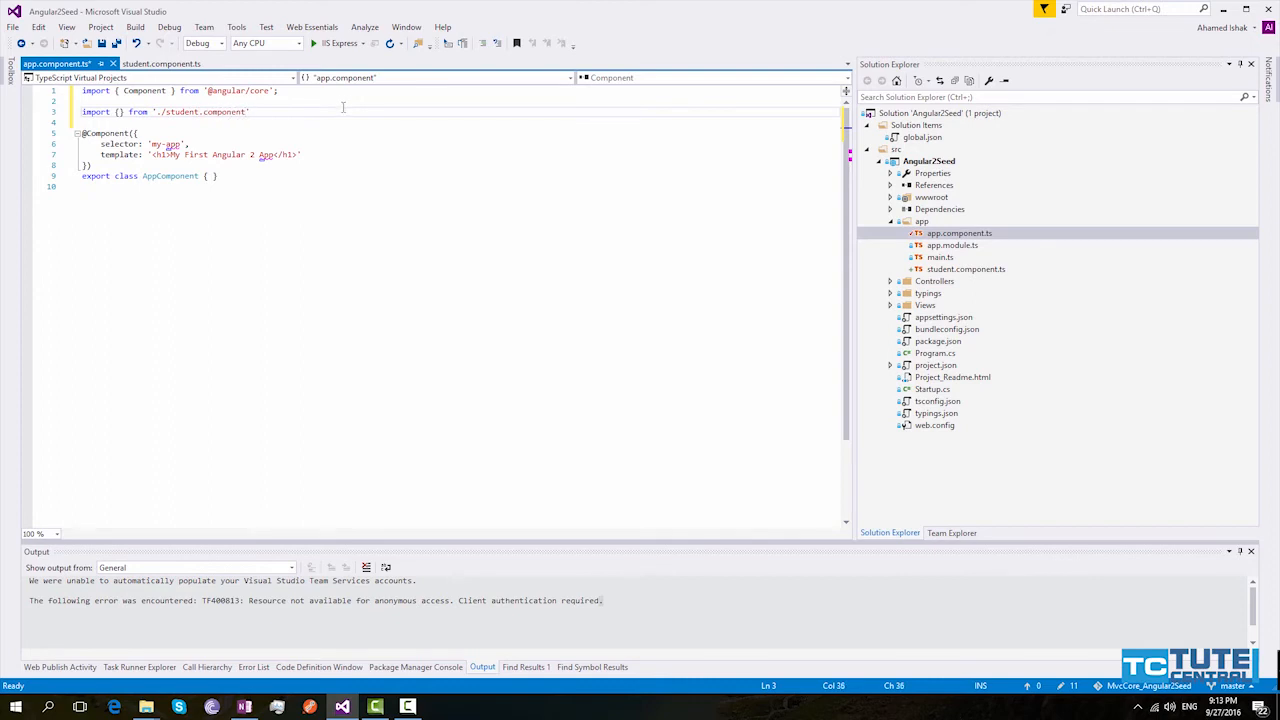
left_click(120, 111)
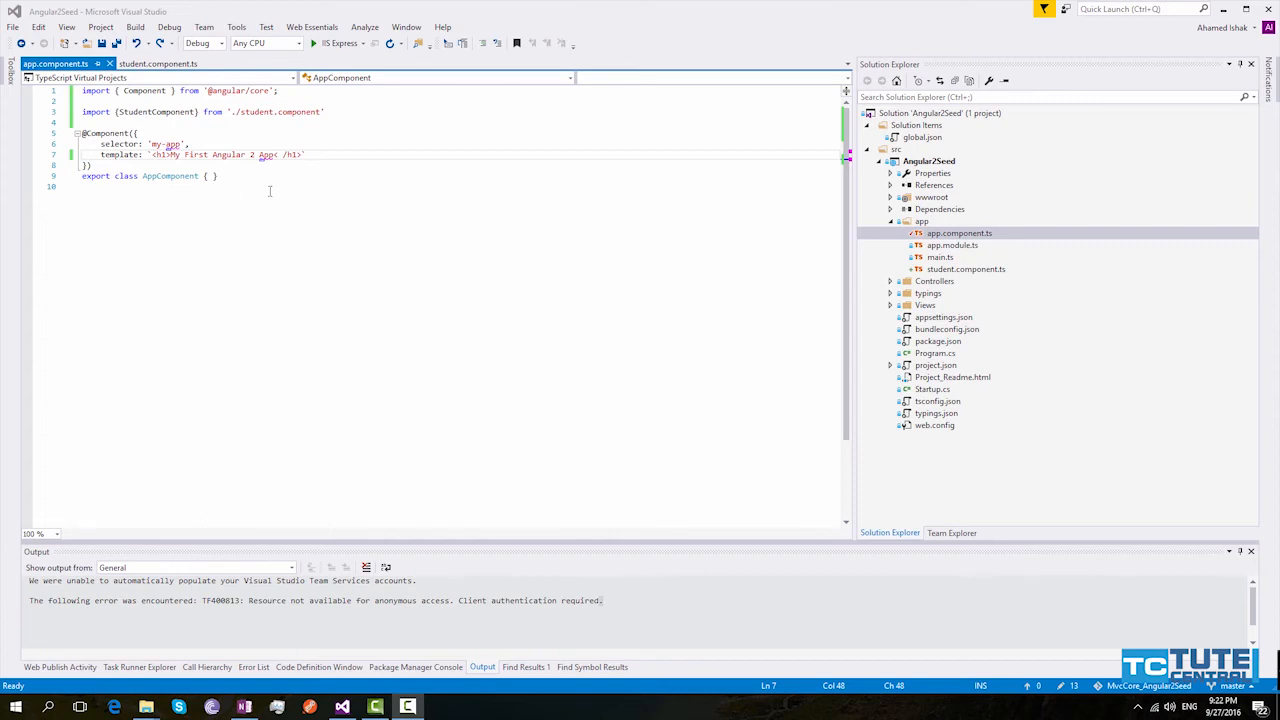
mouse_move(271, 224)
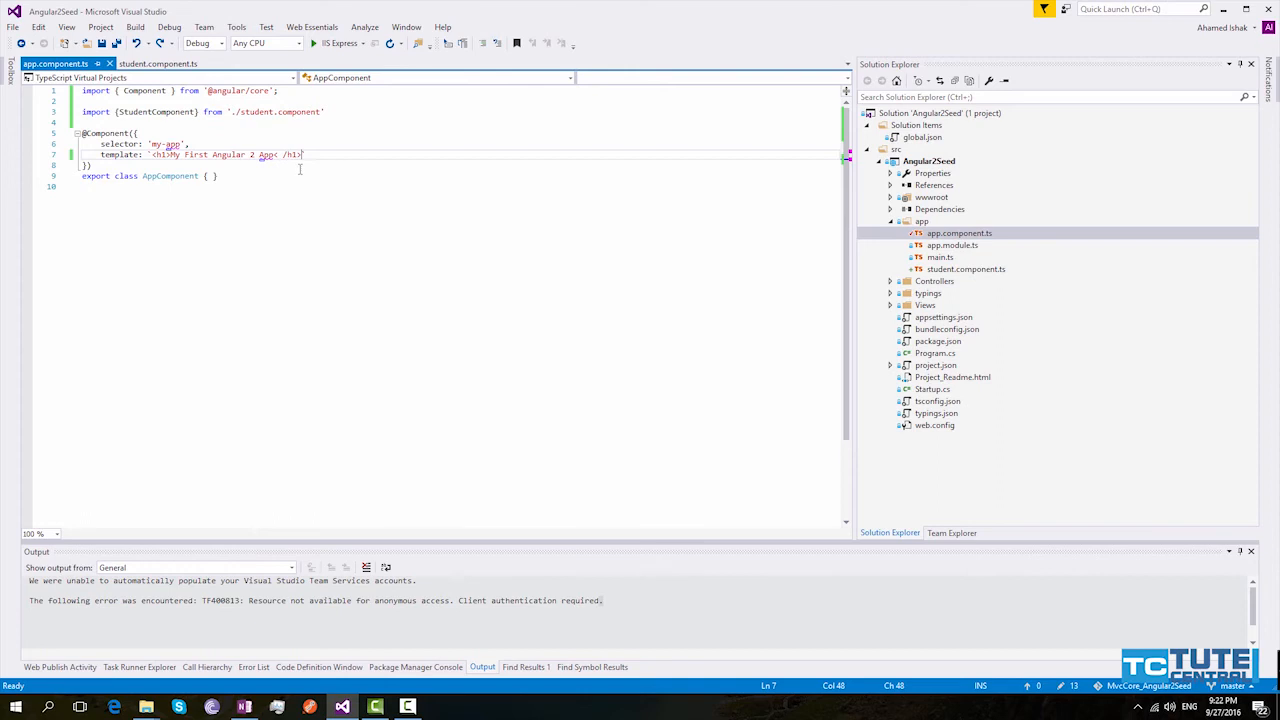
Put a <student></student> tag on a new line below the h1 in the template.
key("Enter")
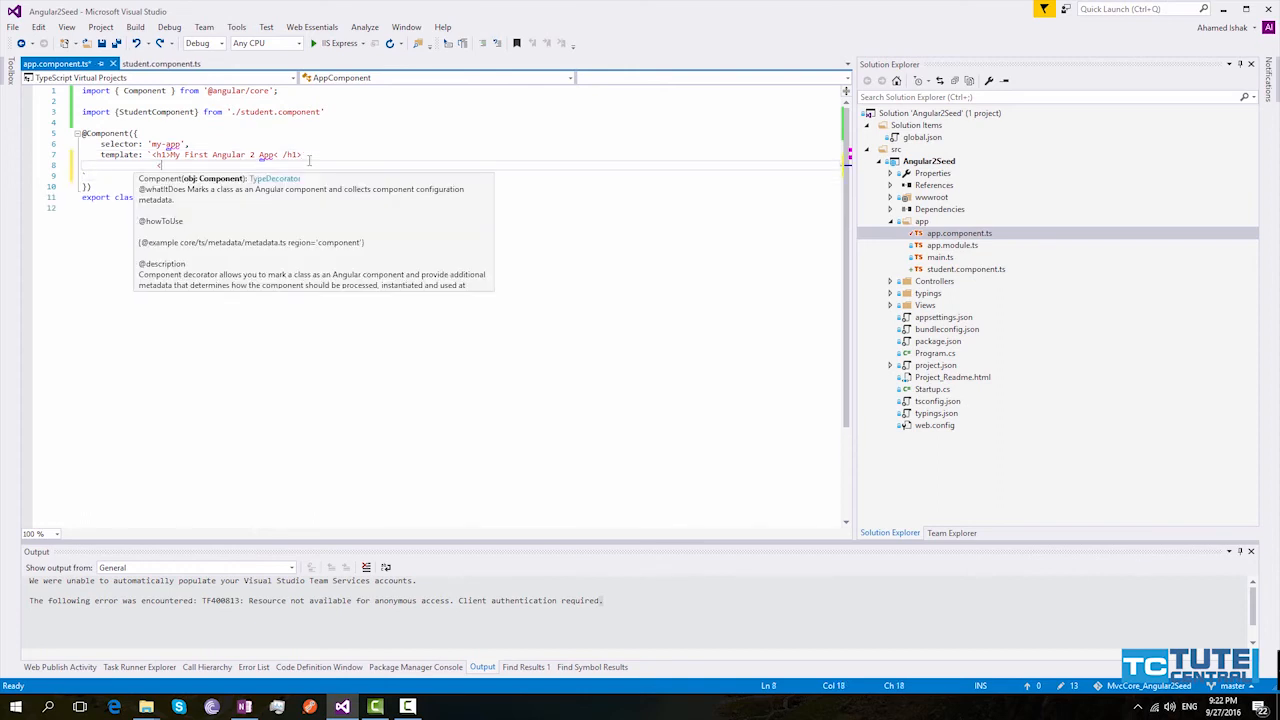
type("student></student>")
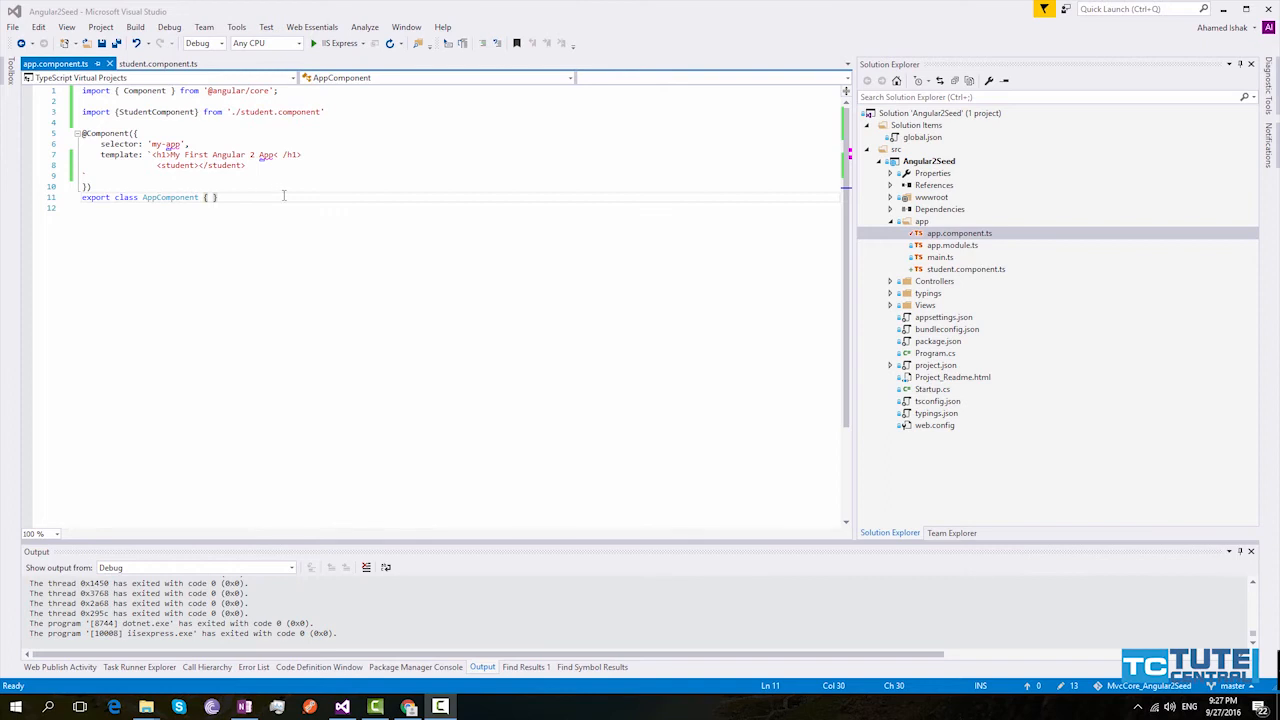
Launch the app with IIS Express and inspect the 'student is not a known element' error.
left_click(314, 43)
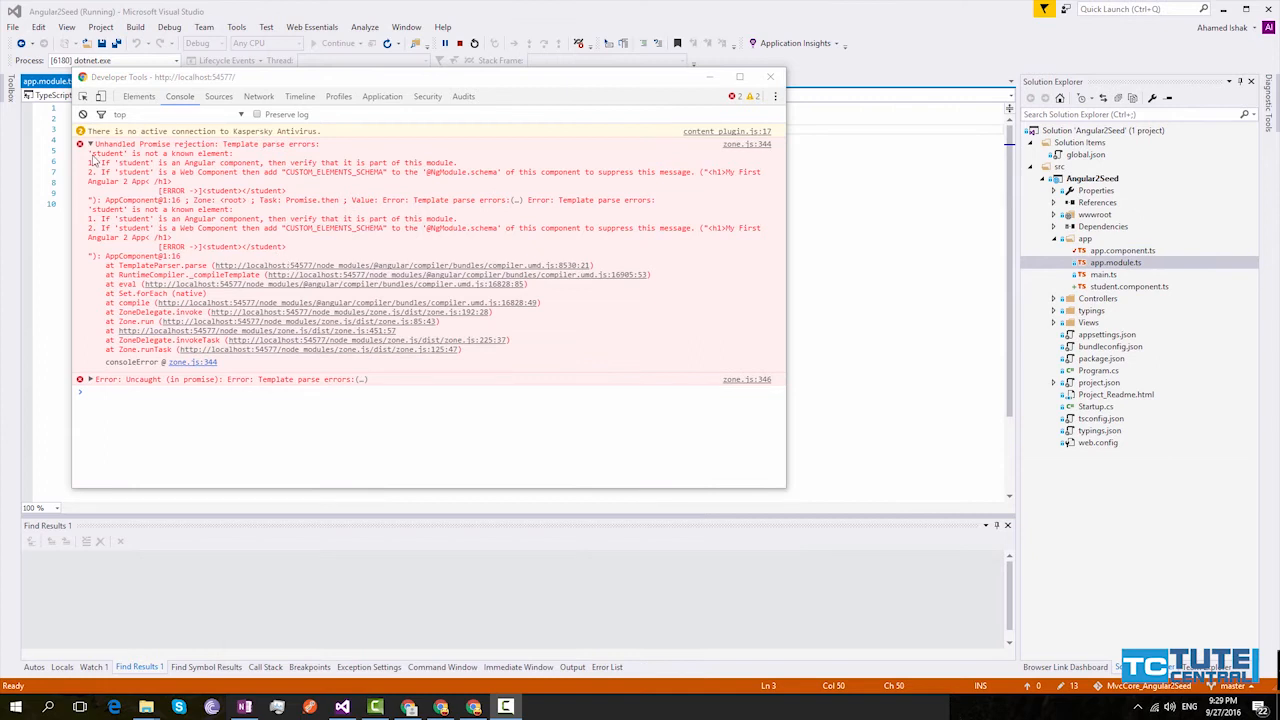
double_click(160, 153)
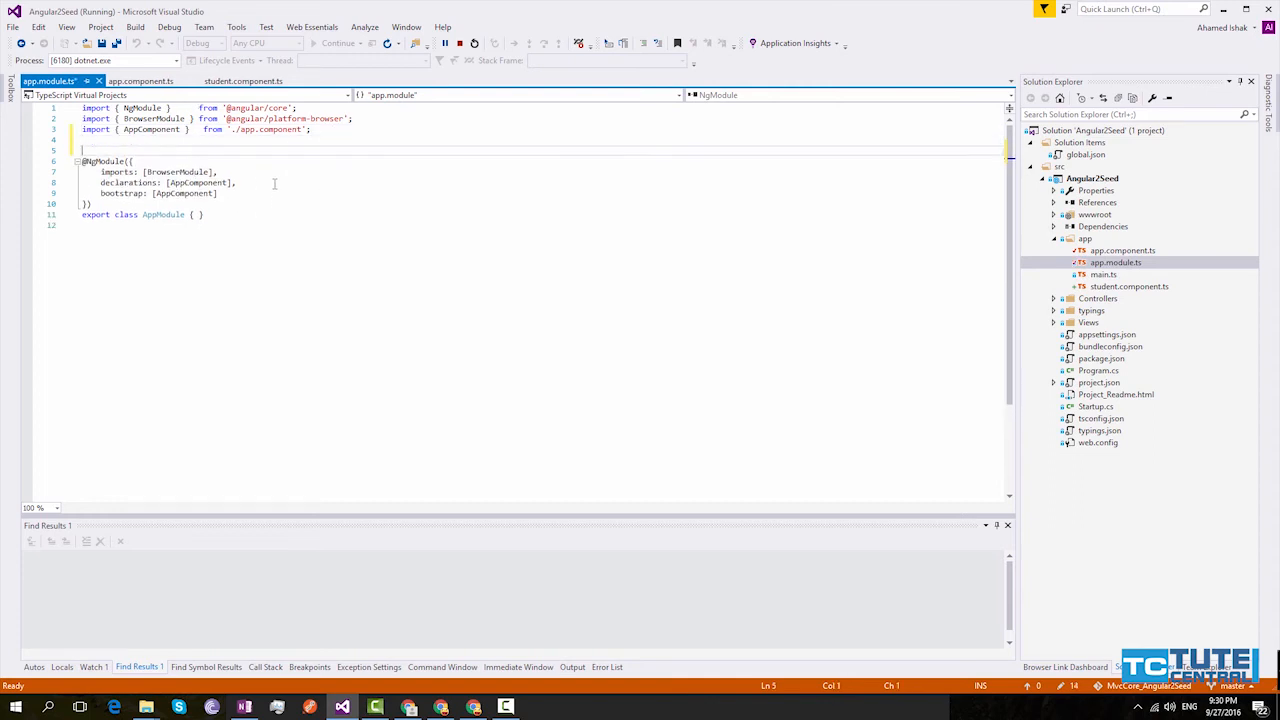
In app.module.ts, import StudentComponent from './student.component' and add it to declarations.
type("import {} from '")
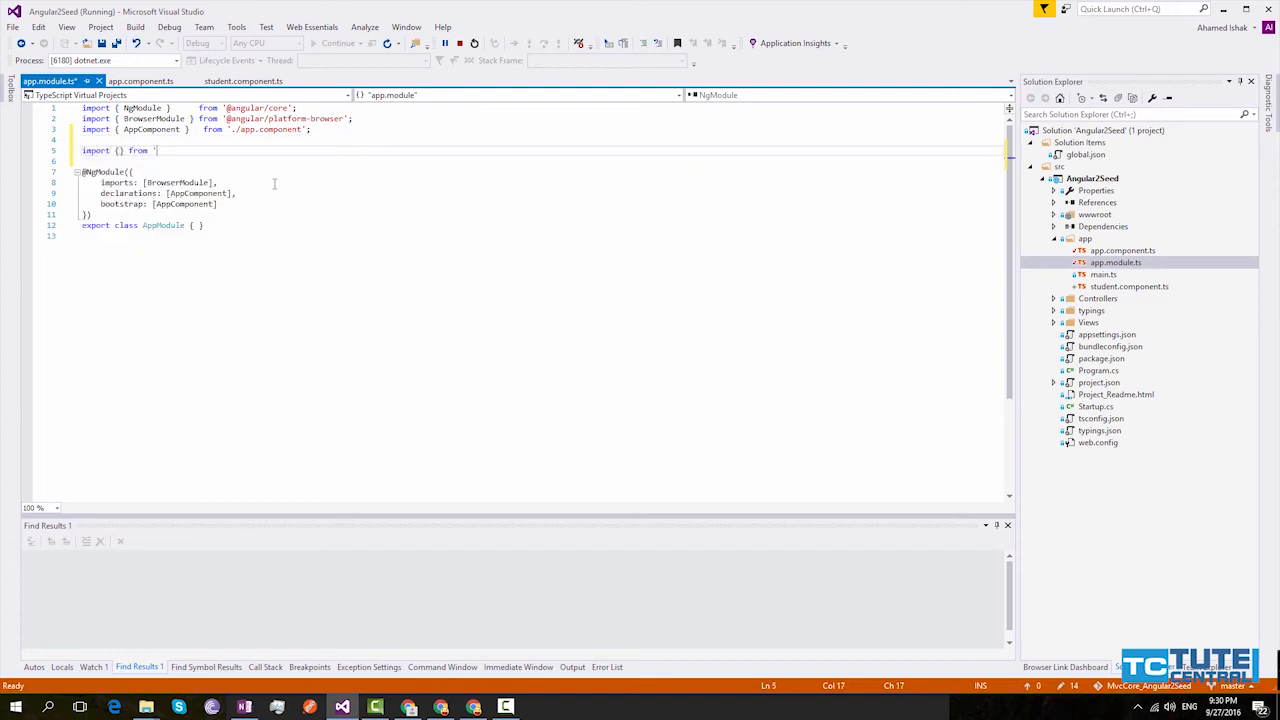
type("./student.")
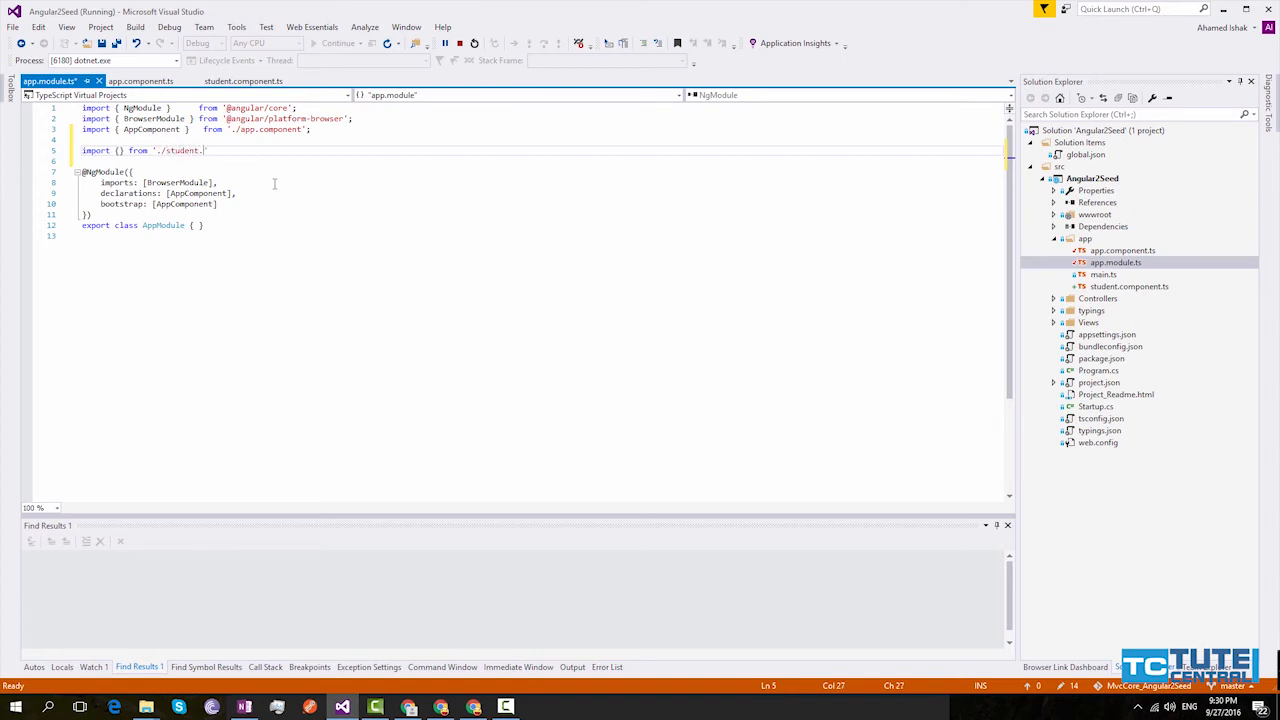
type("component'")
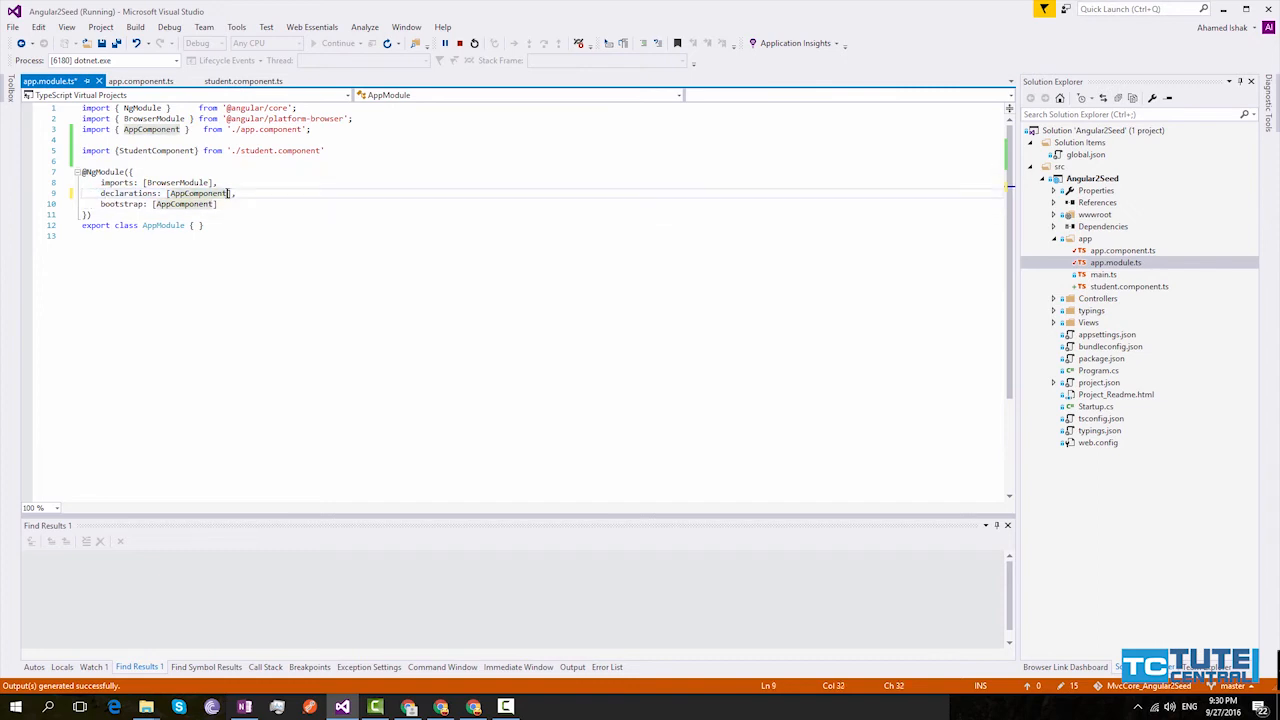
type("Su")
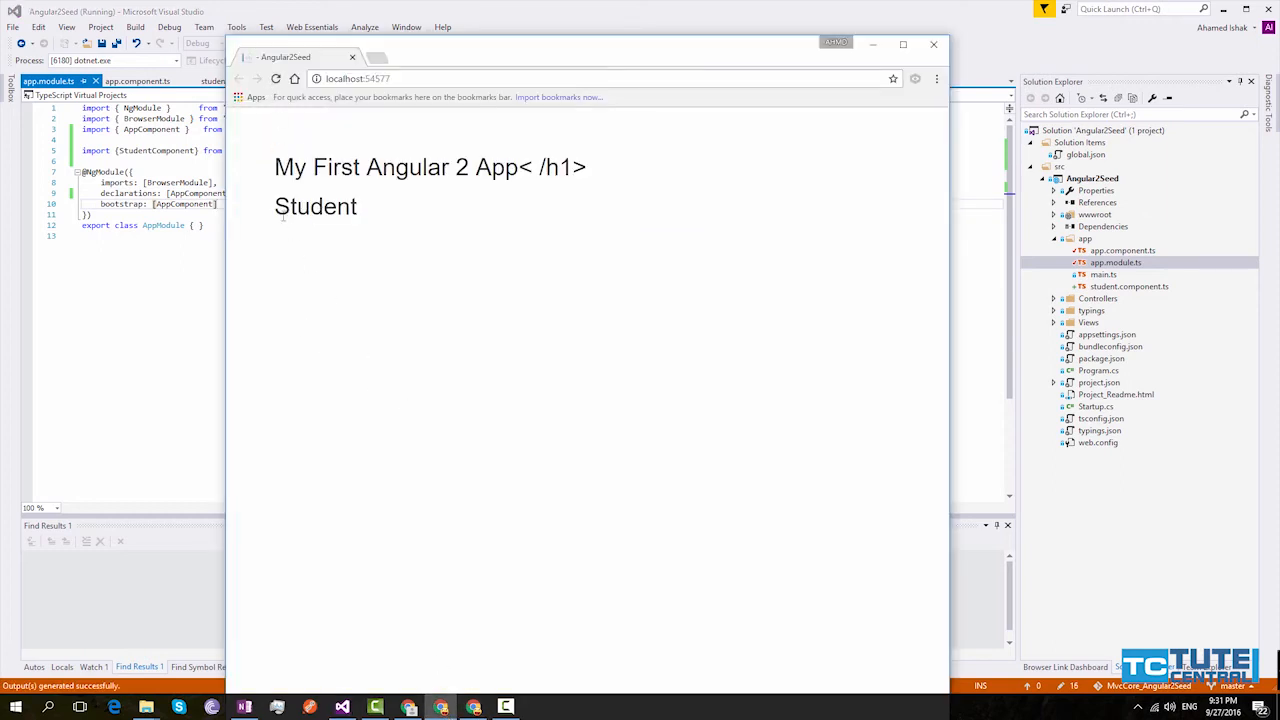
Check the localhost page shows the Student heading beneath the main title.
double_click(315, 206)
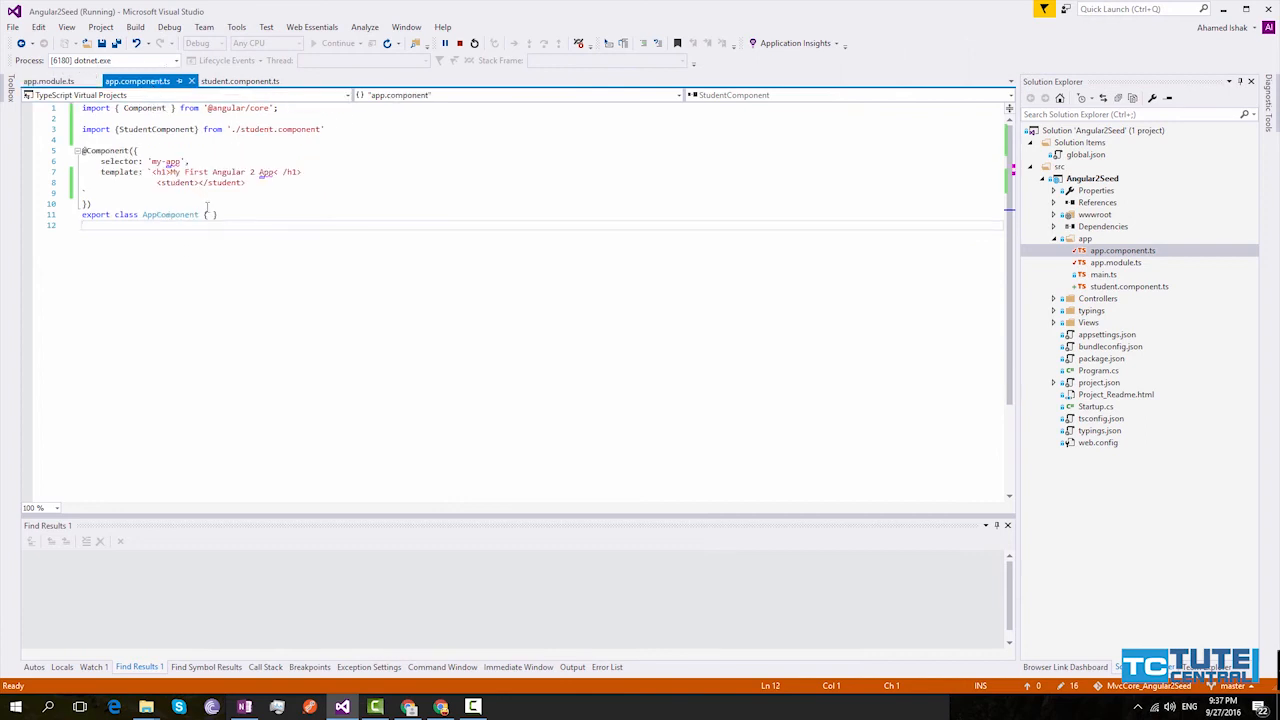
Relaunch the app and confirm 'My First Angular 2 App' appears above Student.
left_click(301, 172)
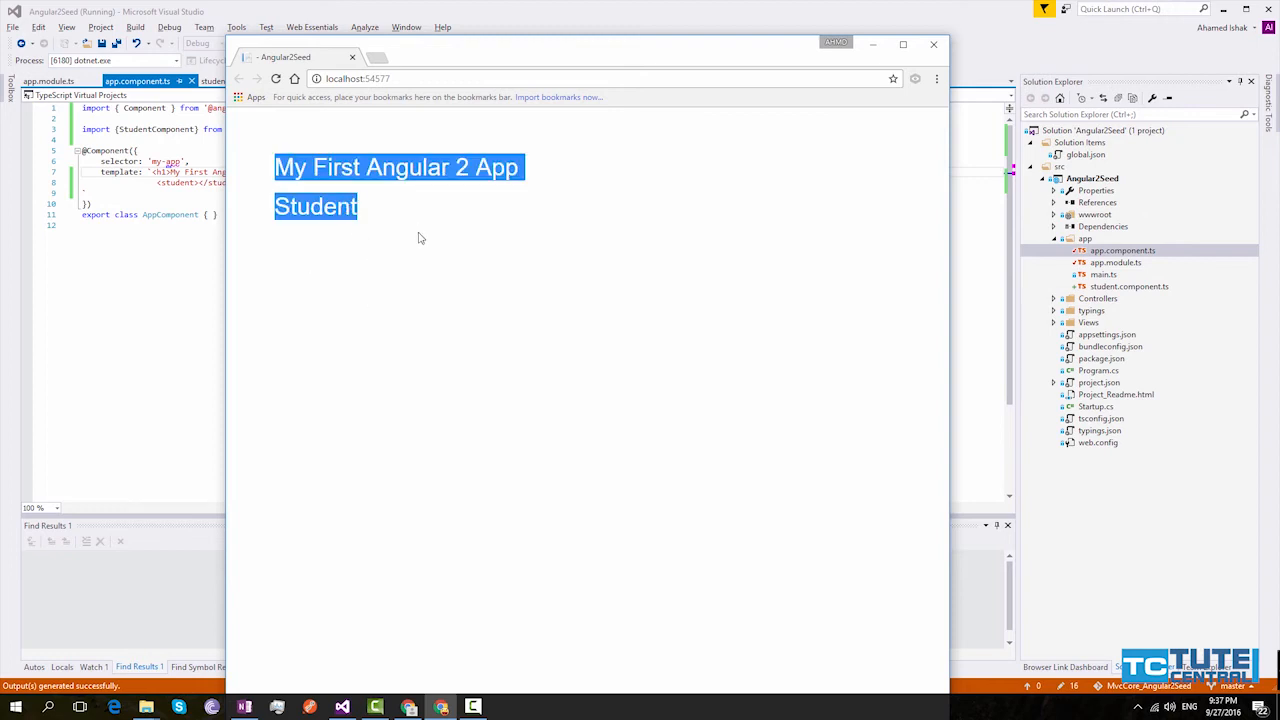
left_click(418, 237)
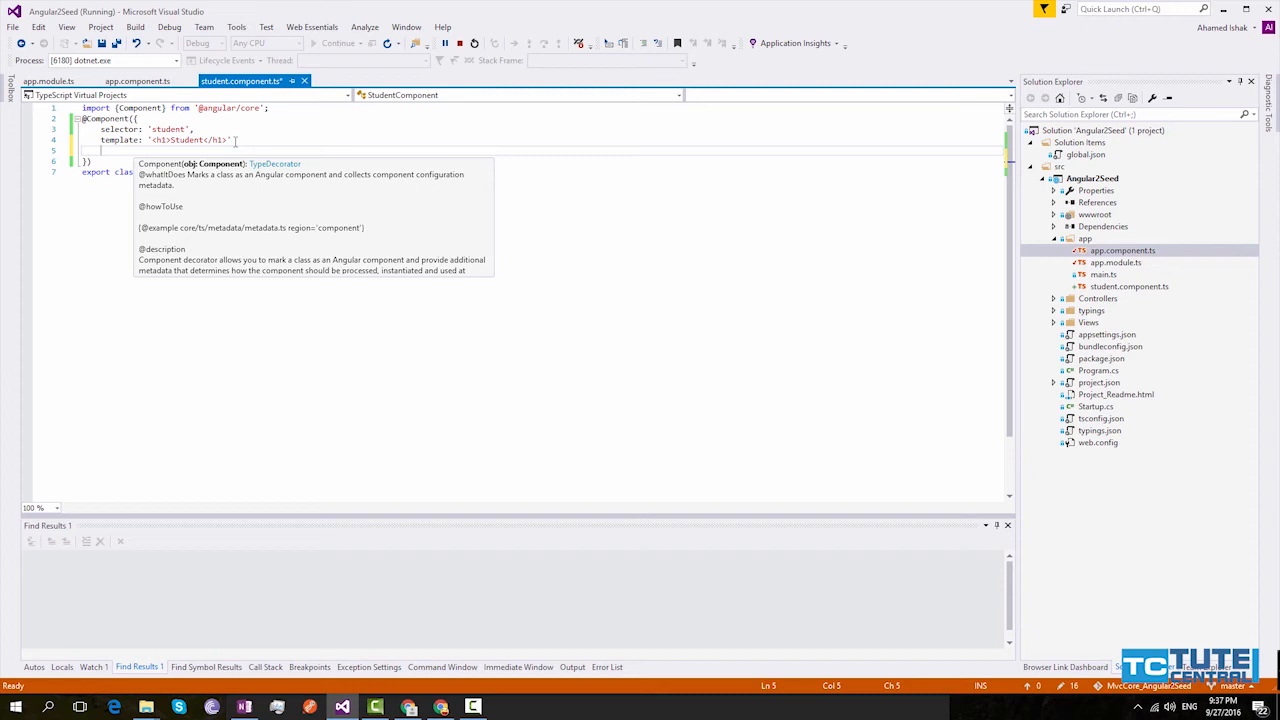
Add templateUrl: '/templates/student.component.html' below the inline template in student.component.ts.
type("templateUrl:")
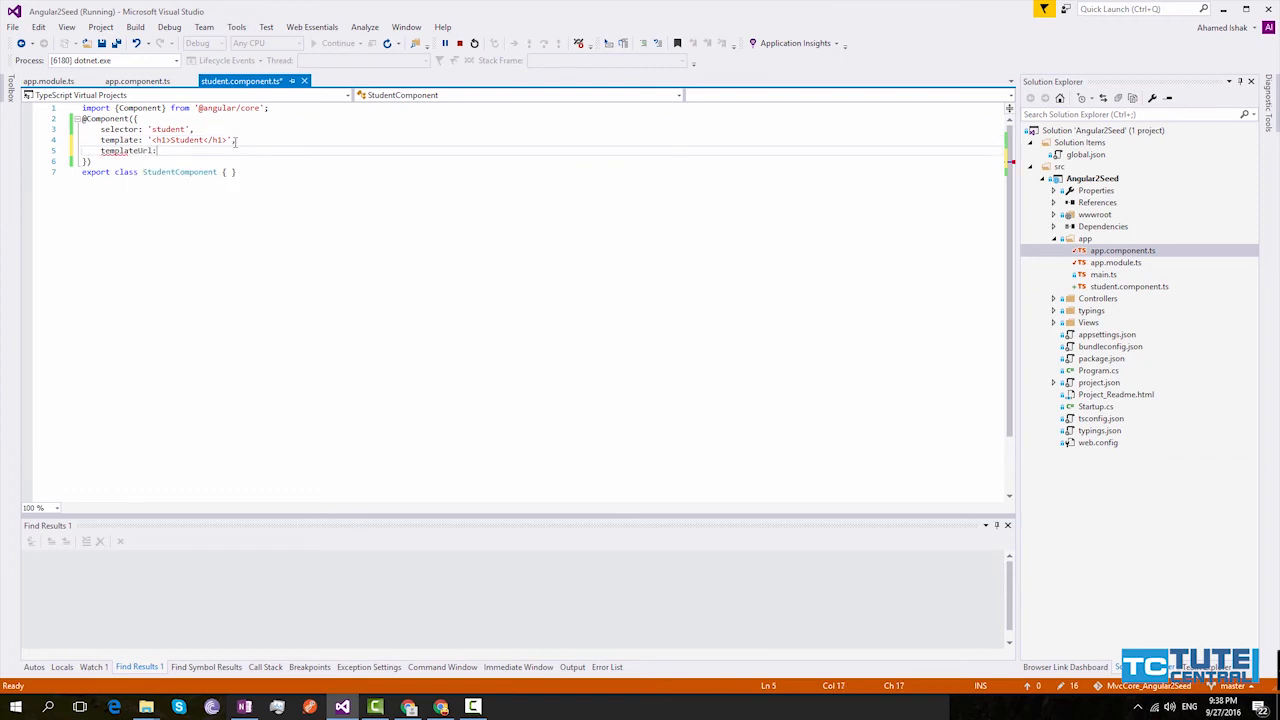
type("'")
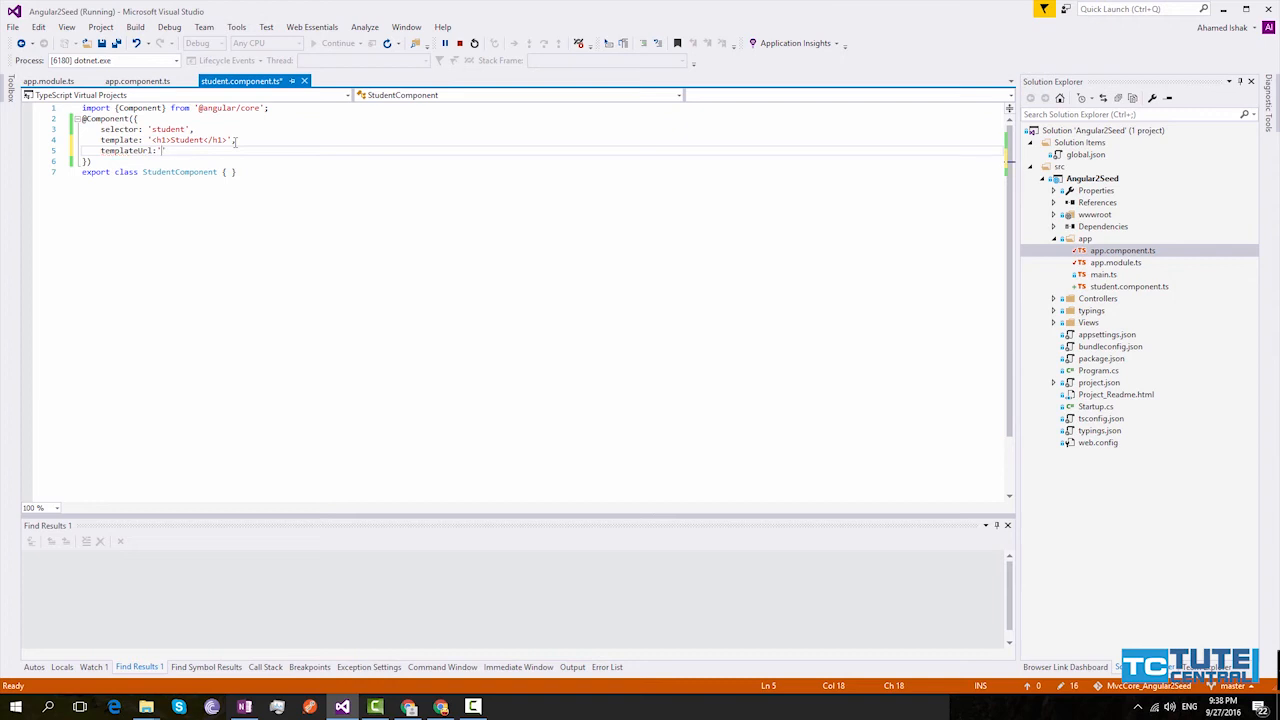
type("'")
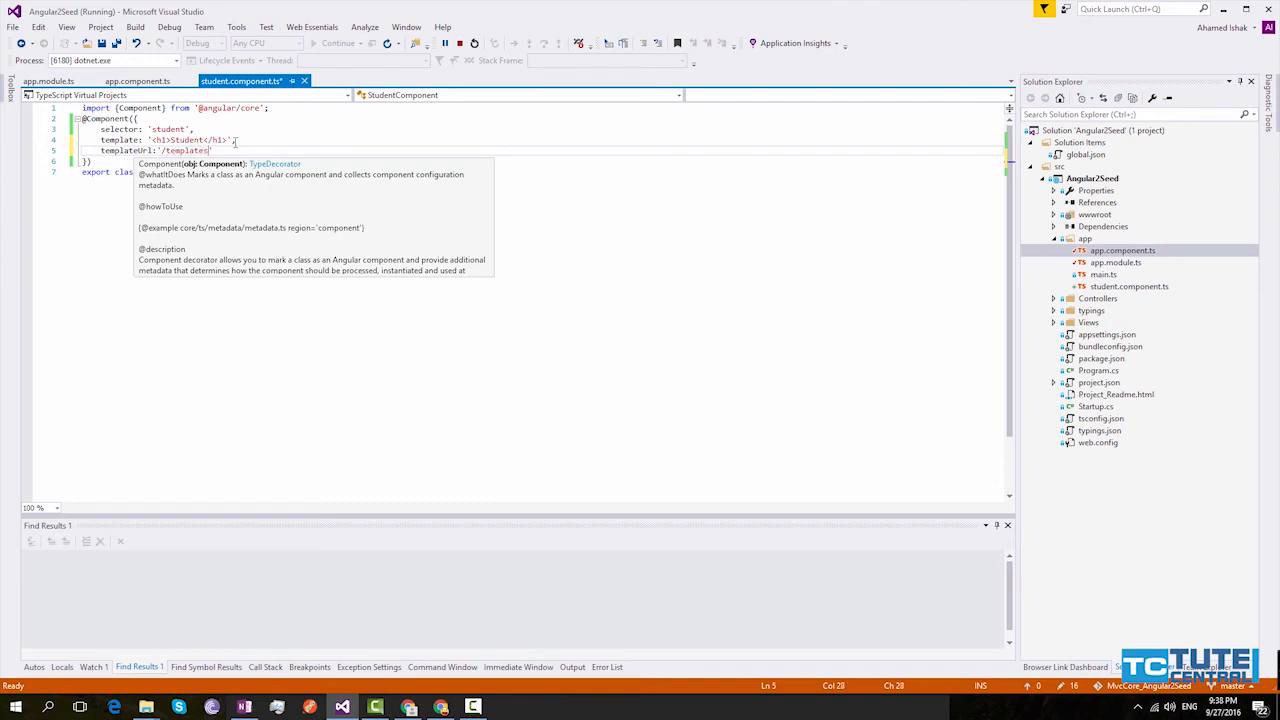
type("student.")
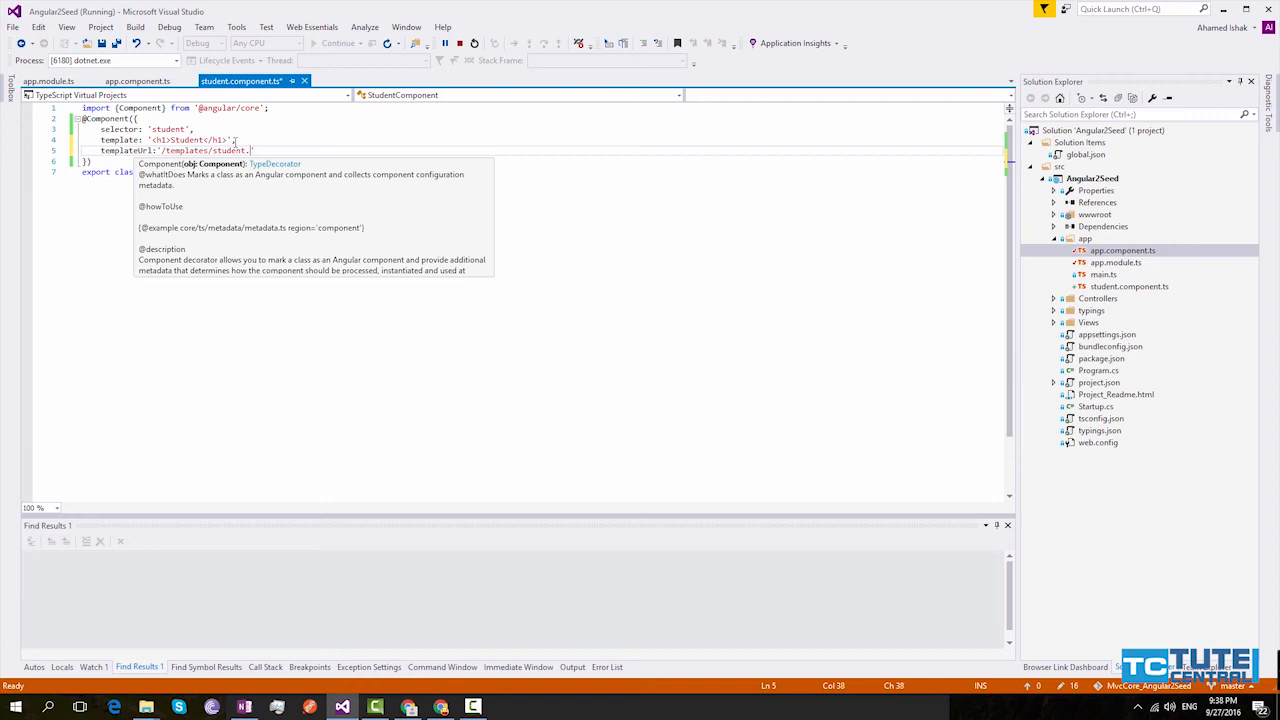
type("component.html")
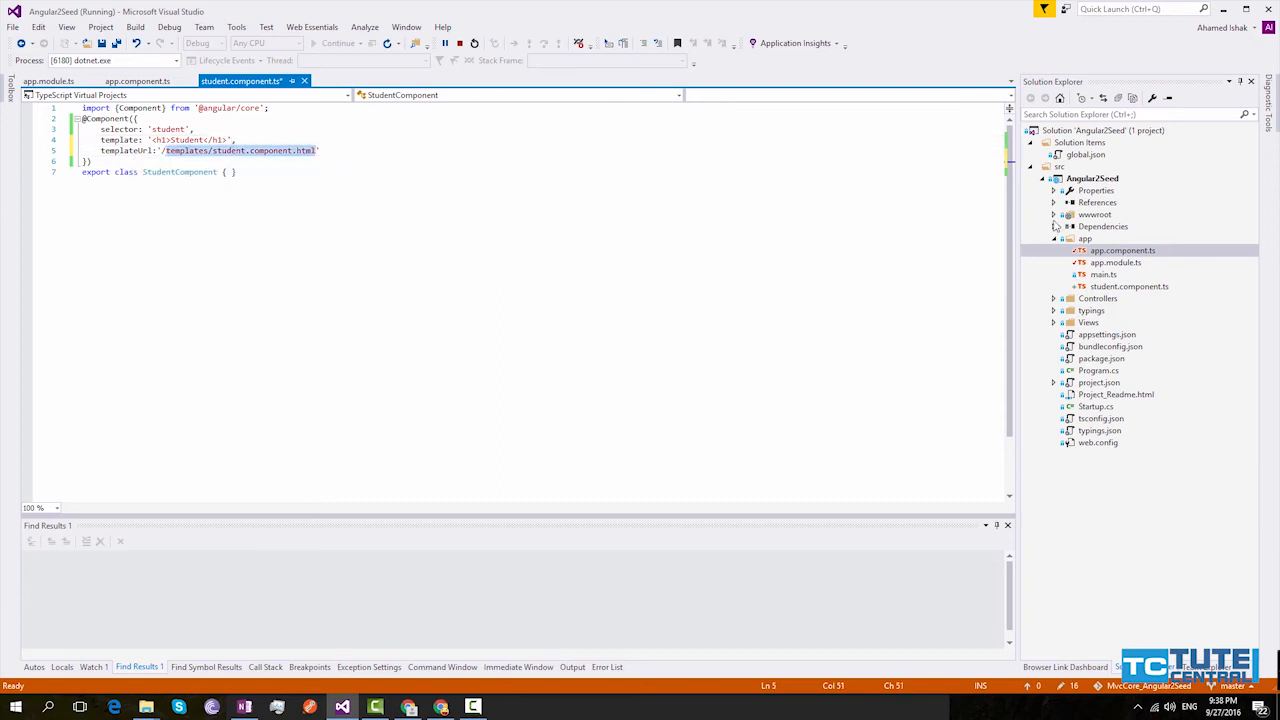
left_click(1053, 214)
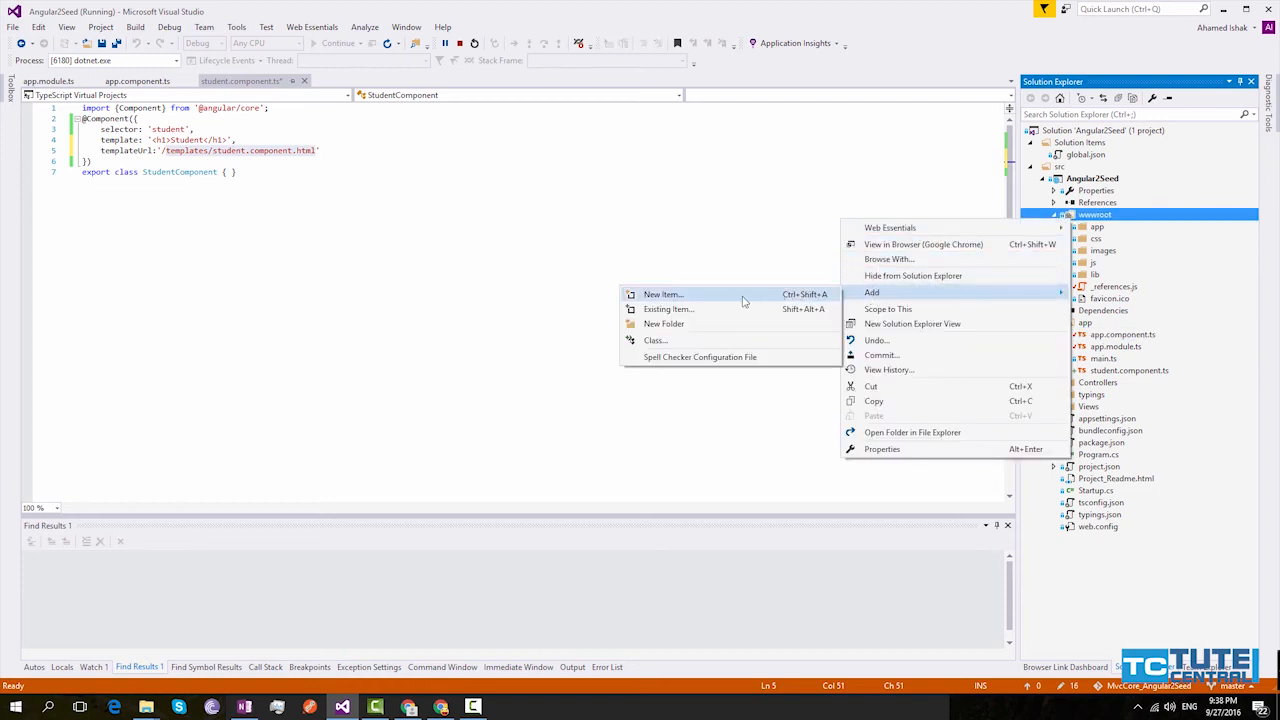
Create a new folder under wwwroot and name it templates.
left_click(664, 323)
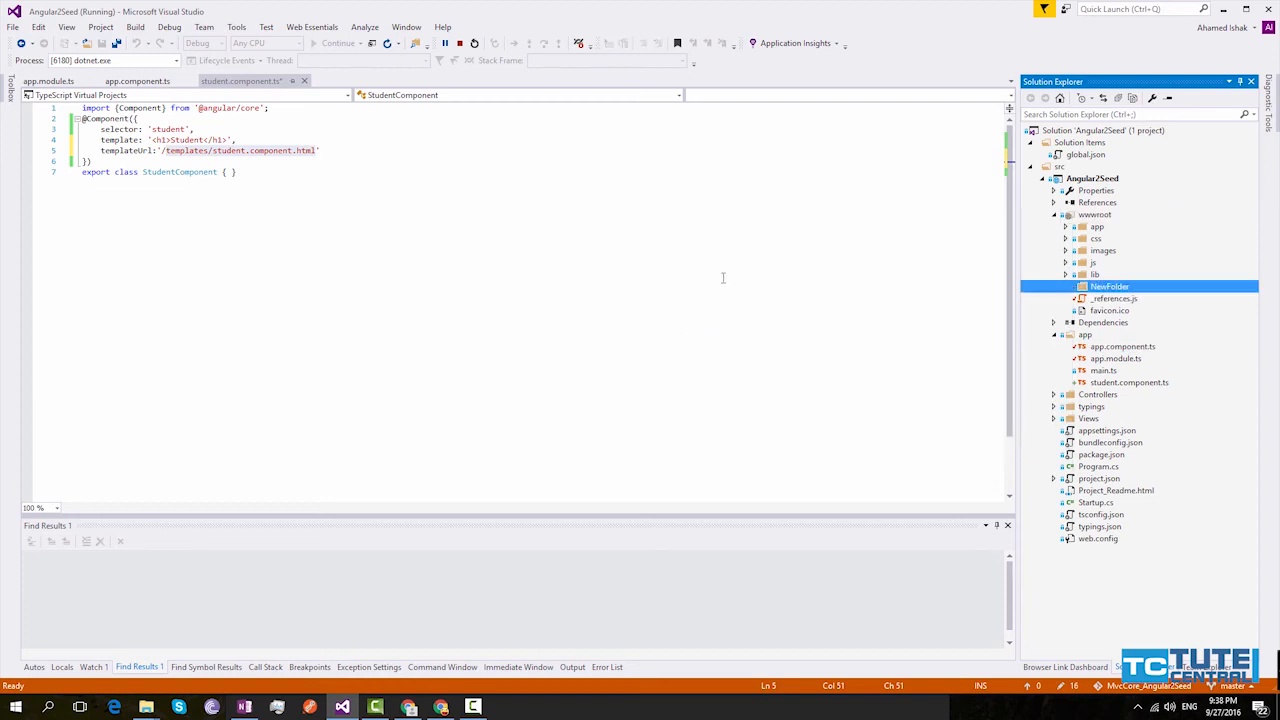
left_click(445, 43)
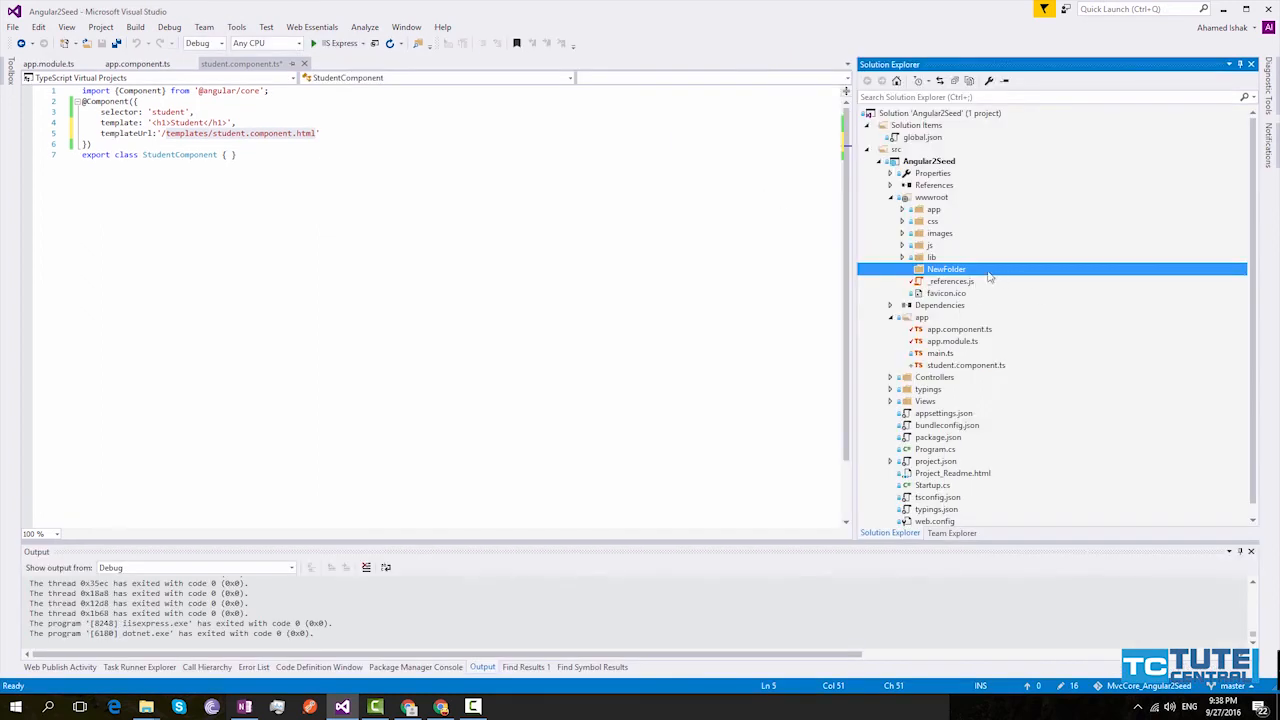
double_click(946, 268)
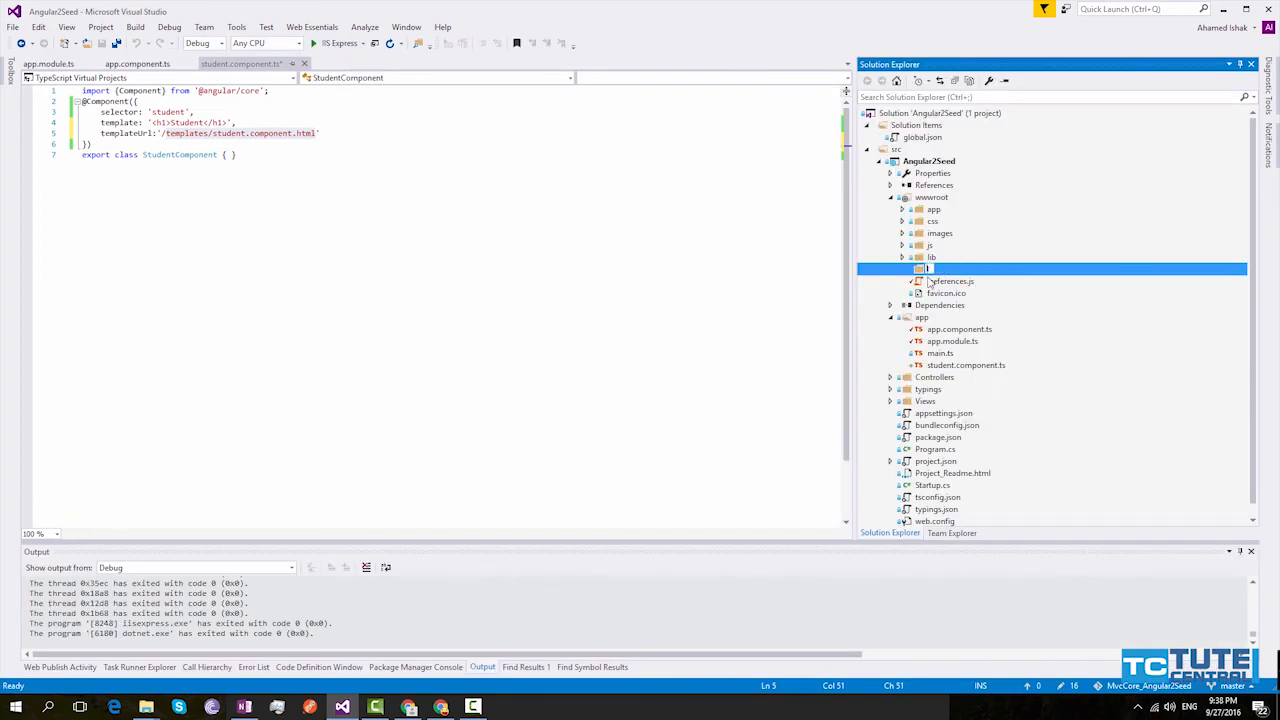
type("templates")
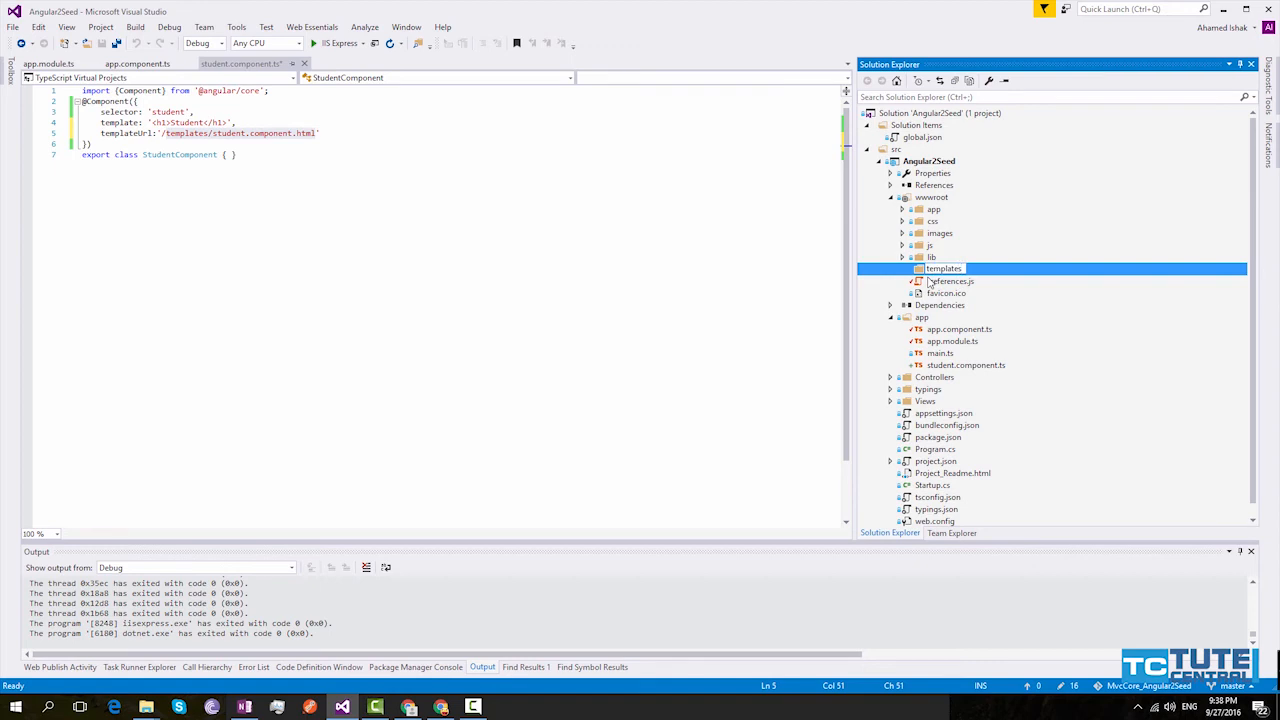
left_click(948, 281)
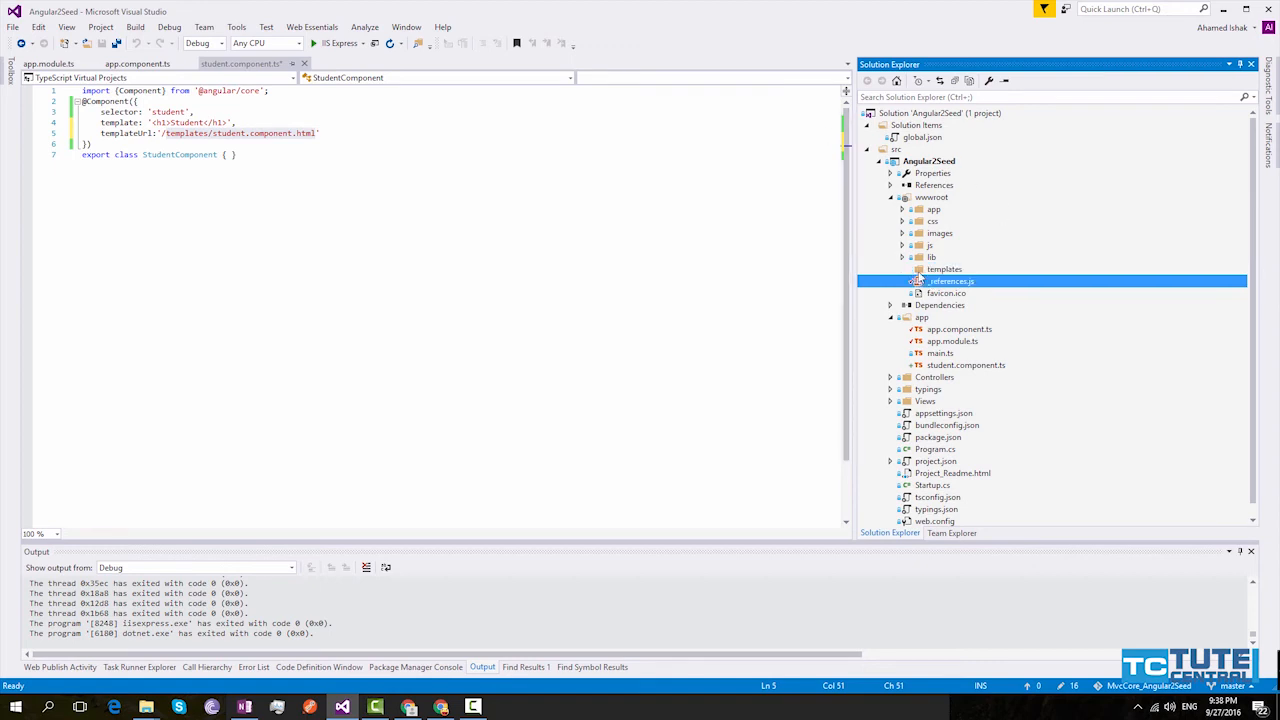
Add an HTML Page named student.component.html to the templates folder.
right_click(944, 268)
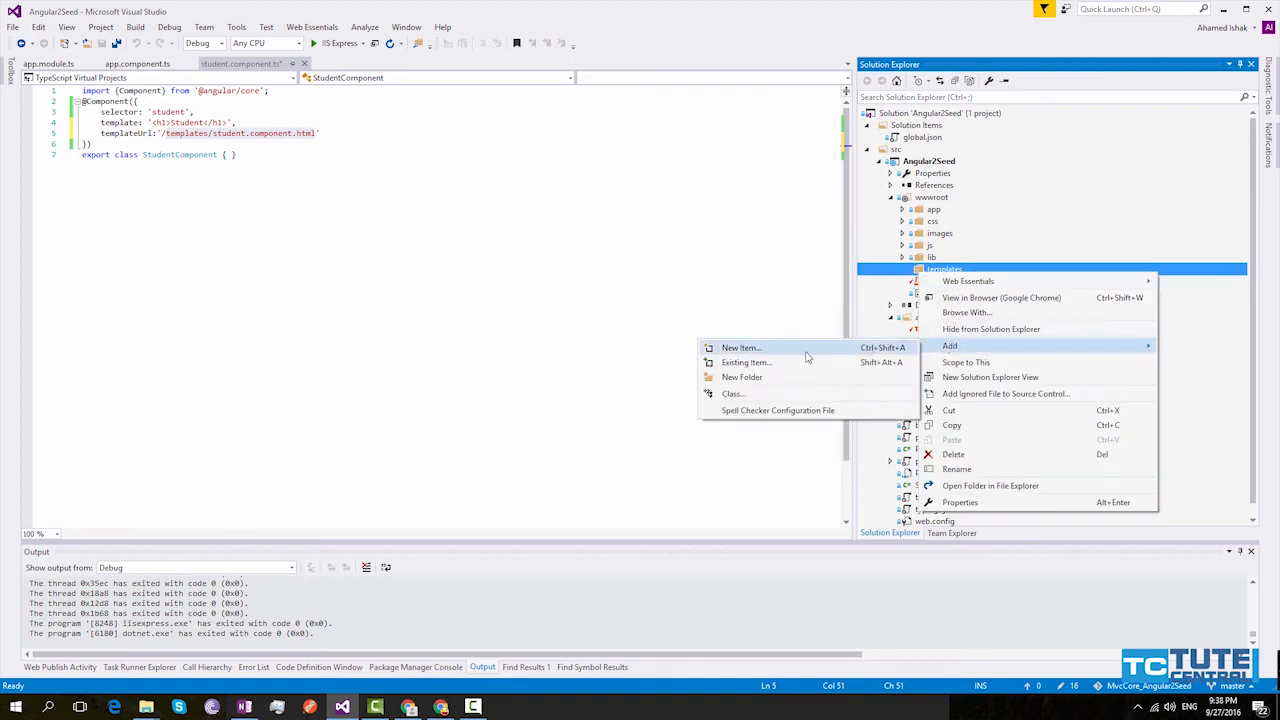
left_click(741, 347)
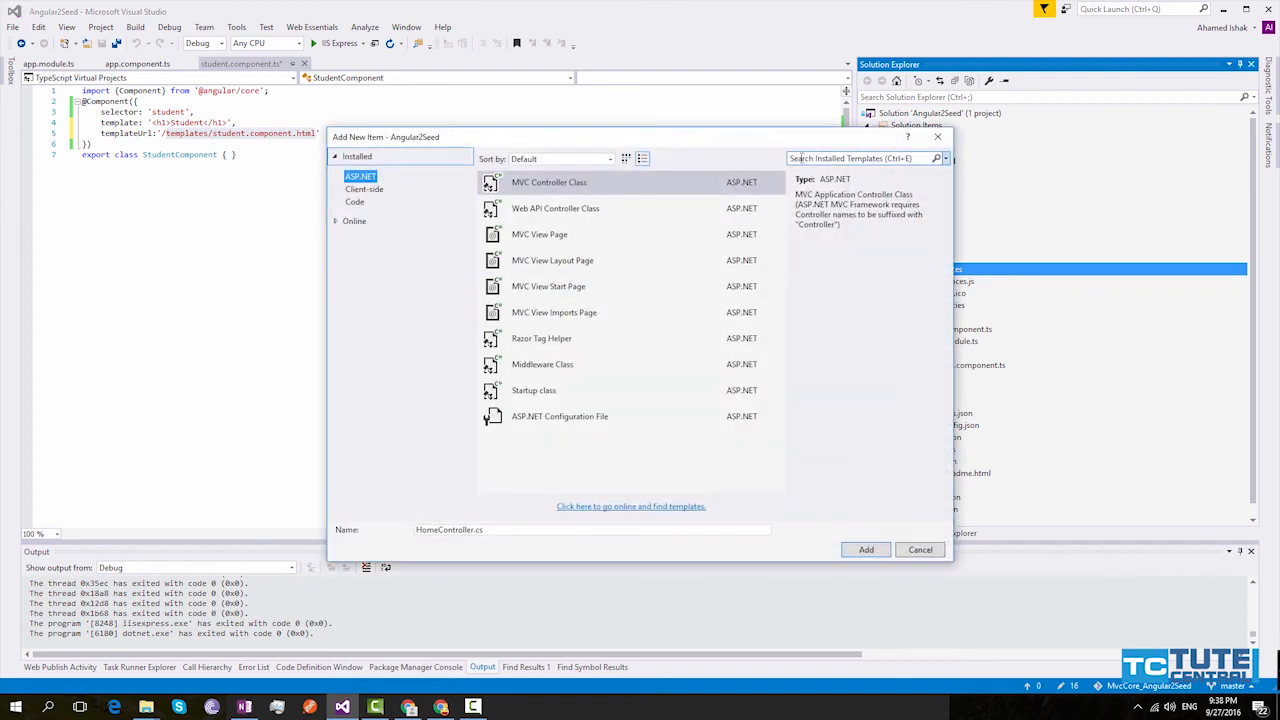
type("html")
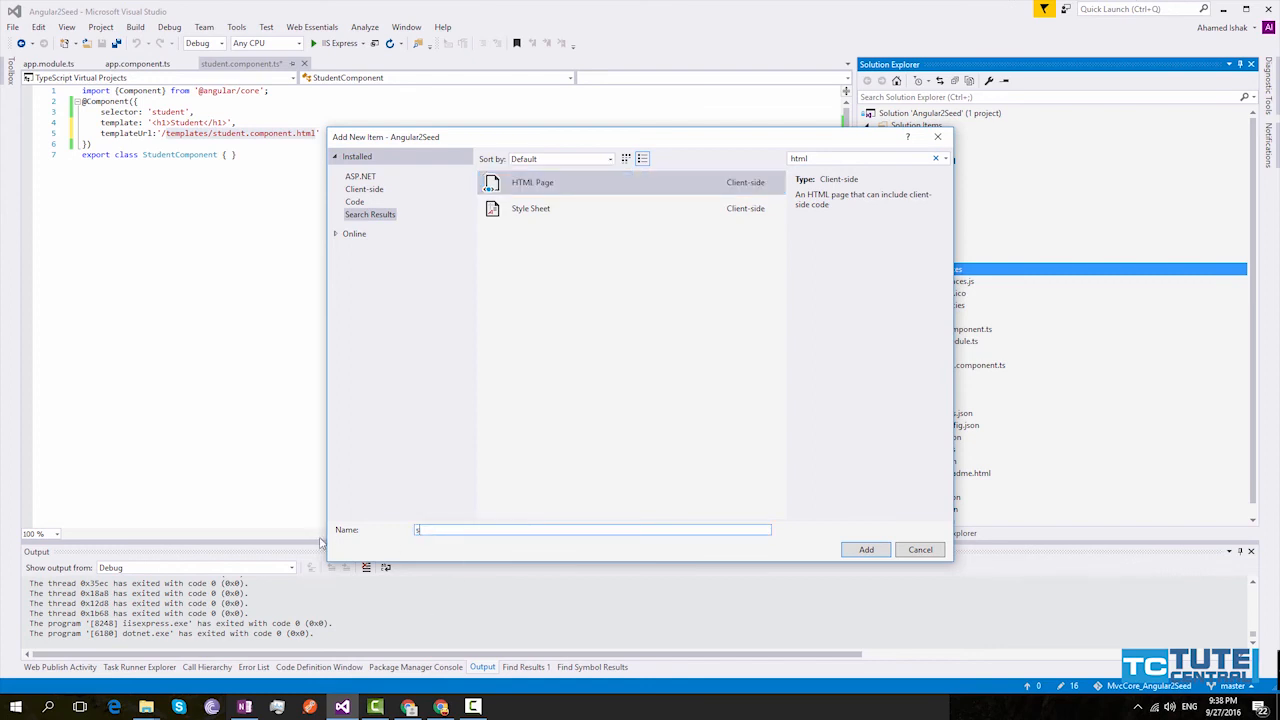
type("student.component.html")
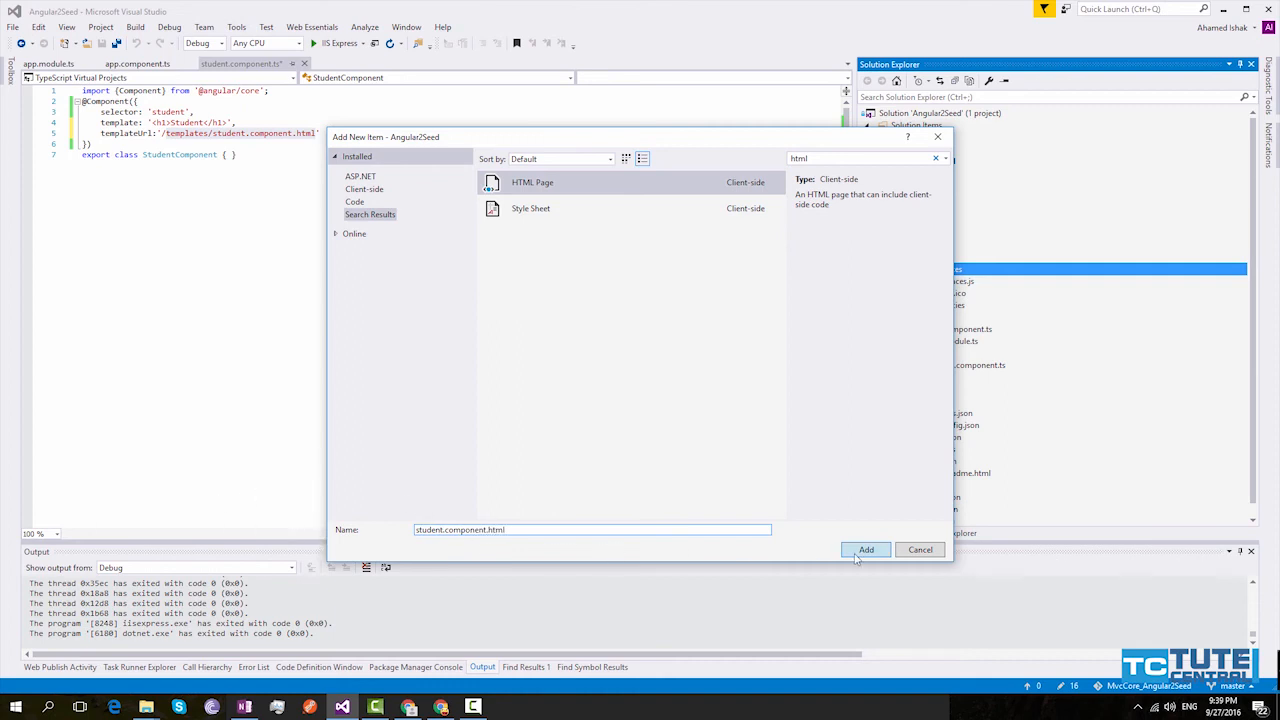
left_click(865, 549)
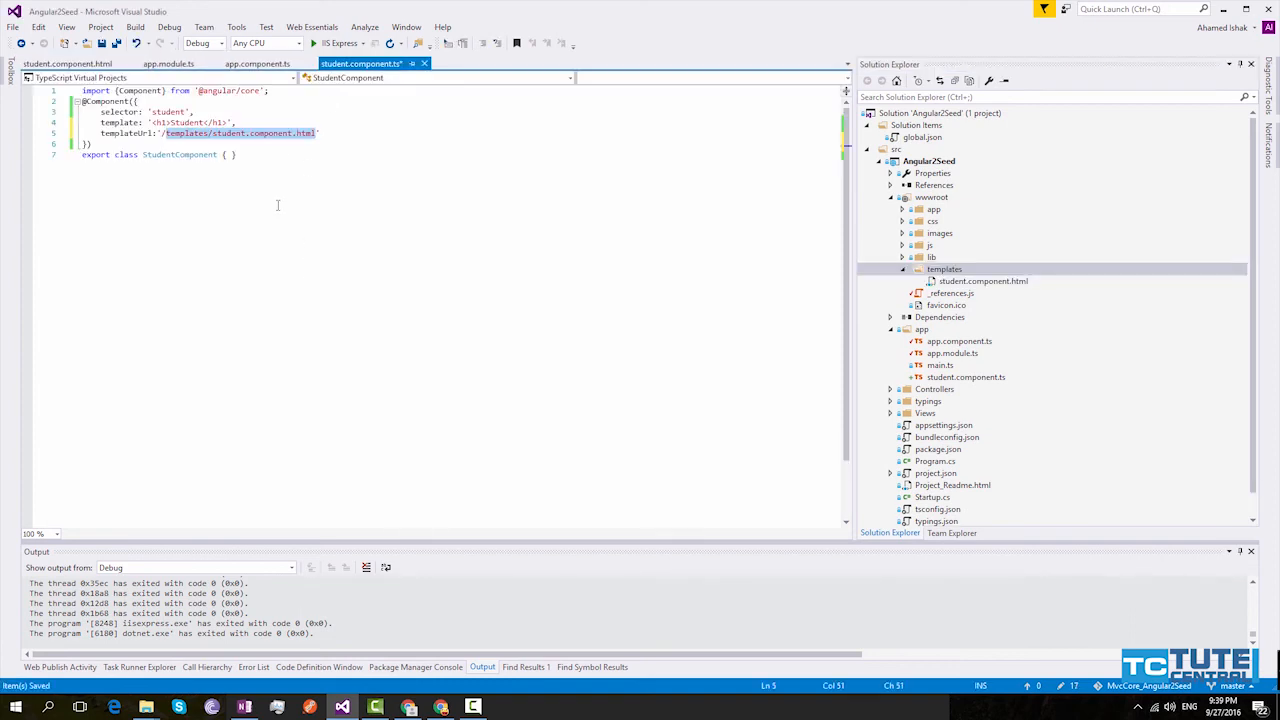
Put <h1>Student</h1> in student.component.html, remove the inline template, and run IIS Express.
left_click(232, 122)
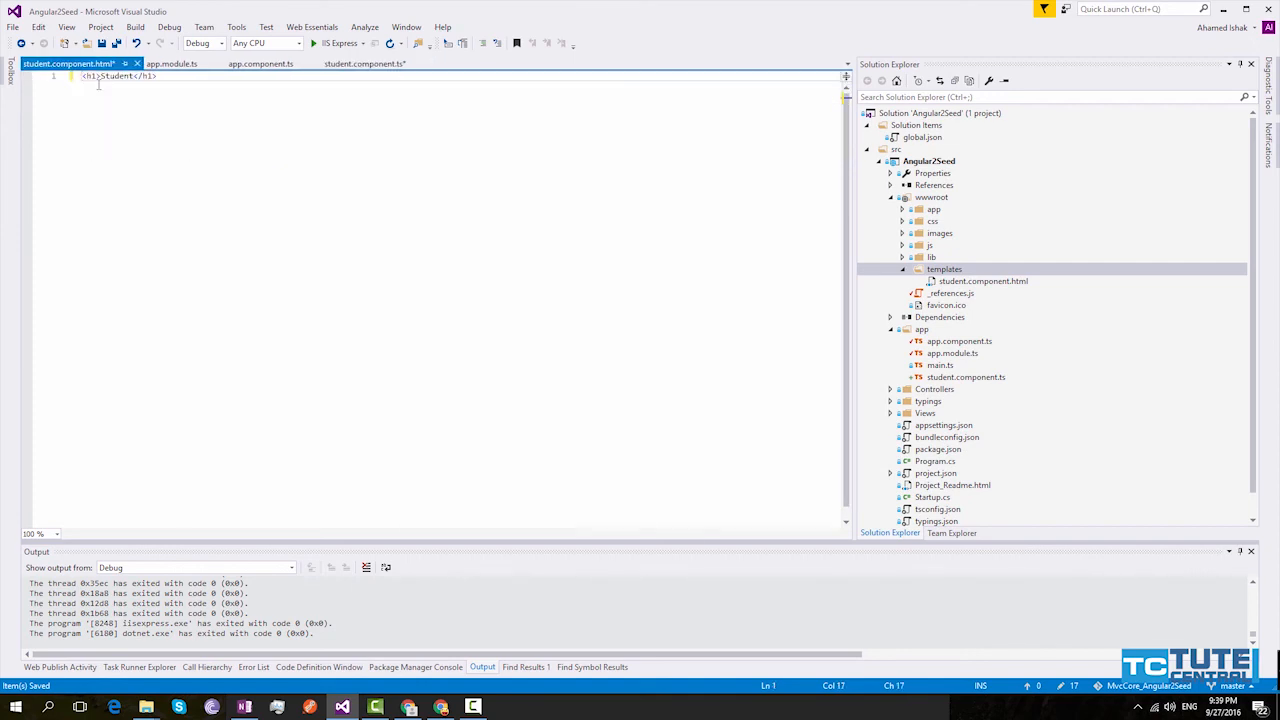
left_click(363, 63)
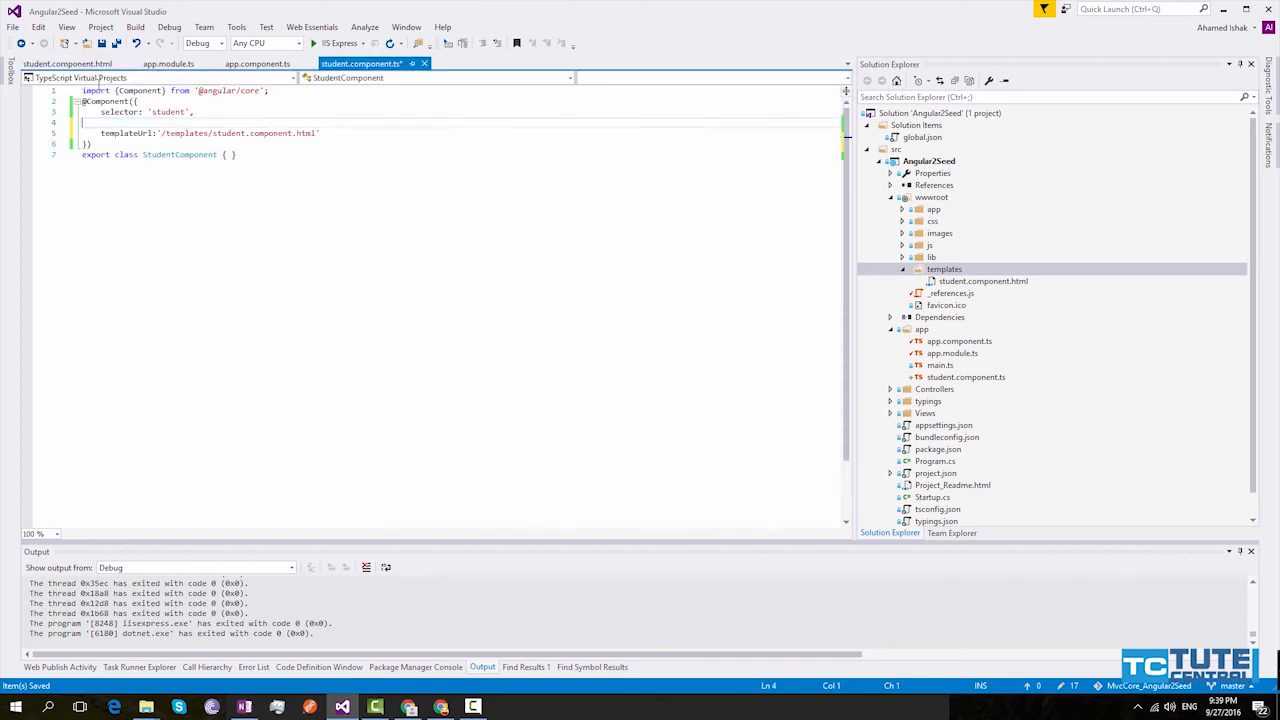
left_click(67, 63)
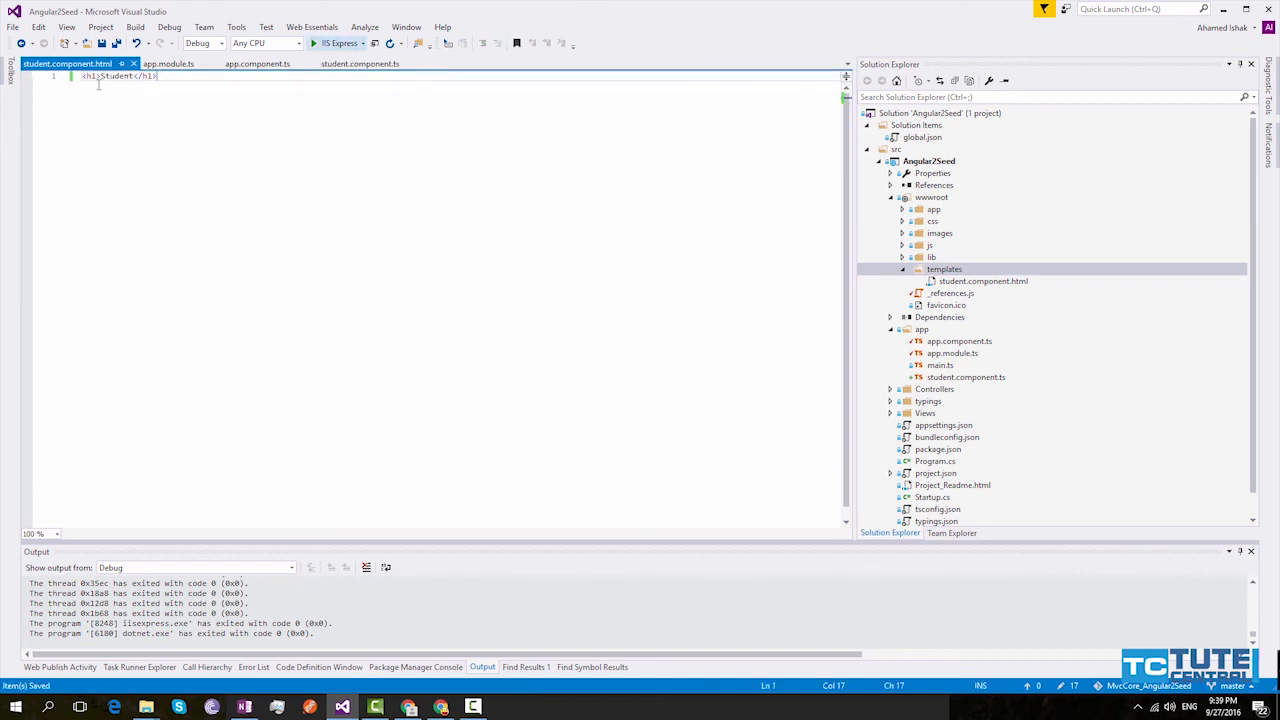
left_click(314, 43)
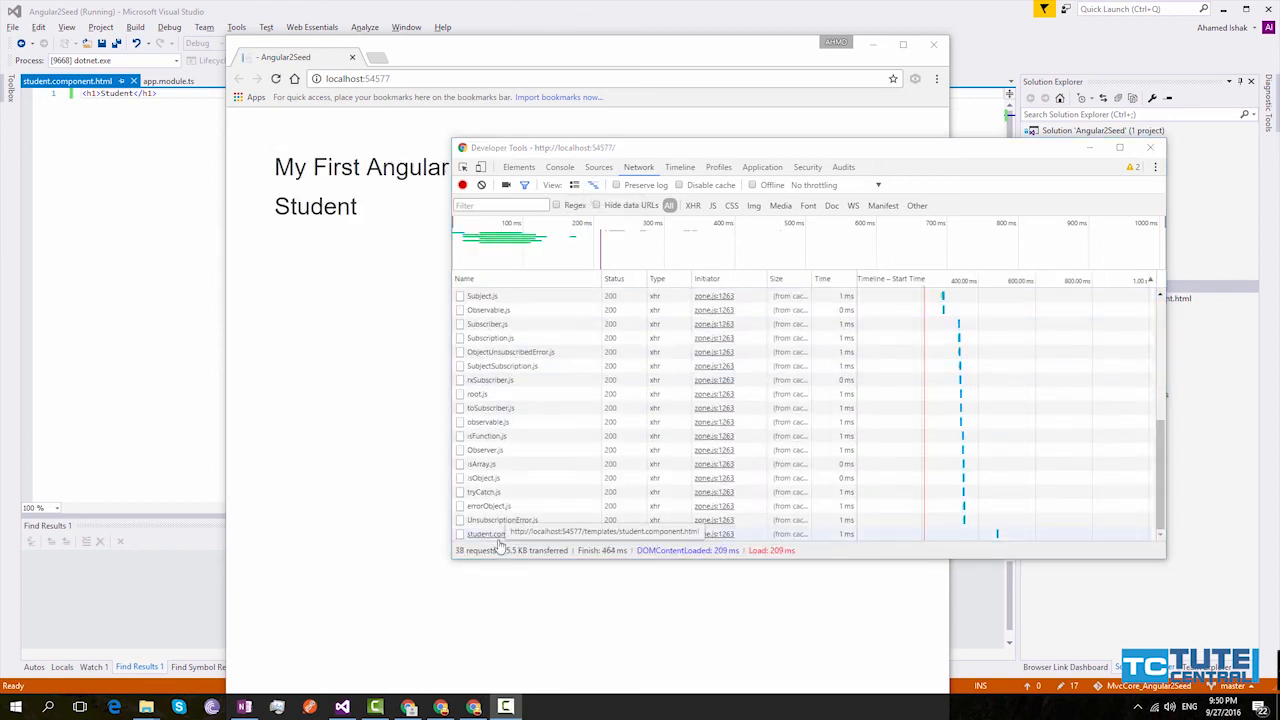
Preview the student.component.html network request showing the Student heading.
left_click(505, 533)
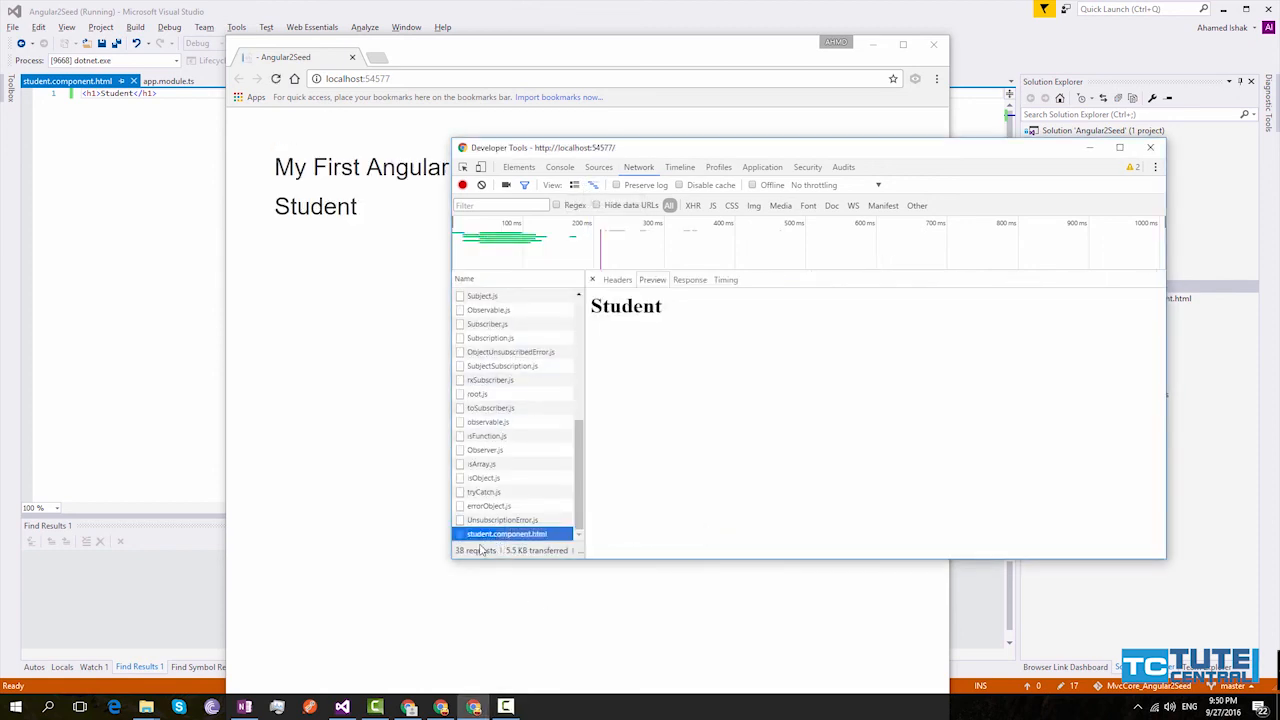
mouse_move(503, 520)
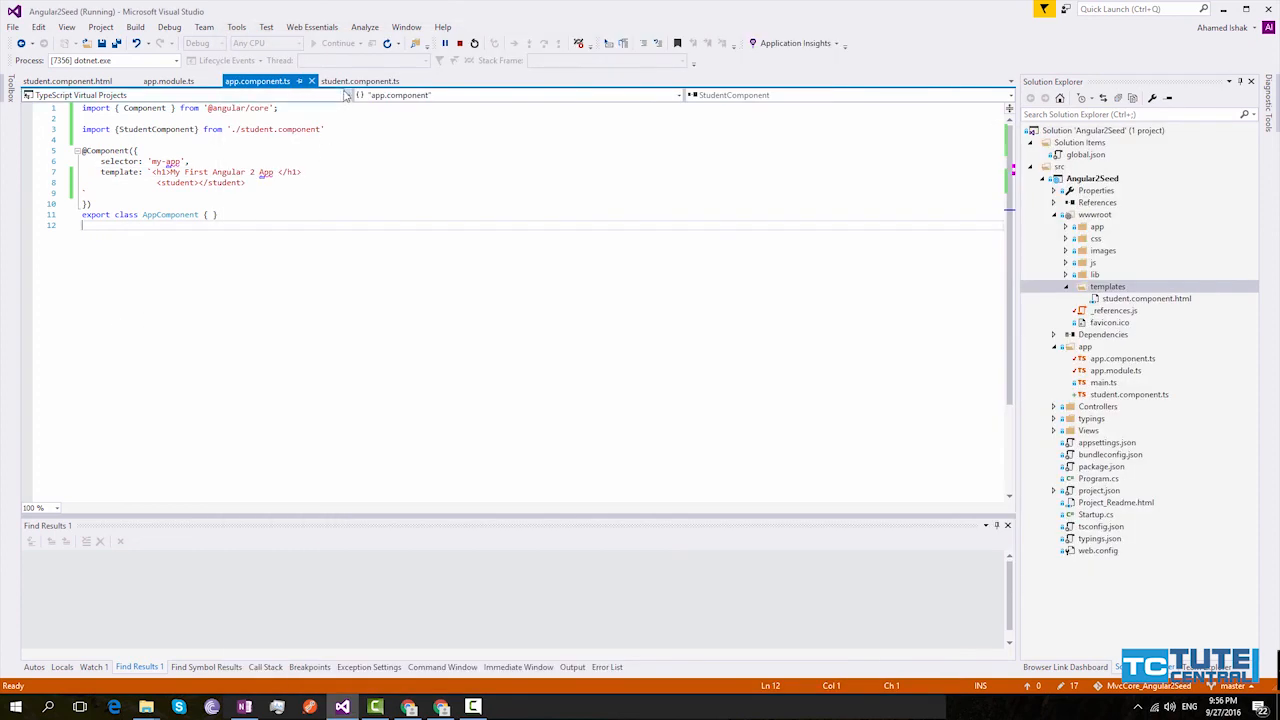
left_click(360, 81)
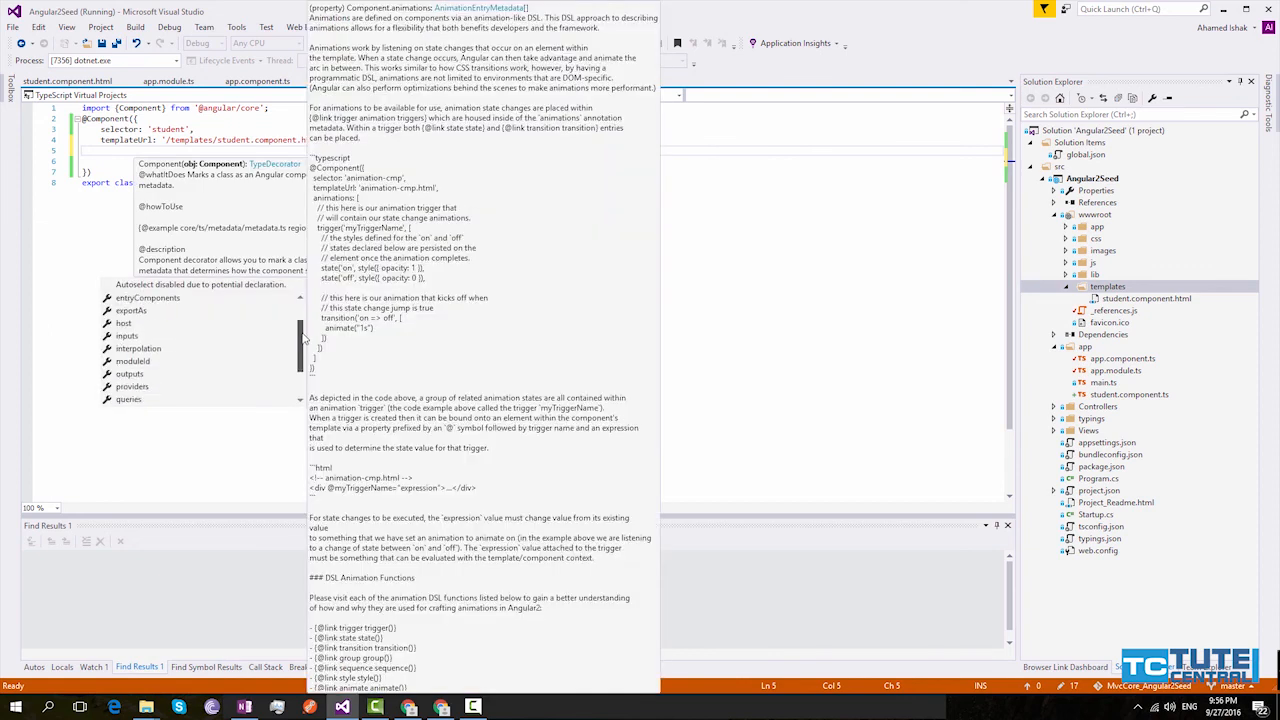
scroll("down", 3)
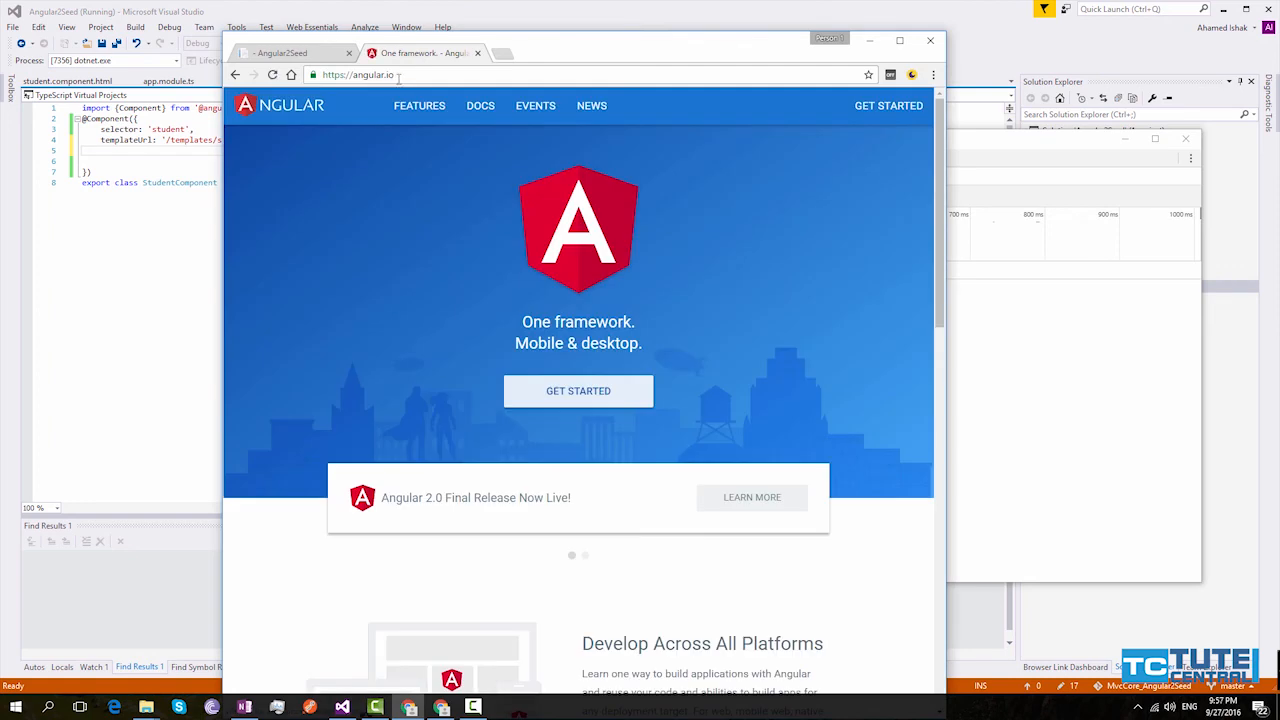
Open the Component page from angular.io's API Reference, filtered to Decorator type.
left_click(479, 105)
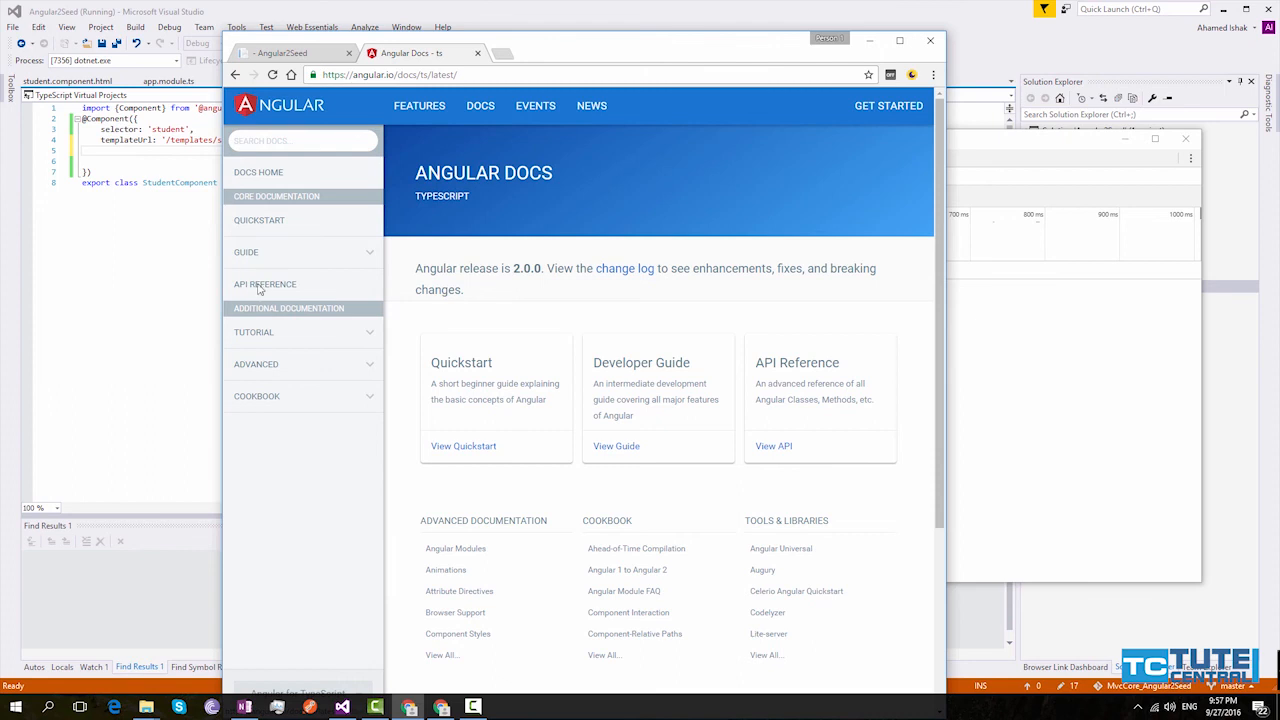
left_click(265, 284)
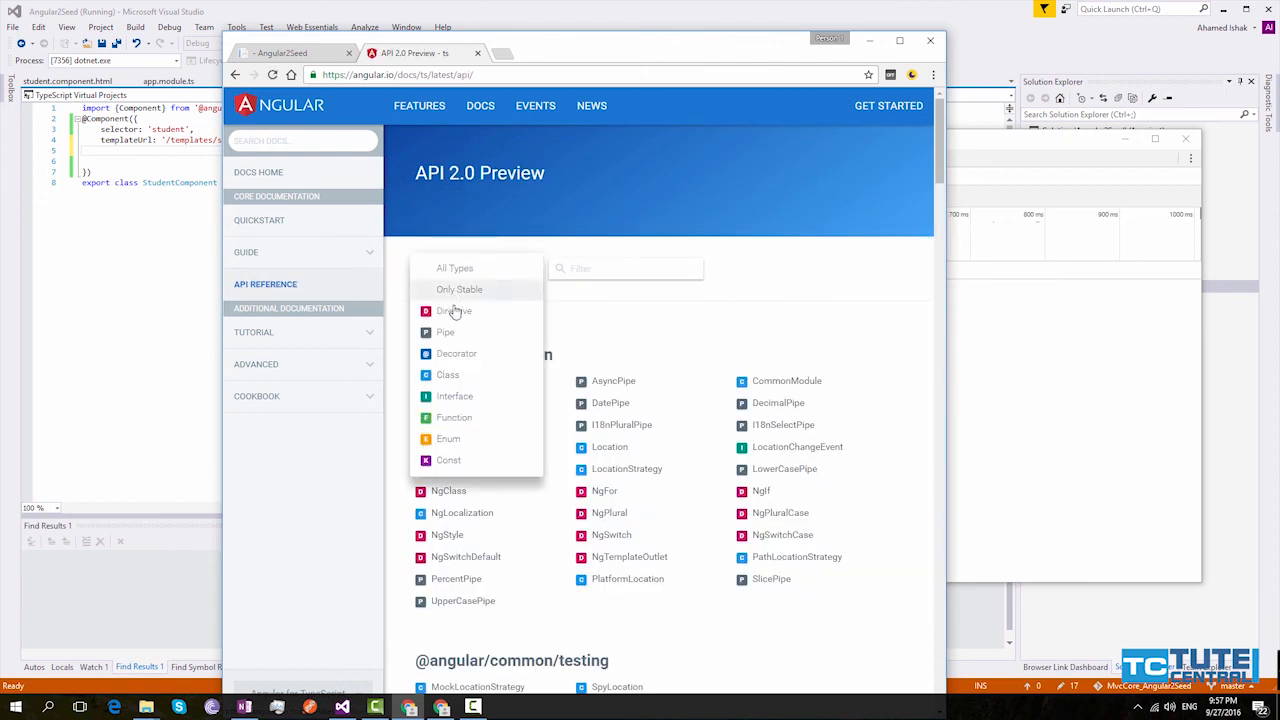
left_click(456, 353)
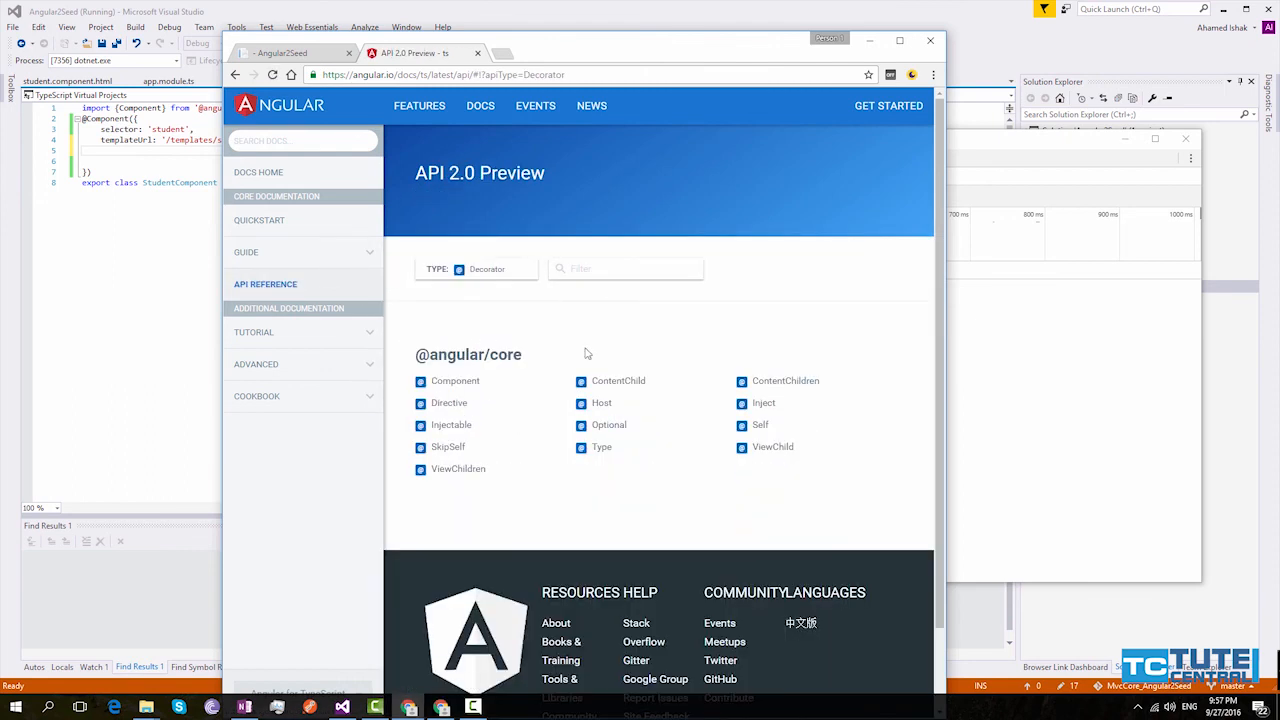
mouse_move(455, 381)
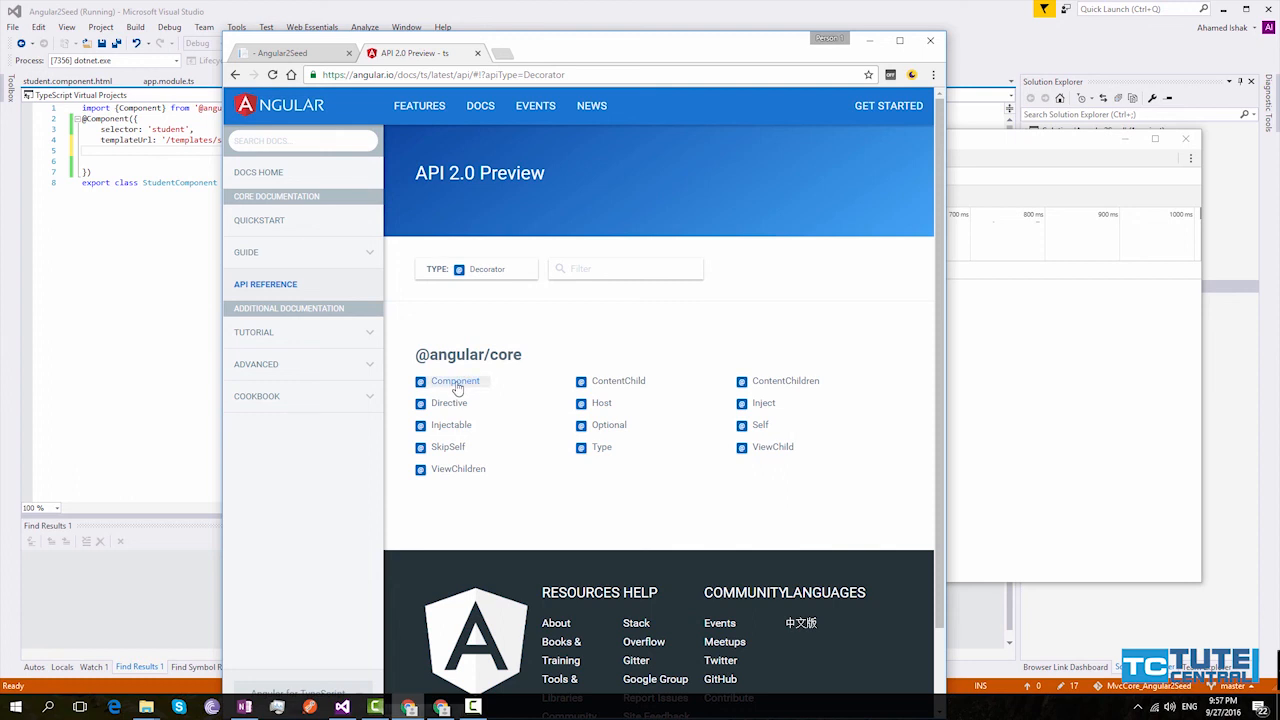
left_click(454, 381)
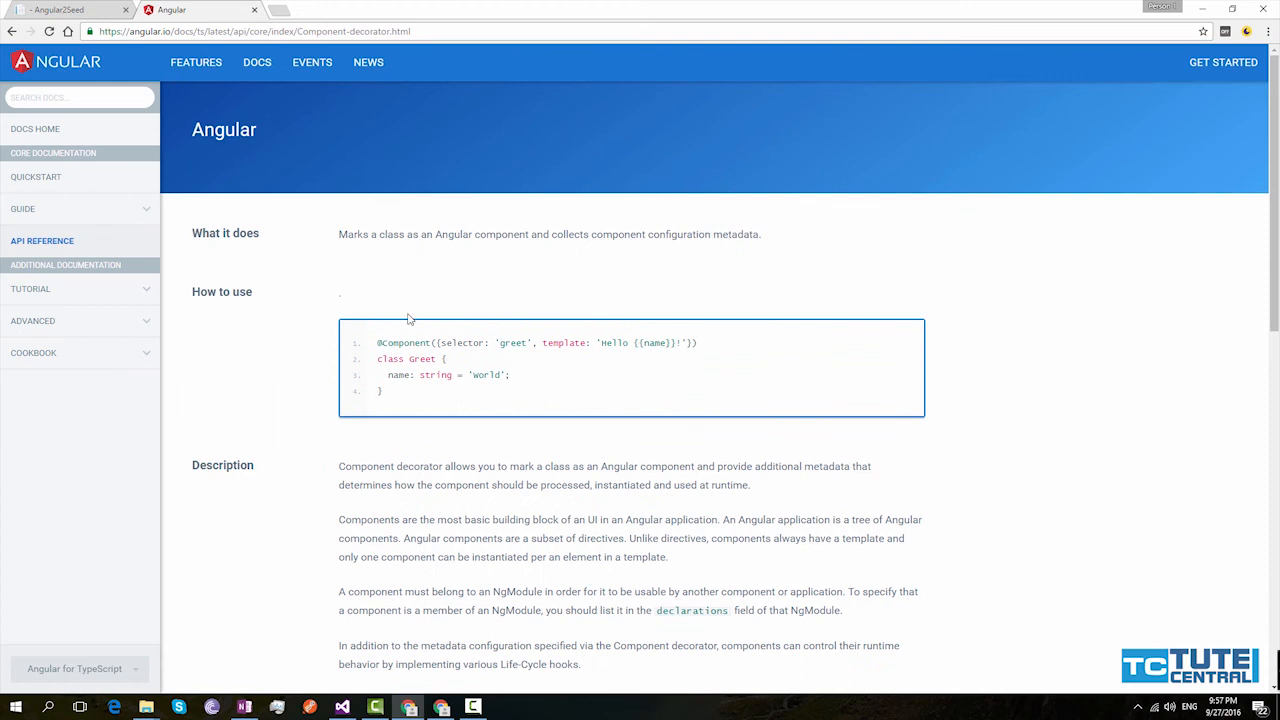
scroll("down", 3)
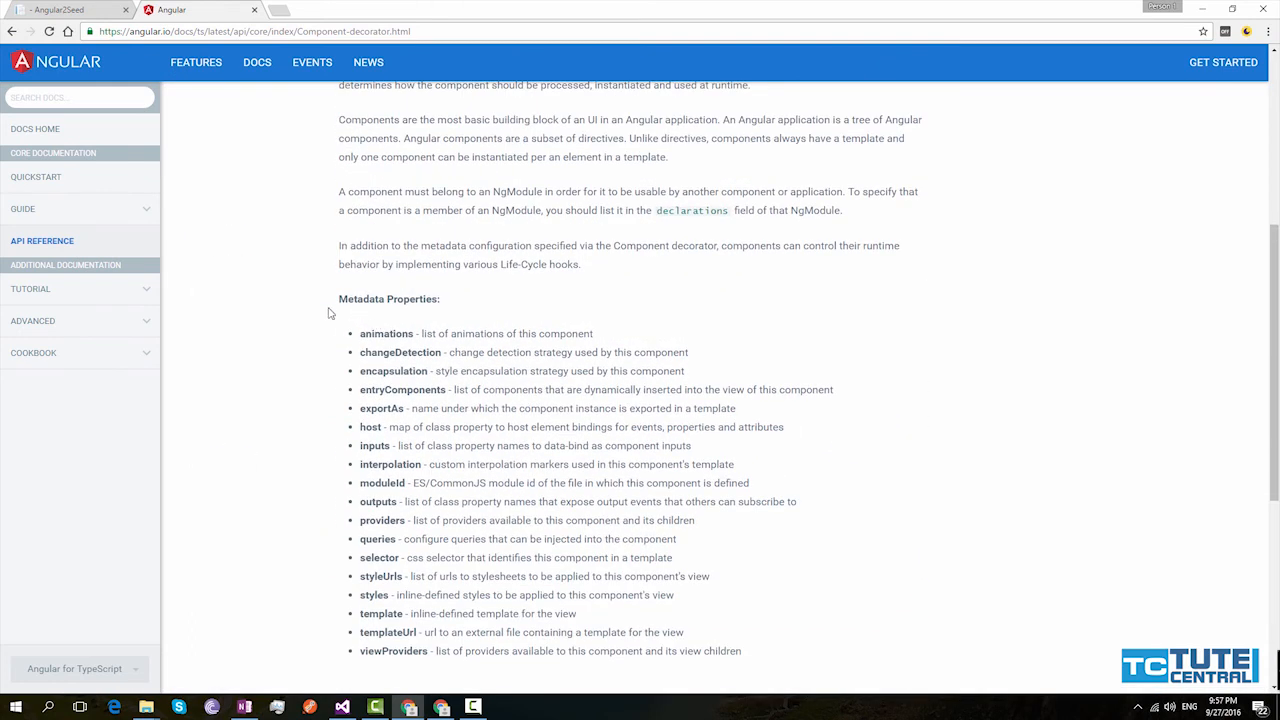
left_click_drag(330, 313, 770, 658)
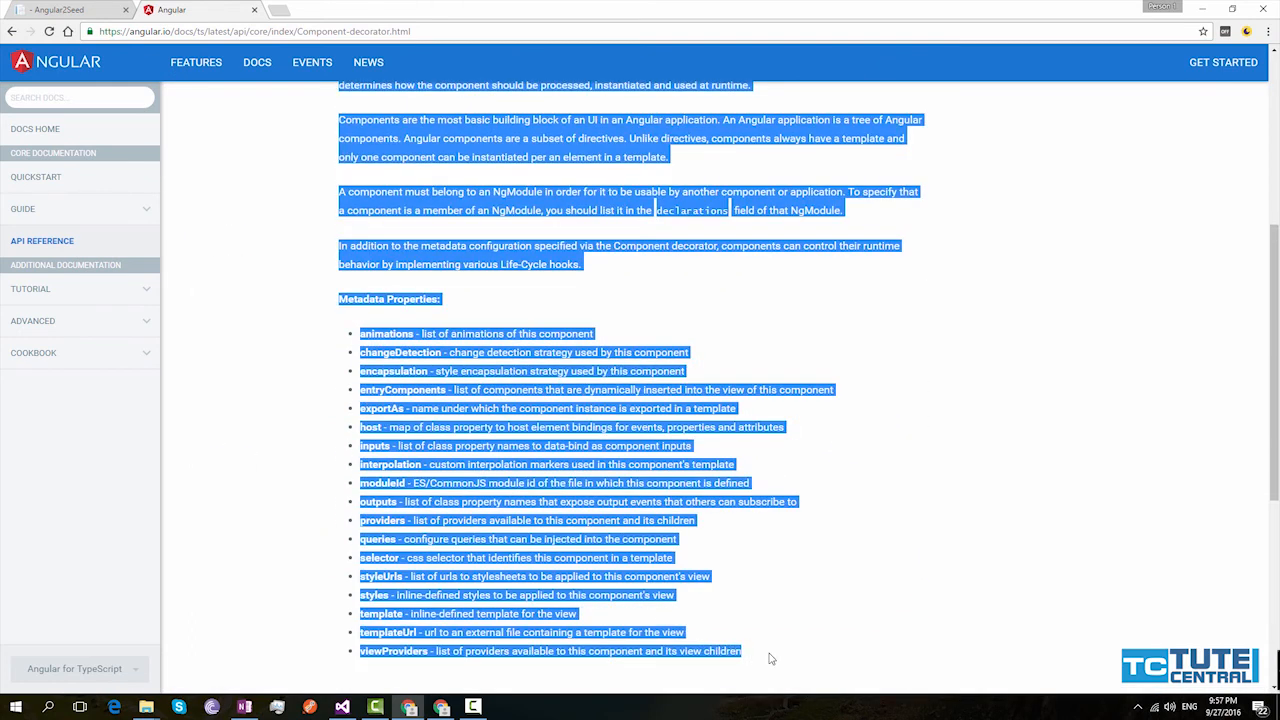
left_click(600, 365)
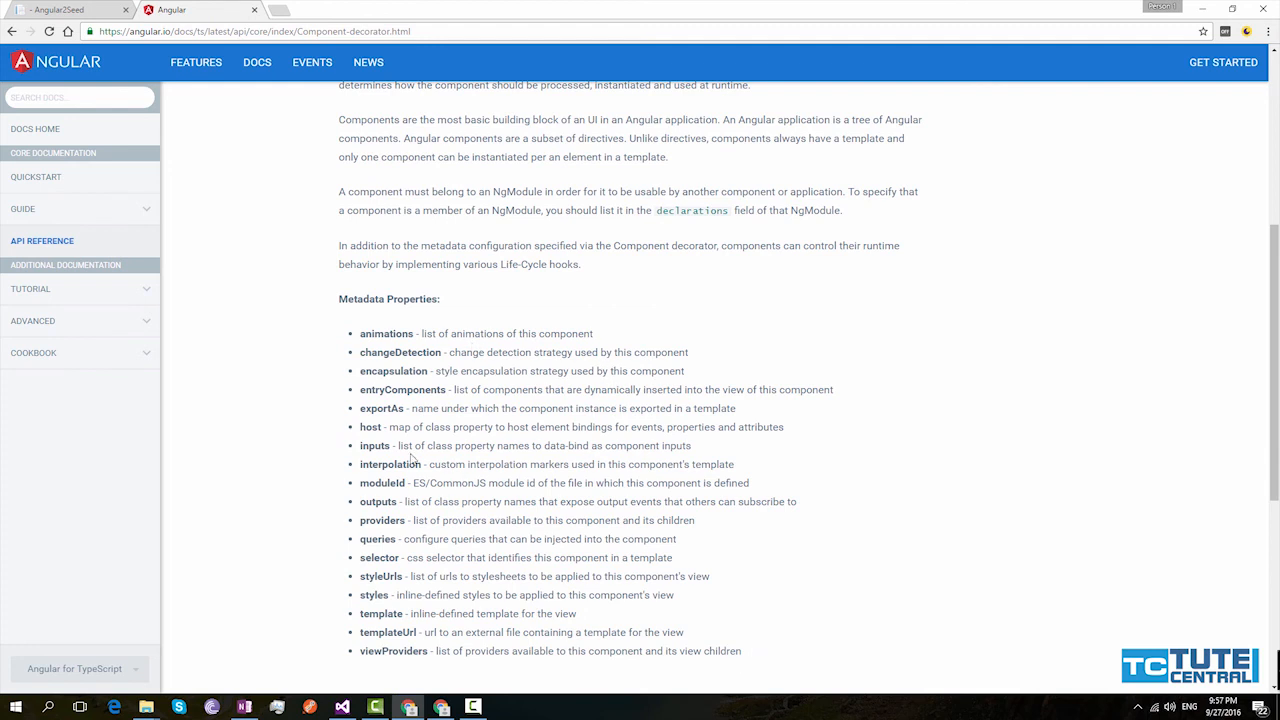
left_click_drag(396, 445, 620, 445)
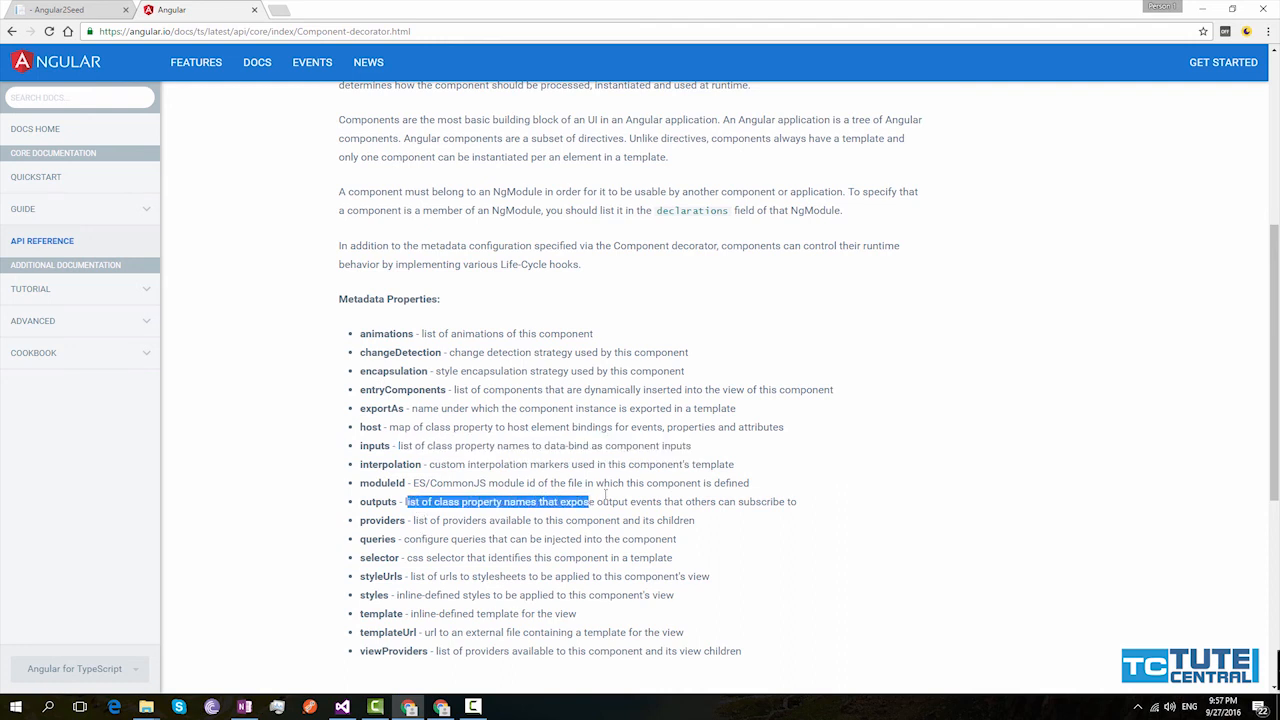
left_click_drag(590, 501, 790, 501)
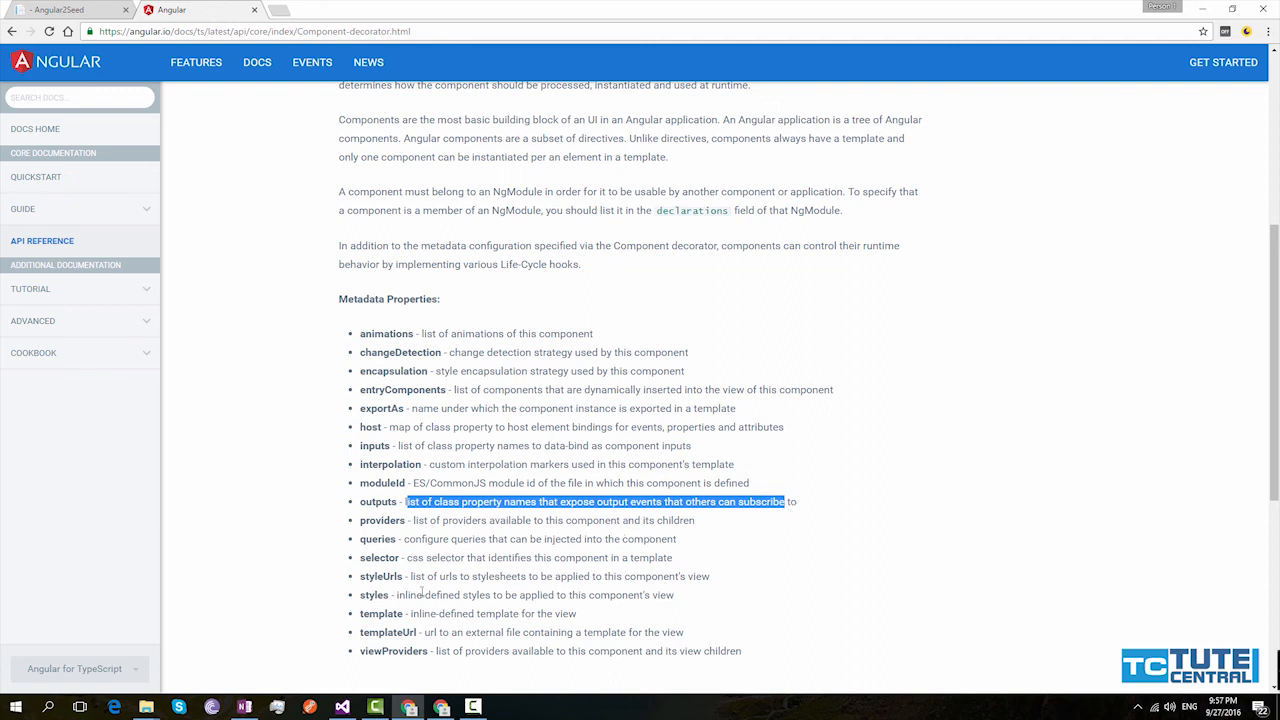
double_click(535, 557)
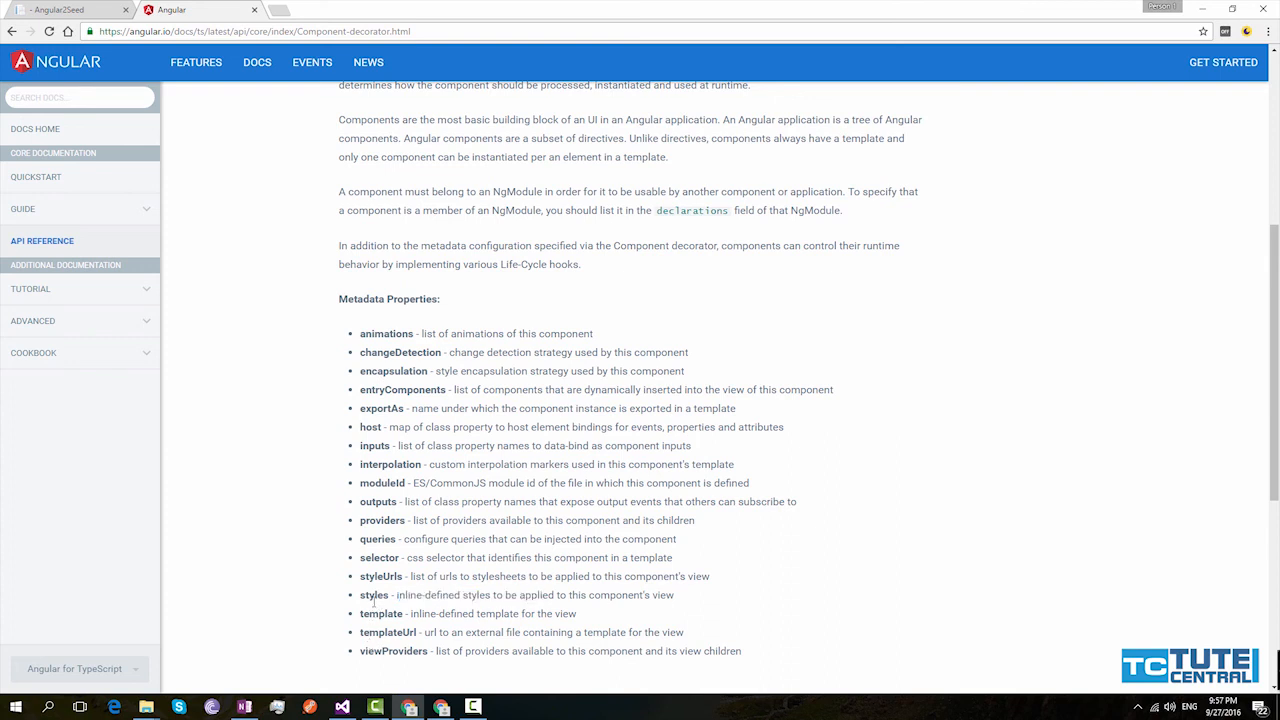
double_click(380, 576)
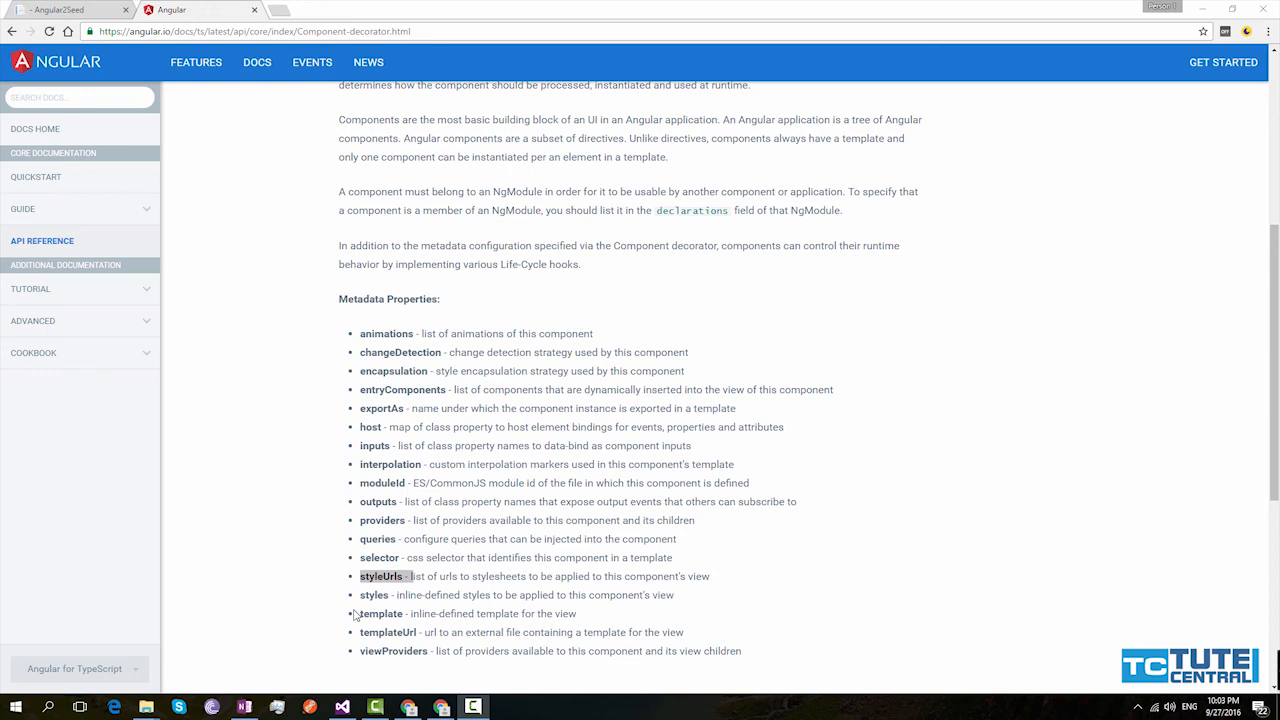
mouse_move(588, 588)
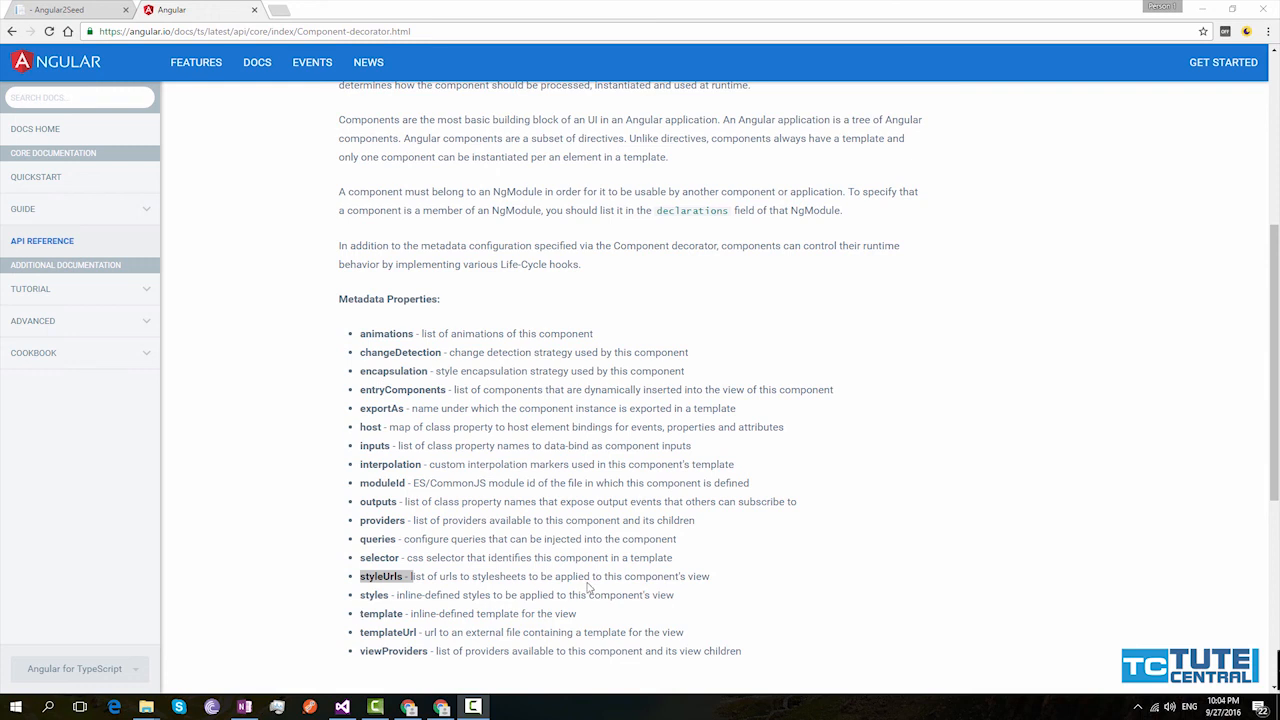